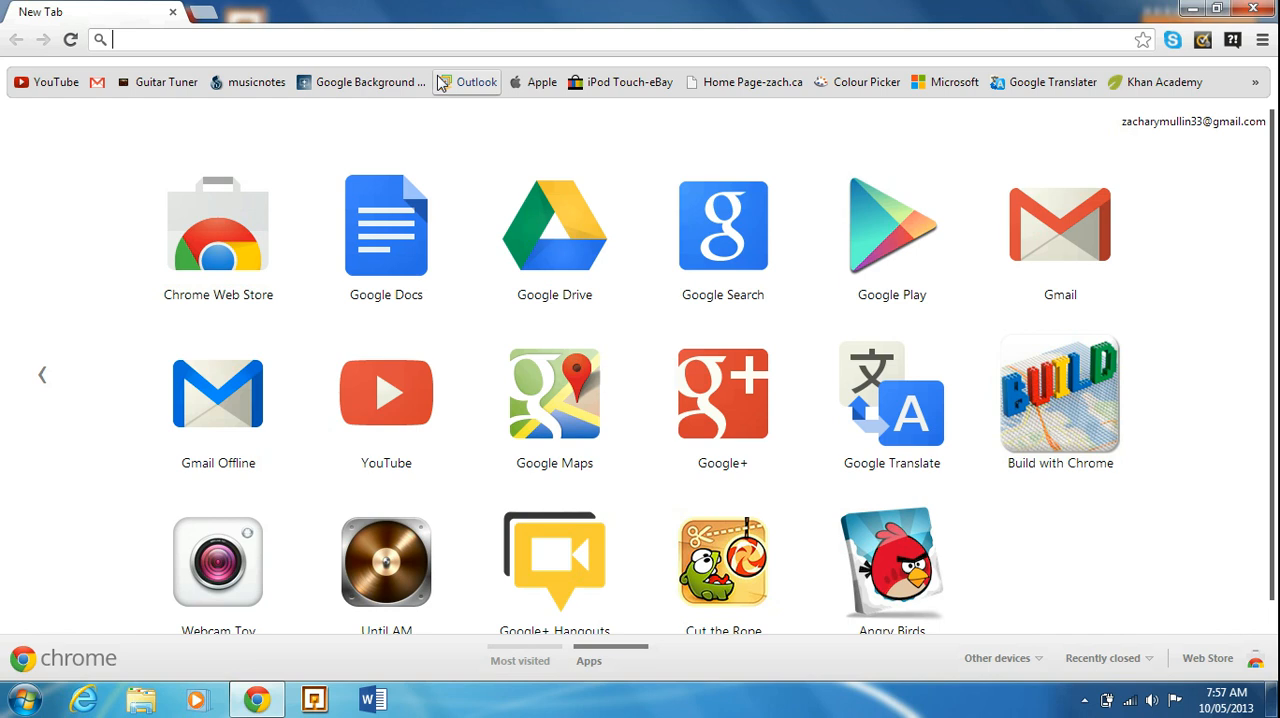
pyautogui.moveTo(592, 494)
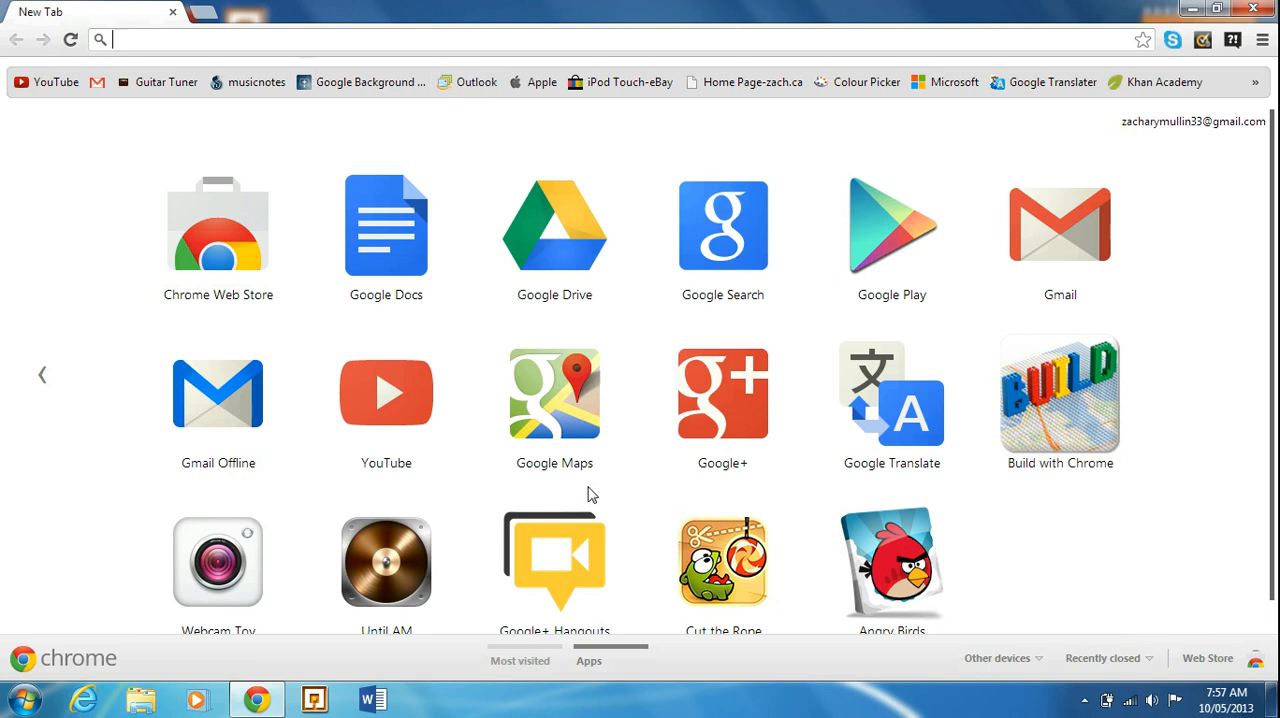
pyautogui.moveTo(360, 82)
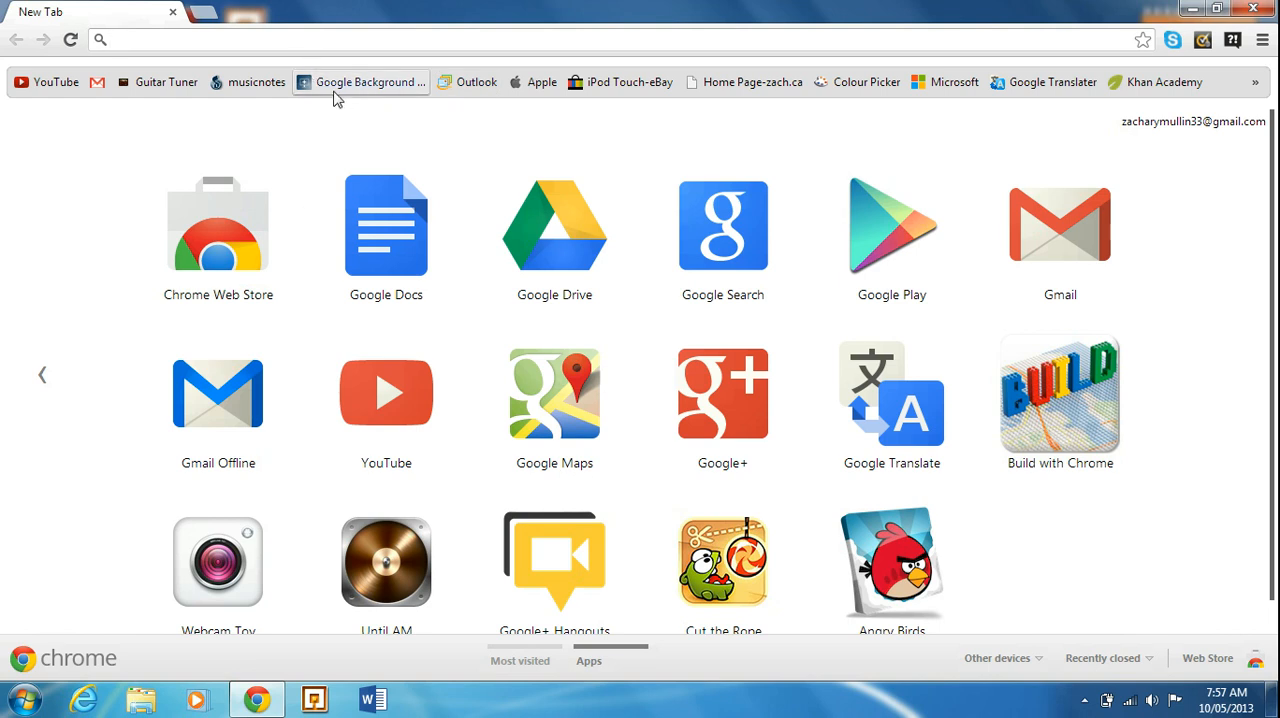
pyautogui.moveTo(368, 82)
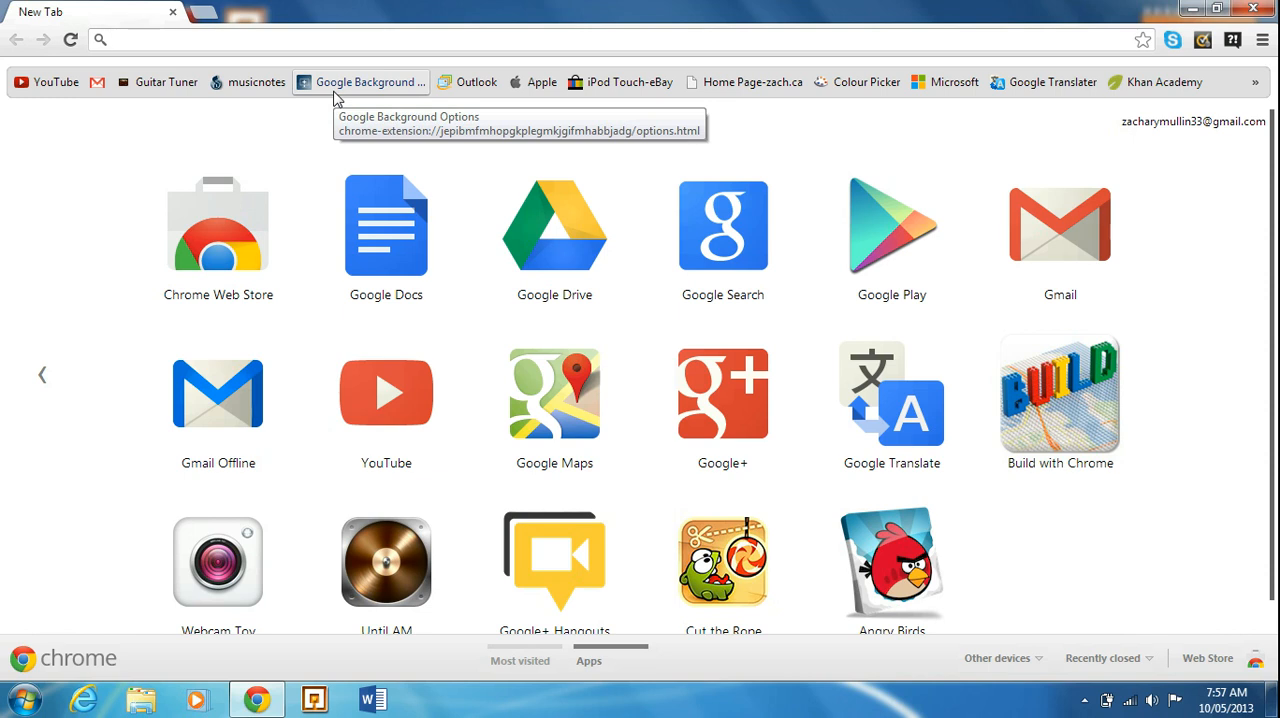
pyautogui.moveTo(970, 594)
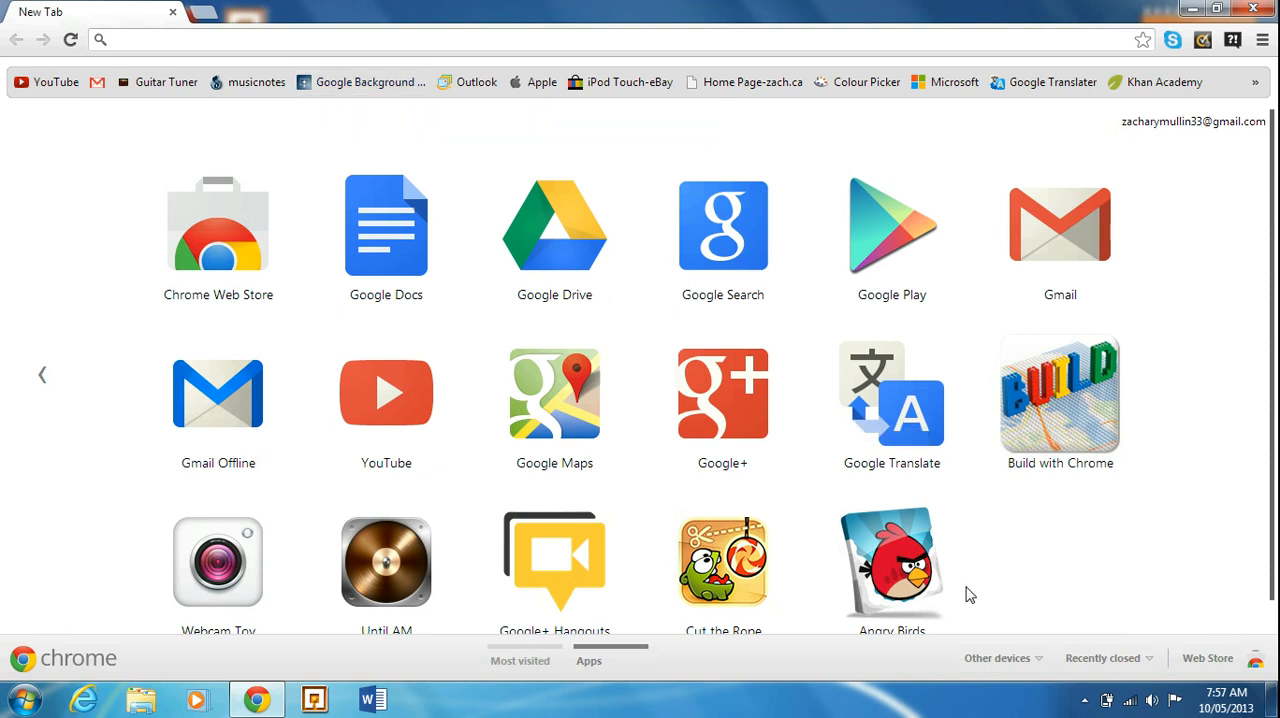
pyautogui.moveTo(70, 616)
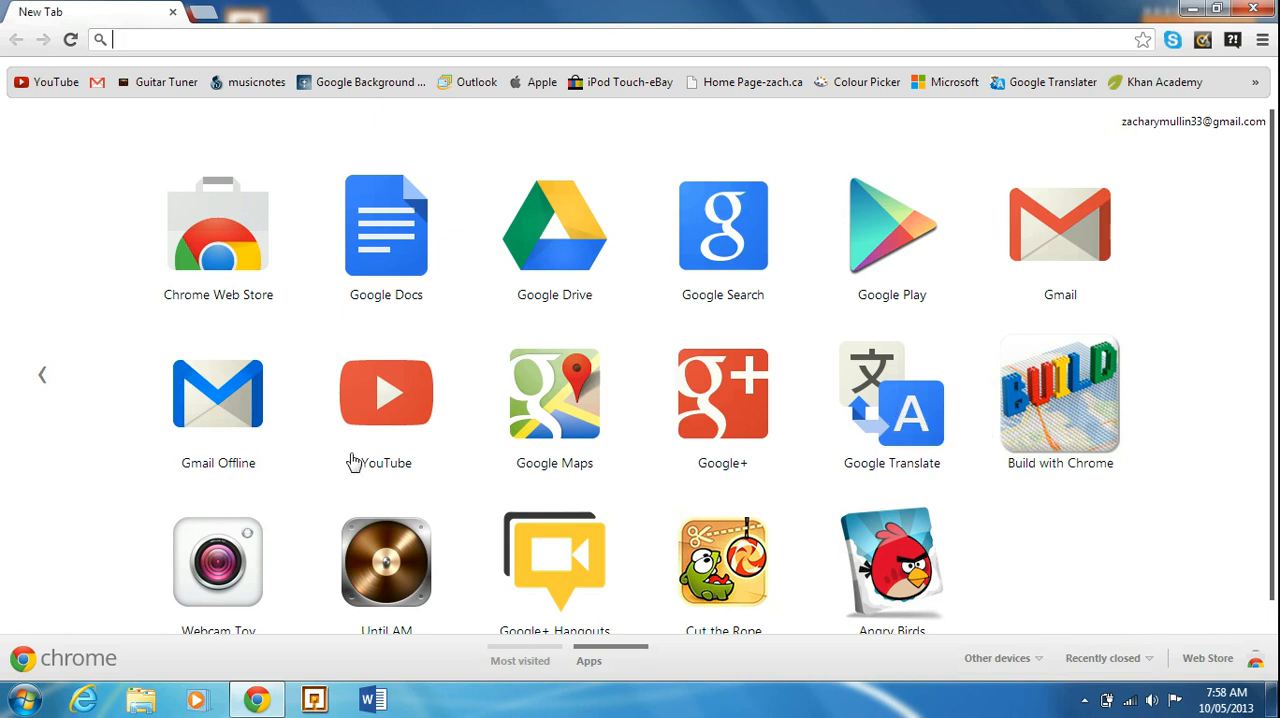
pyautogui.moveTo(200, 264)
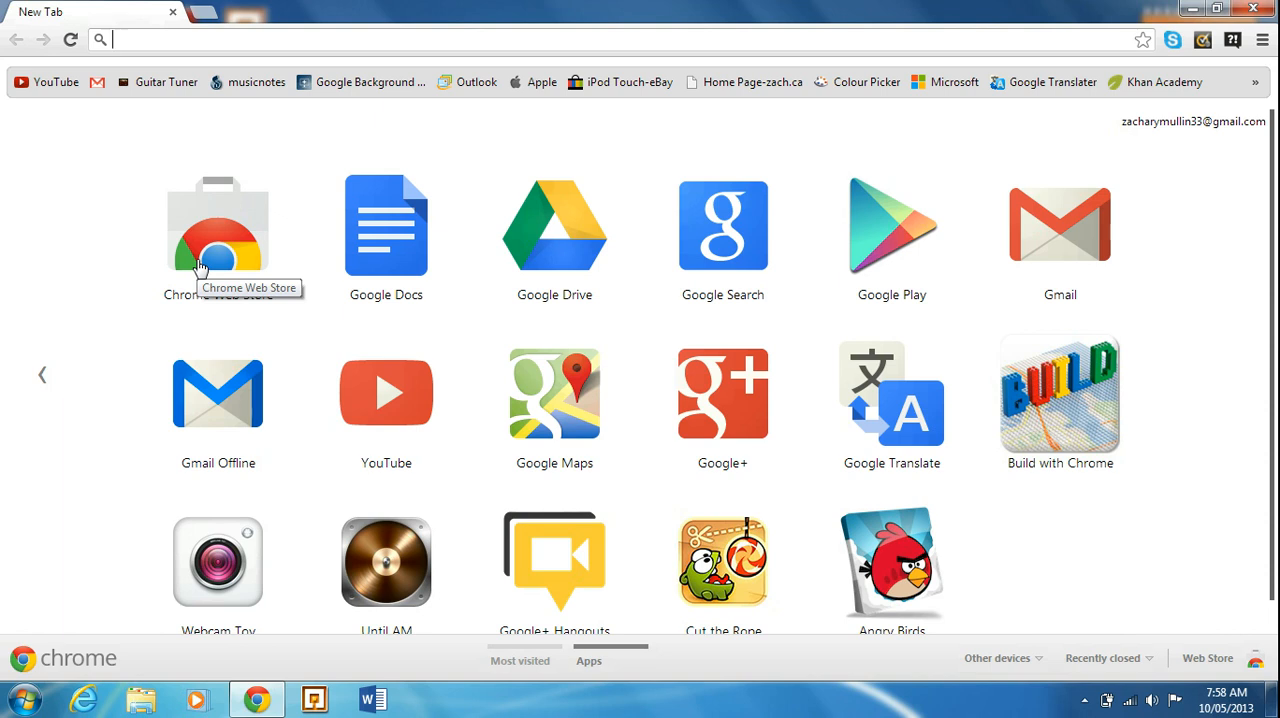
pyautogui.moveTo(404, 244)
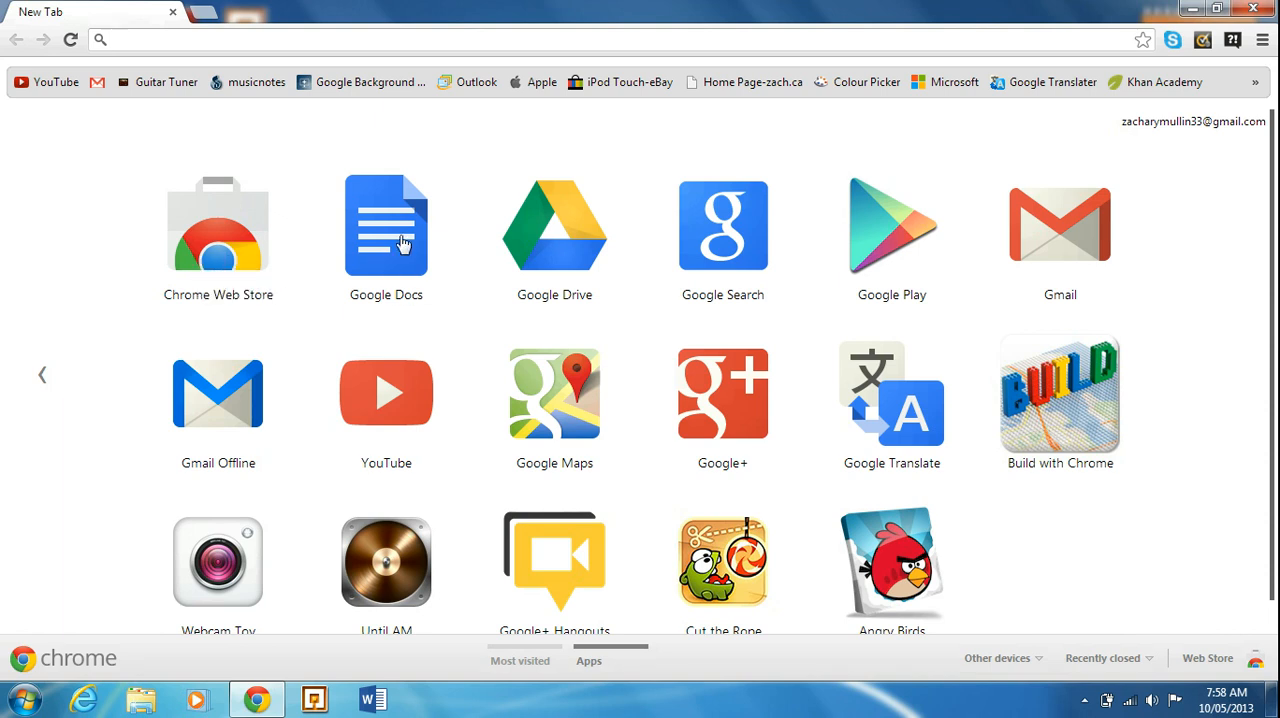
pyautogui.moveTo(688, 216)
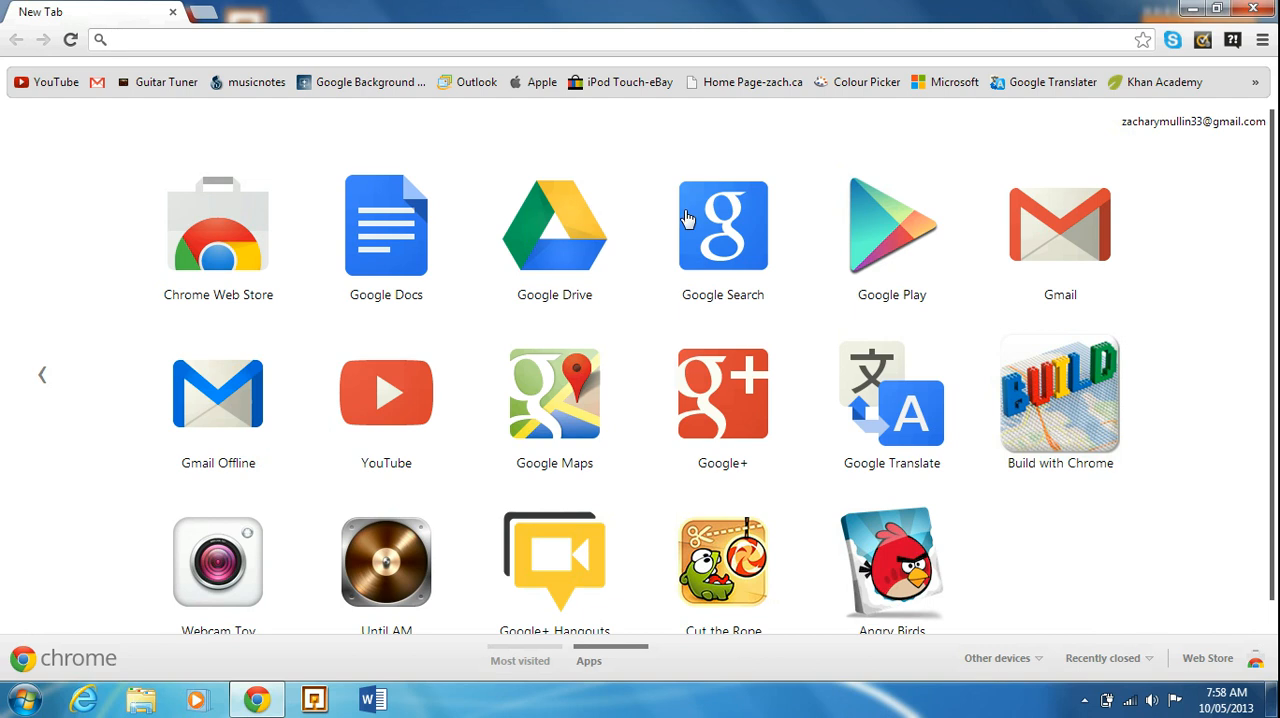
pyautogui.moveTo(424, 404)
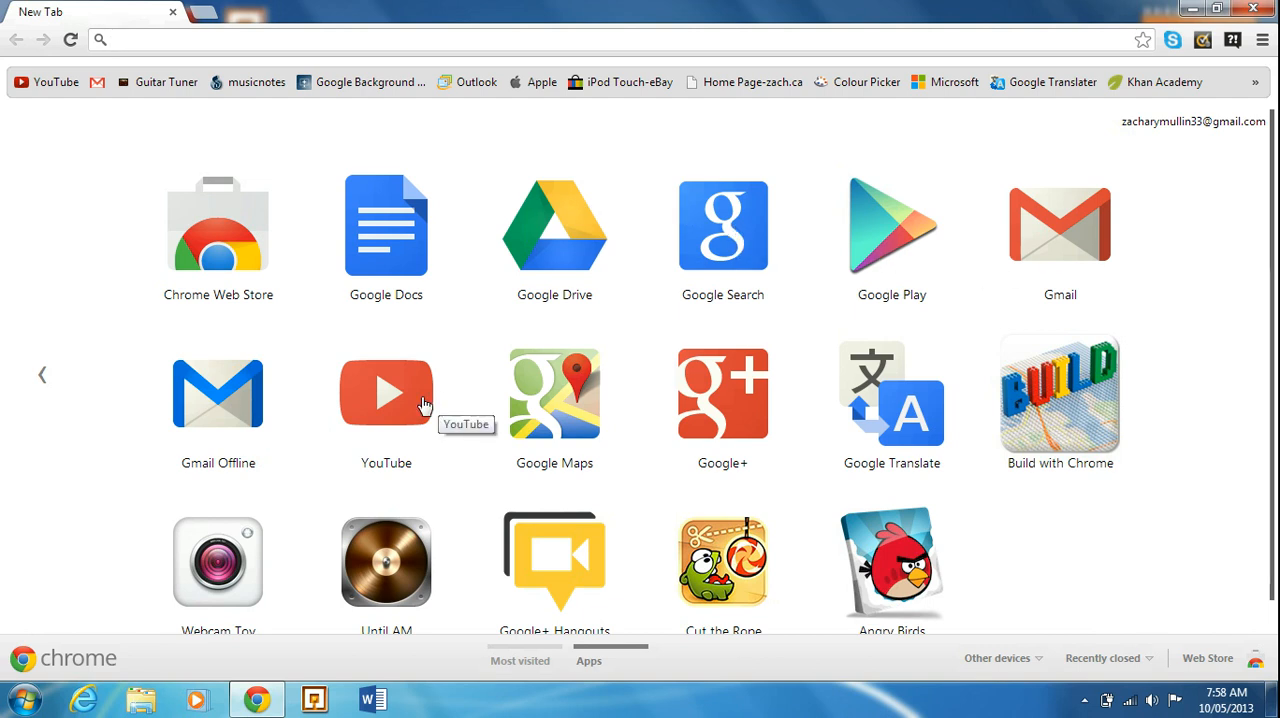
pyautogui.moveTo(722, 410)
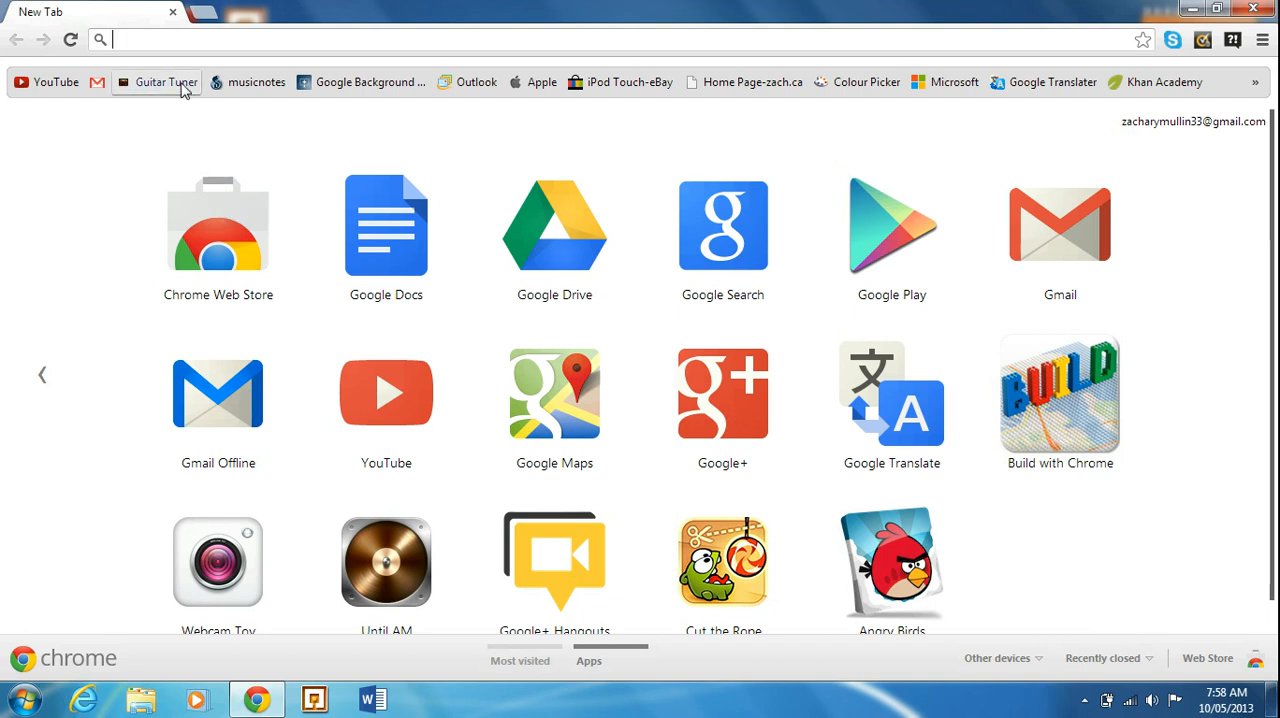
# Load the Chrome Web Store from the New Tab page and focus its 'Search the store' box
pyautogui.click(218, 224)
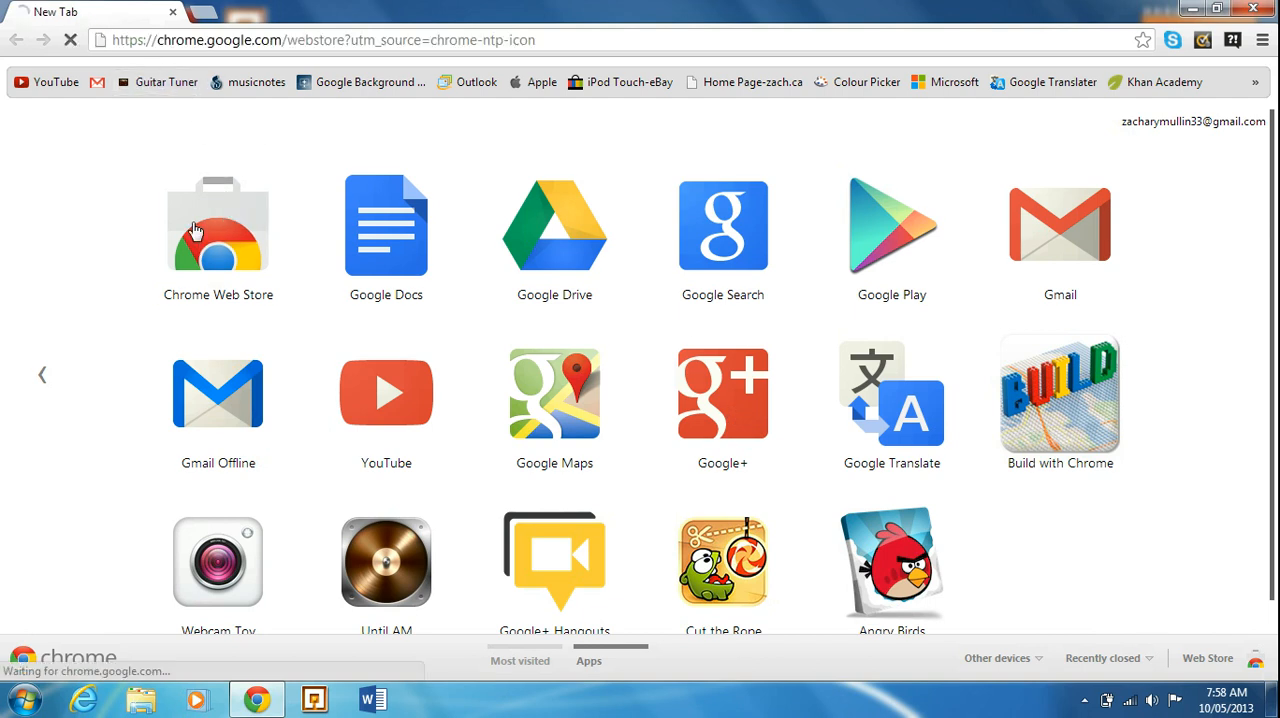
pyautogui.click(218, 224)
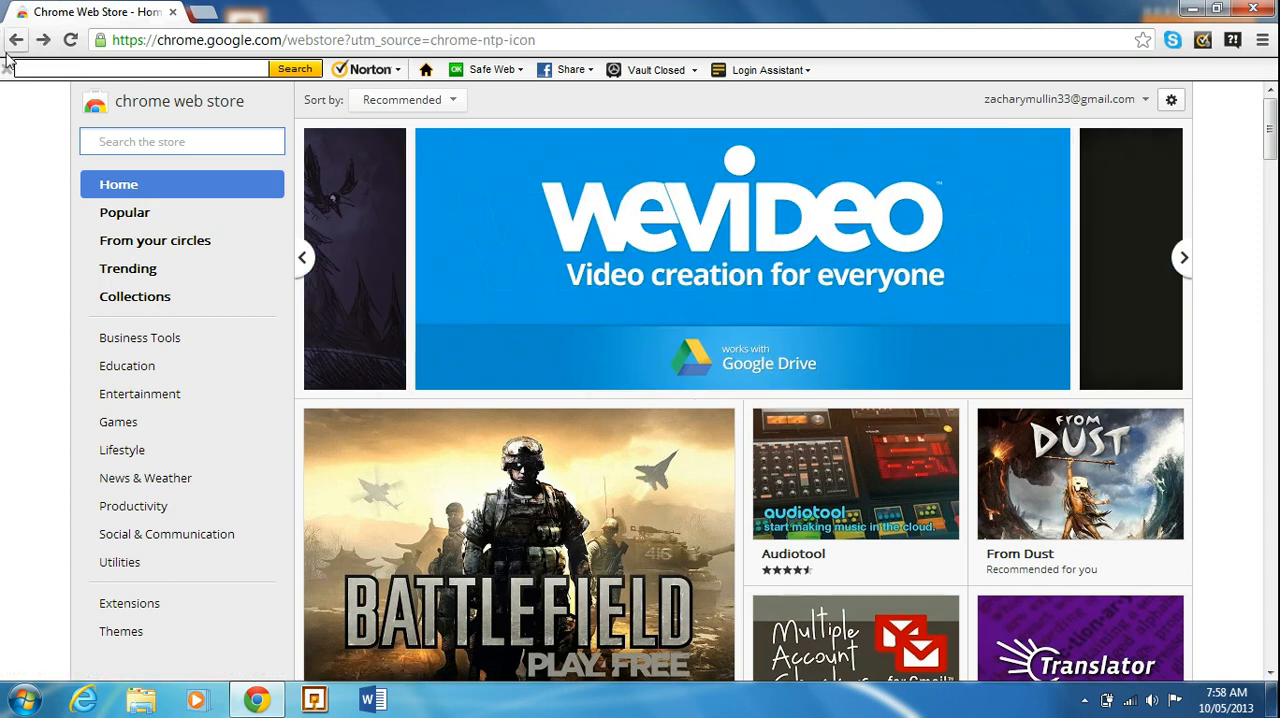
pyautogui.click(16, 40)
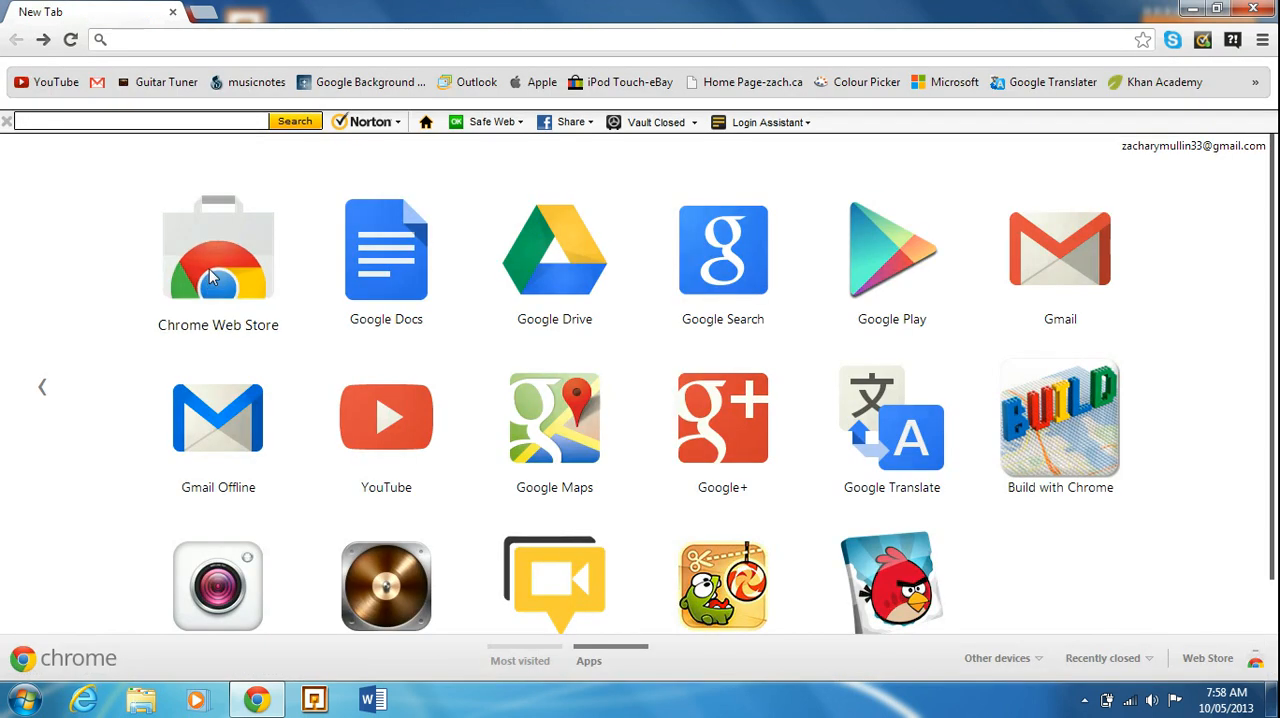
pyautogui.click(218, 250)
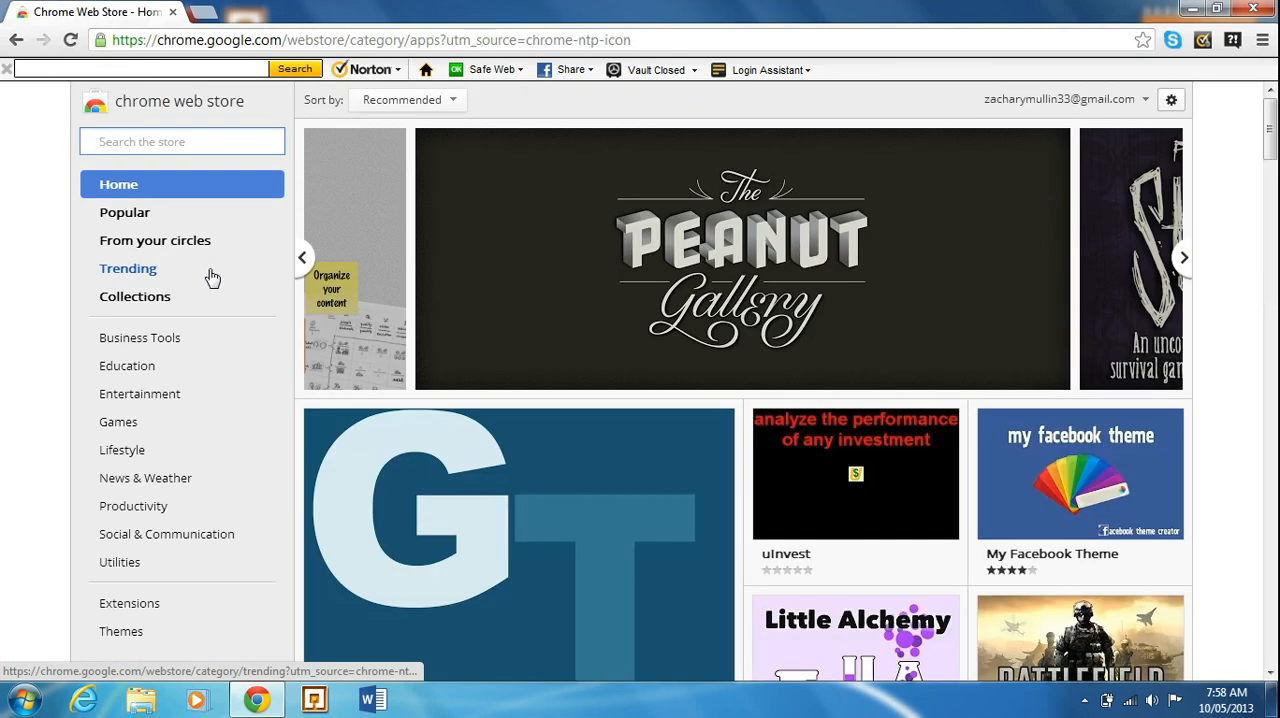
pyautogui.moveTo(138, 220)
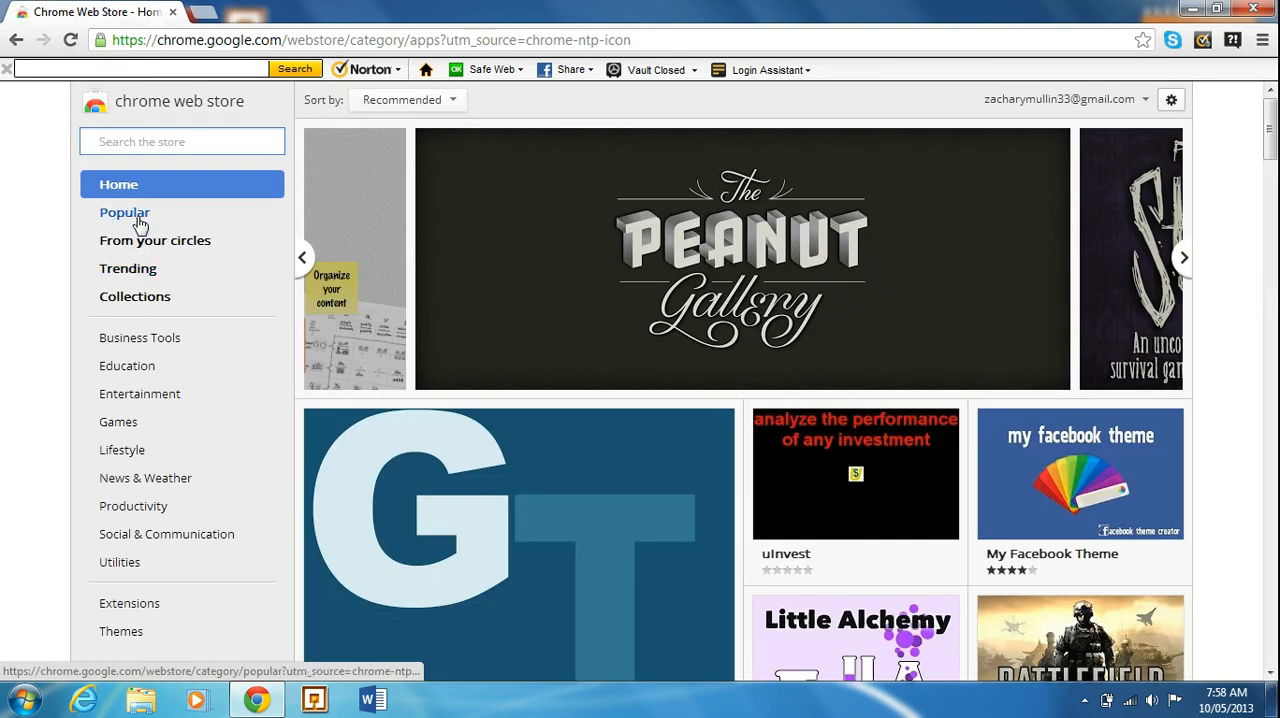
pyautogui.click(184, 140)
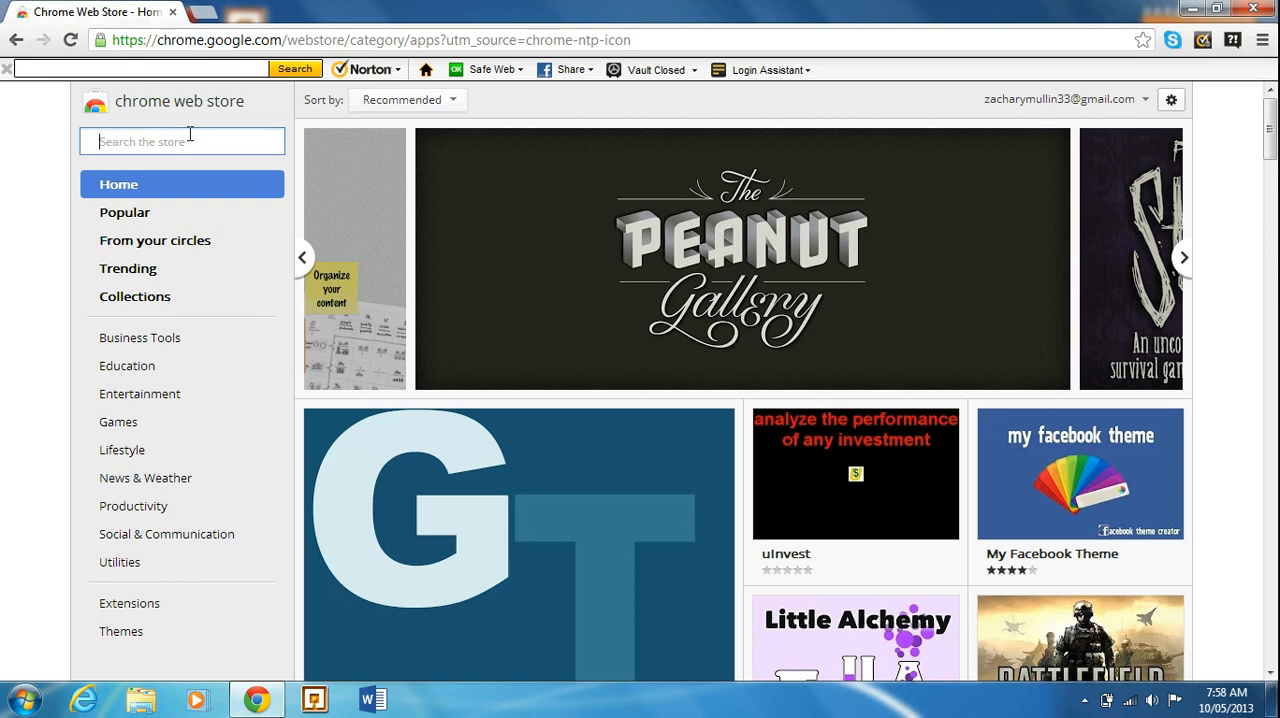
# Search the store for 'my chrome theme' and review the results, My Chrome Theme listed first
pyautogui.write('my ch')
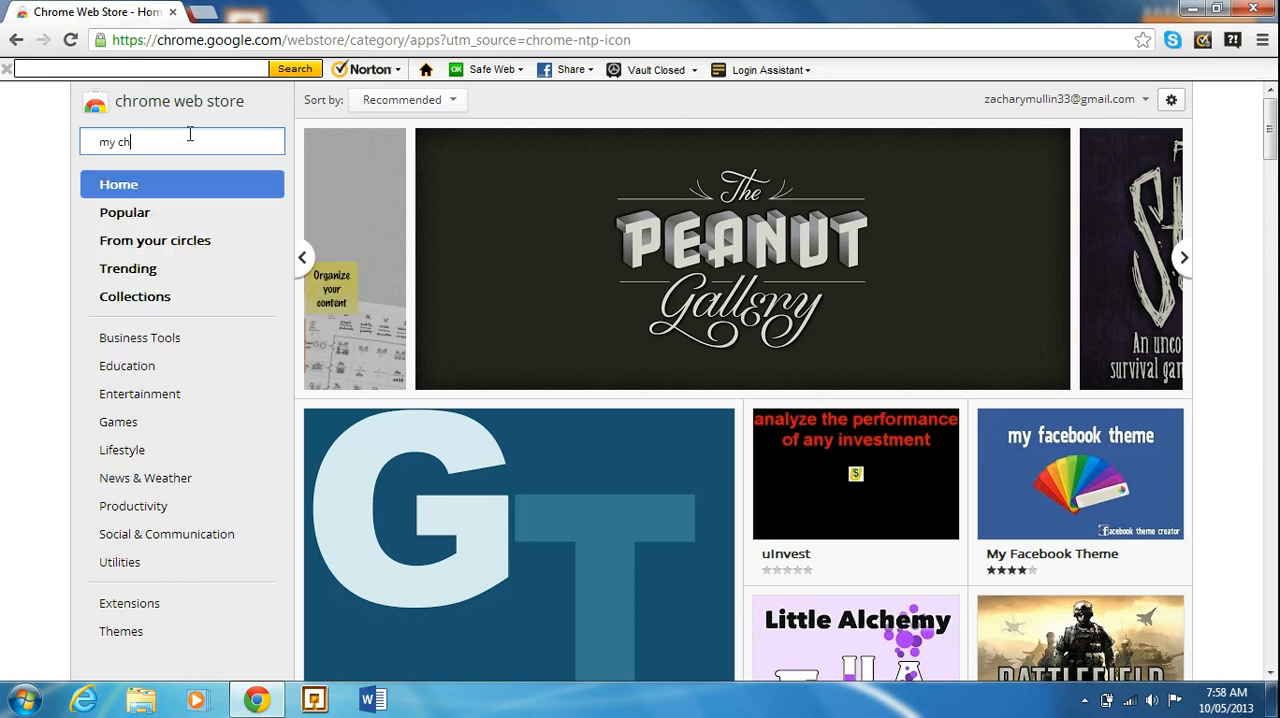
pyautogui.write('rome th')
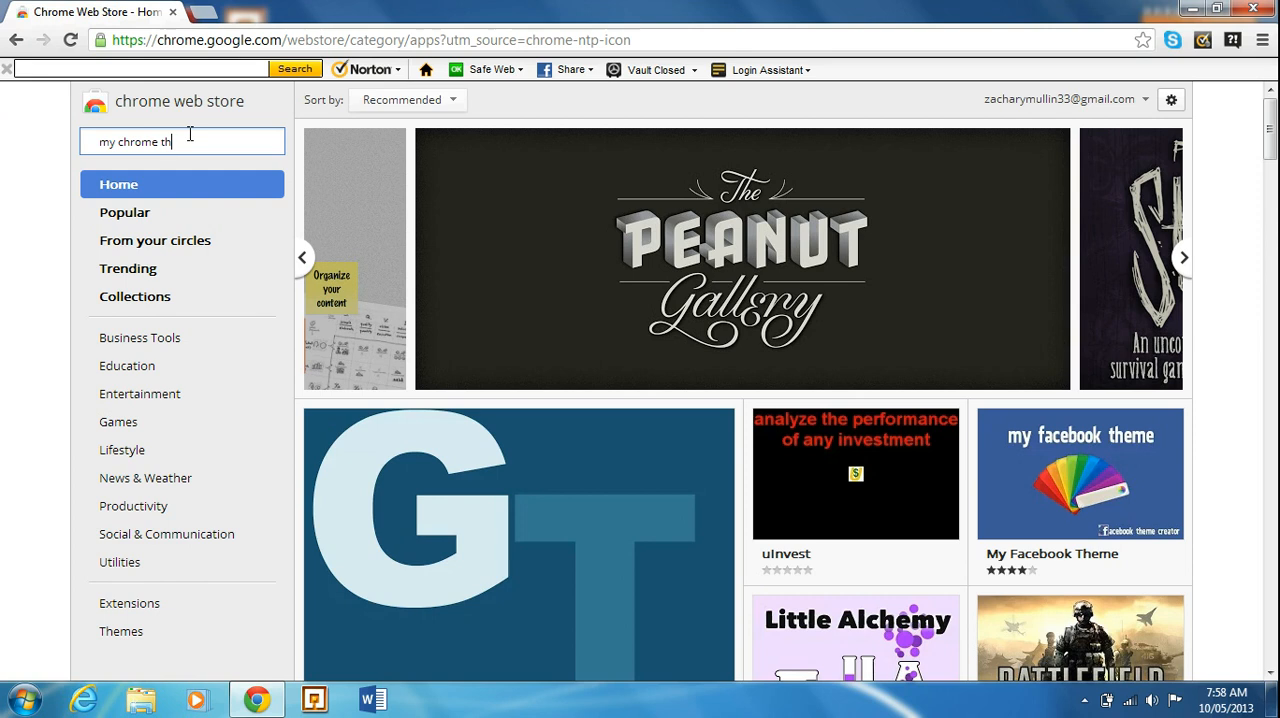
pyautogui.write('eme')
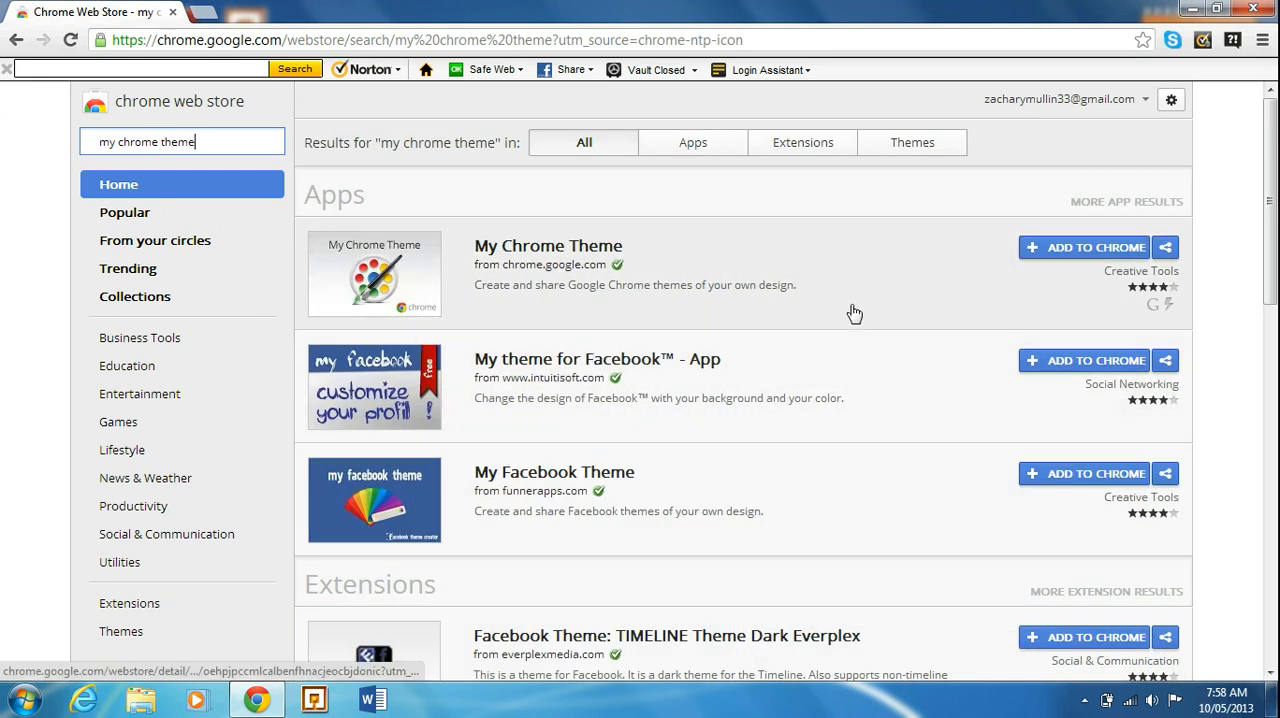
pyautogui.moveTo(462, 328)
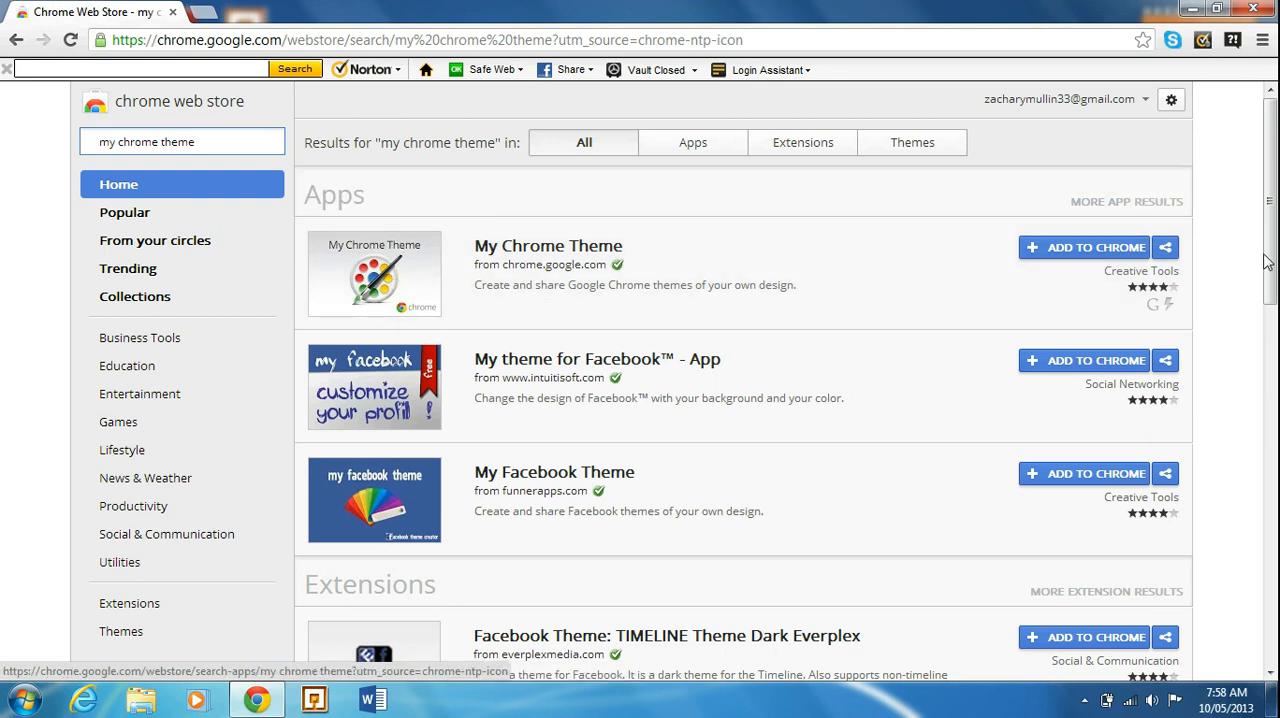
pyautogui.scroll(-3)
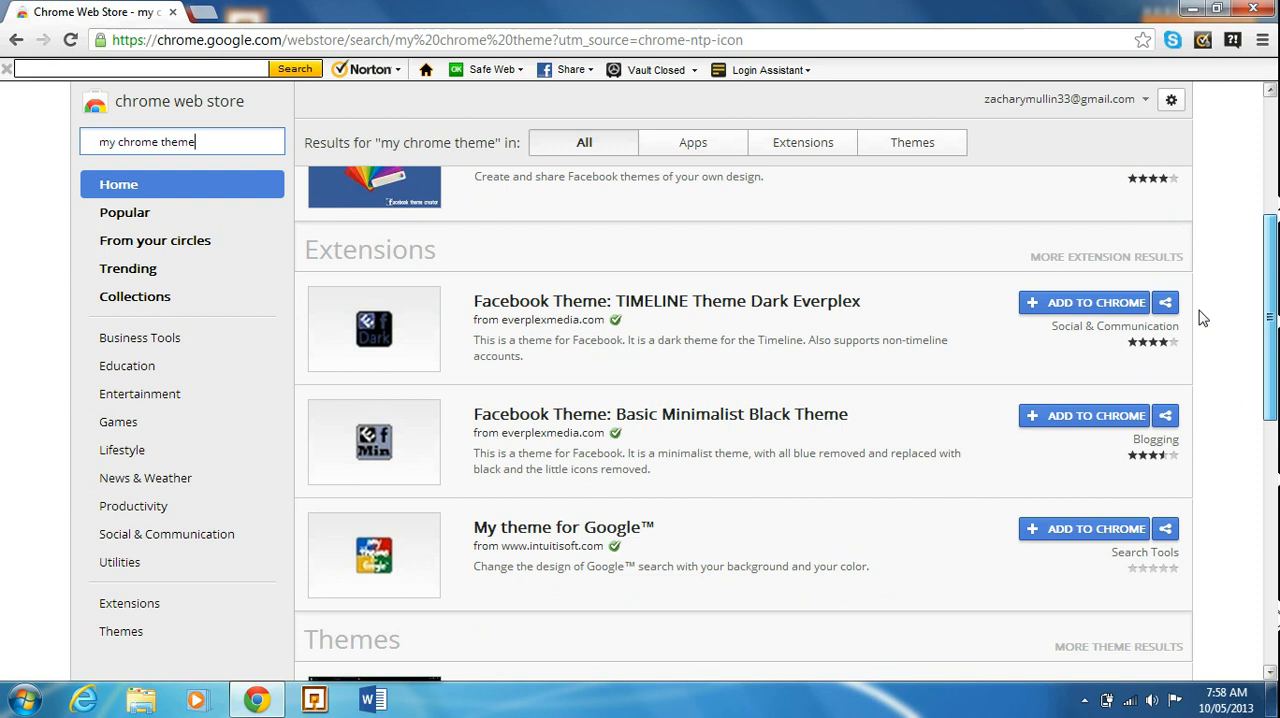
pyautogui.scroll(3)
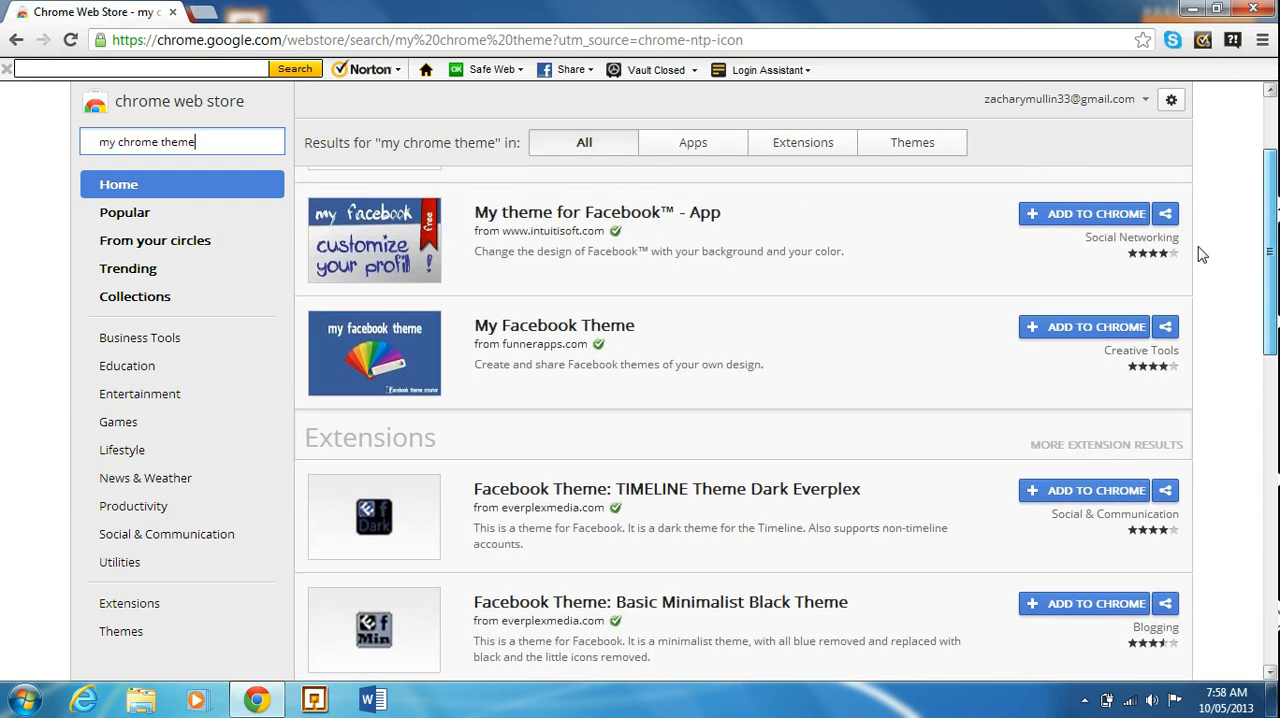
pyautogui.scroll(3)
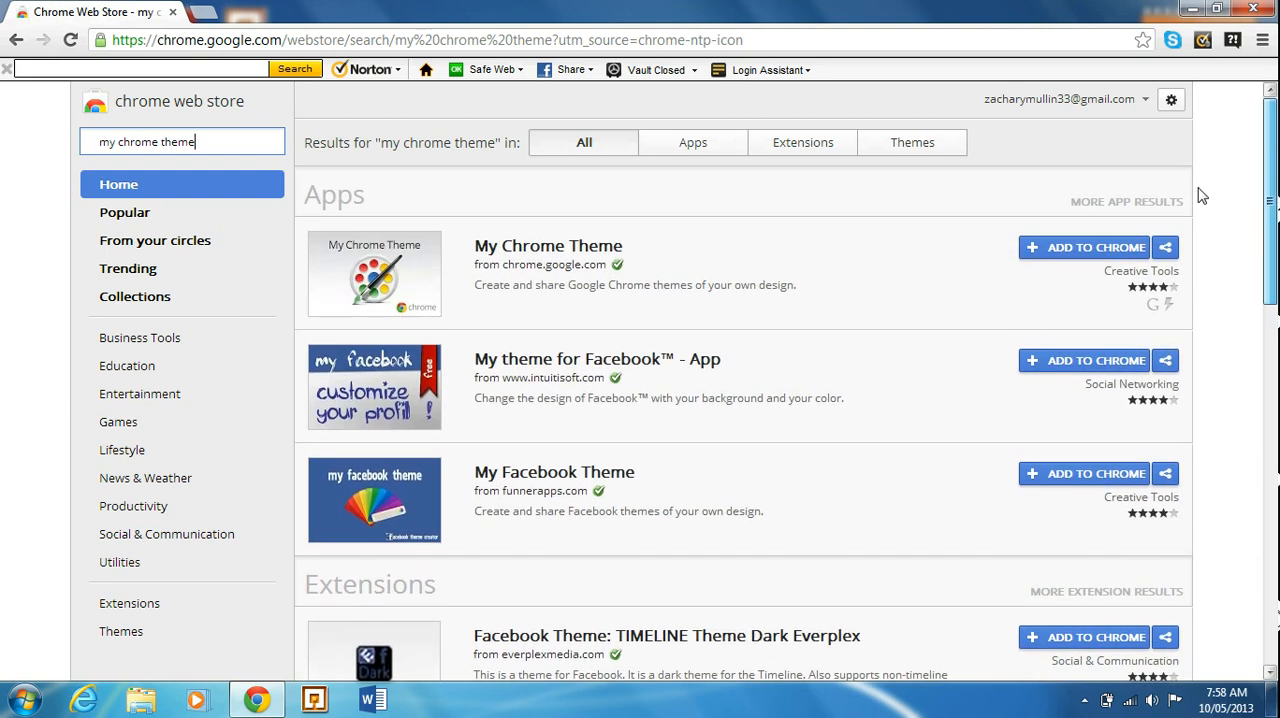
pyautogui.moveTo(1010, 268)
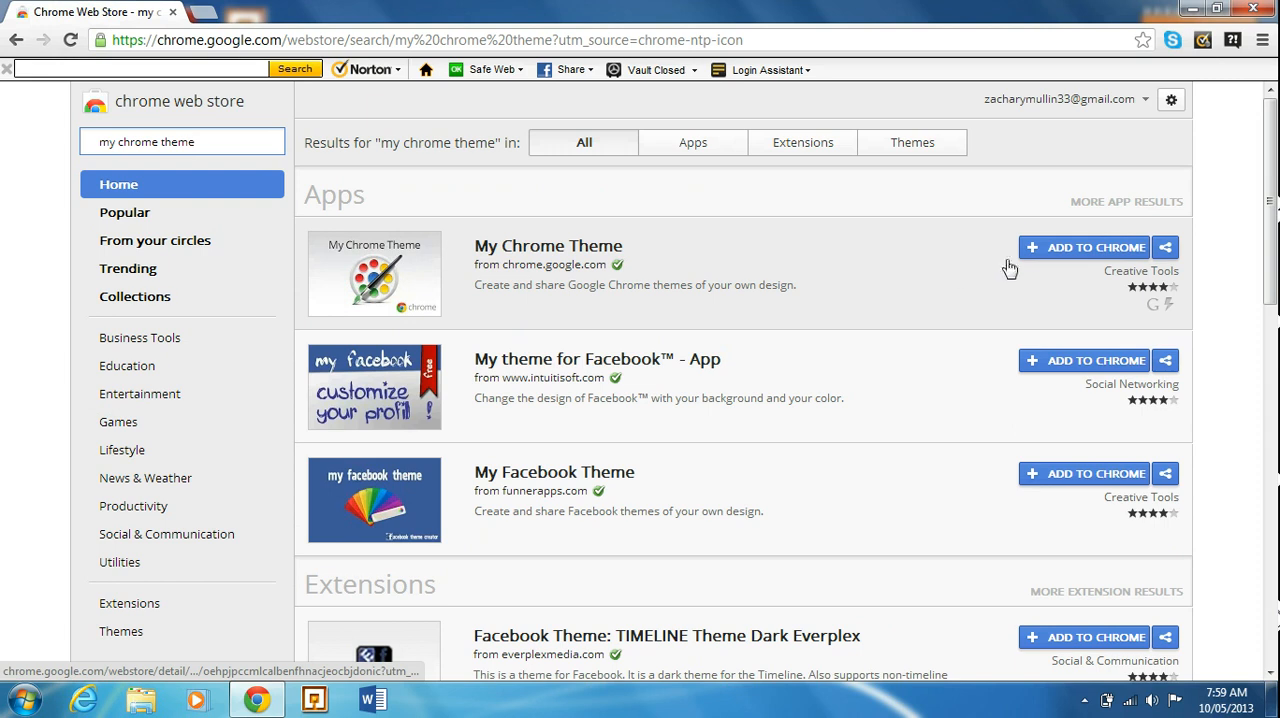
pyautogui.moveTo(510, 288)
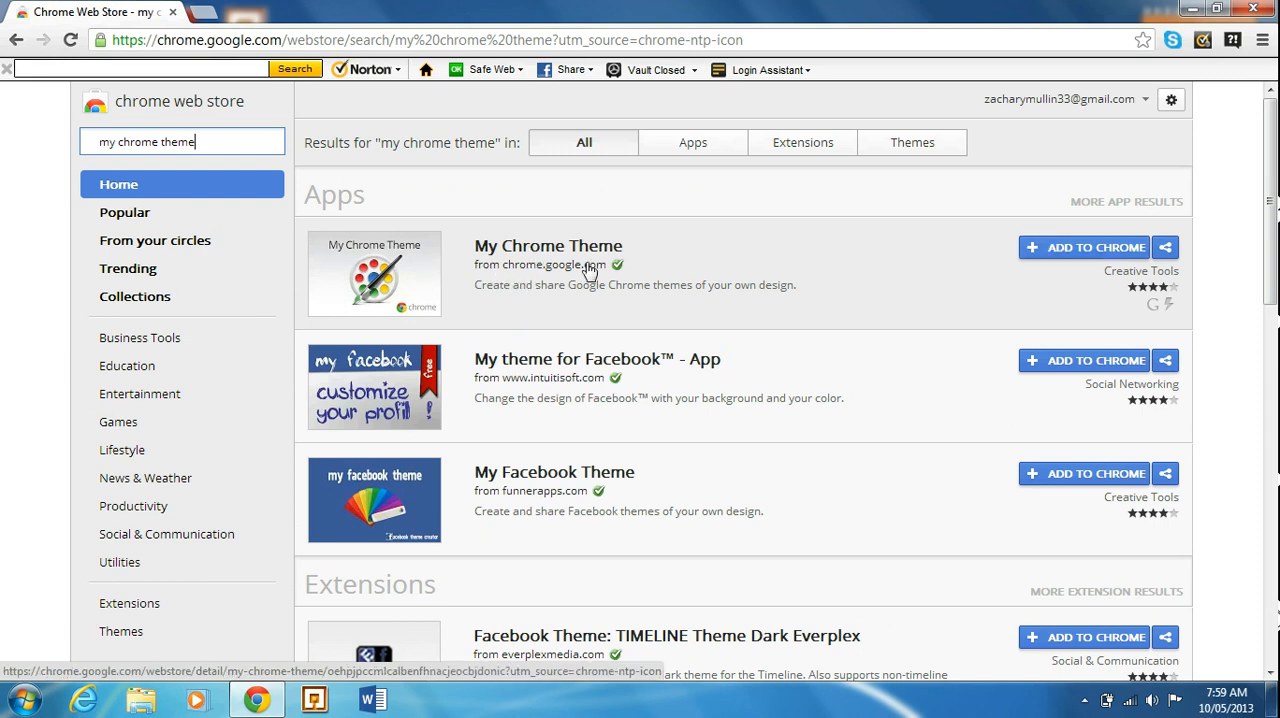
pyautogui.moveTo(568, 316)
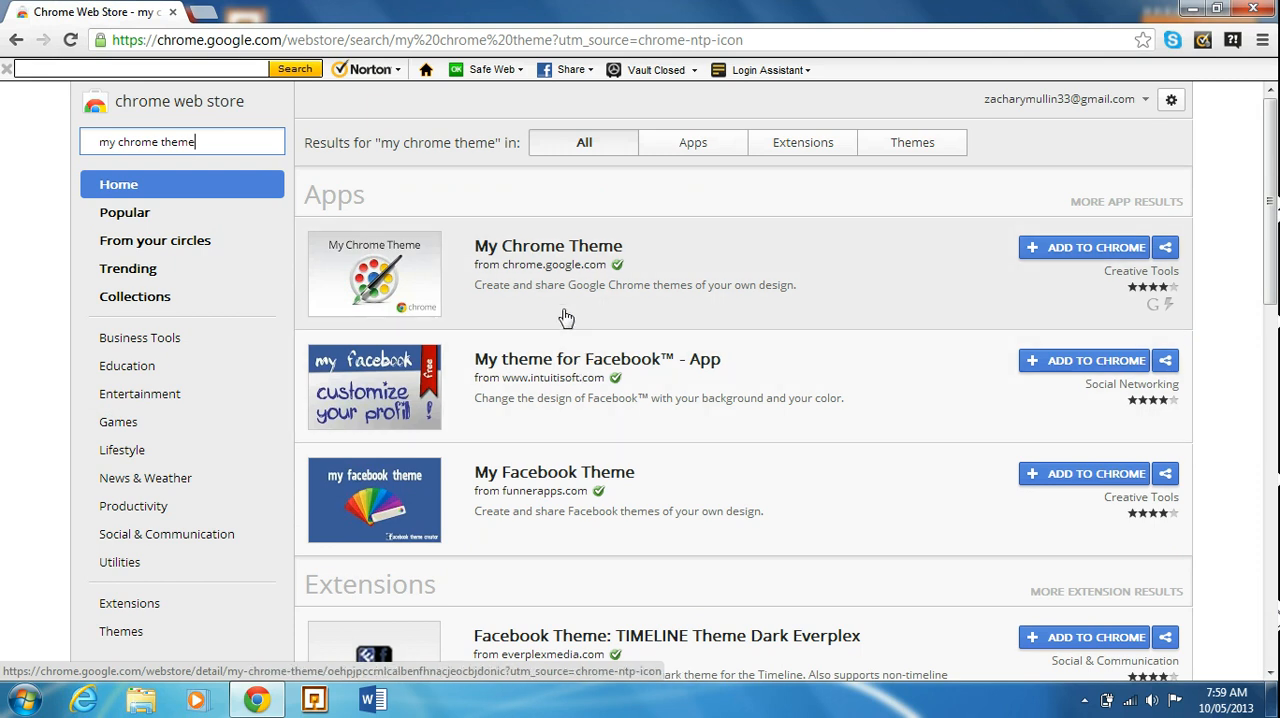
pyautogui.moveTo(884, 228)
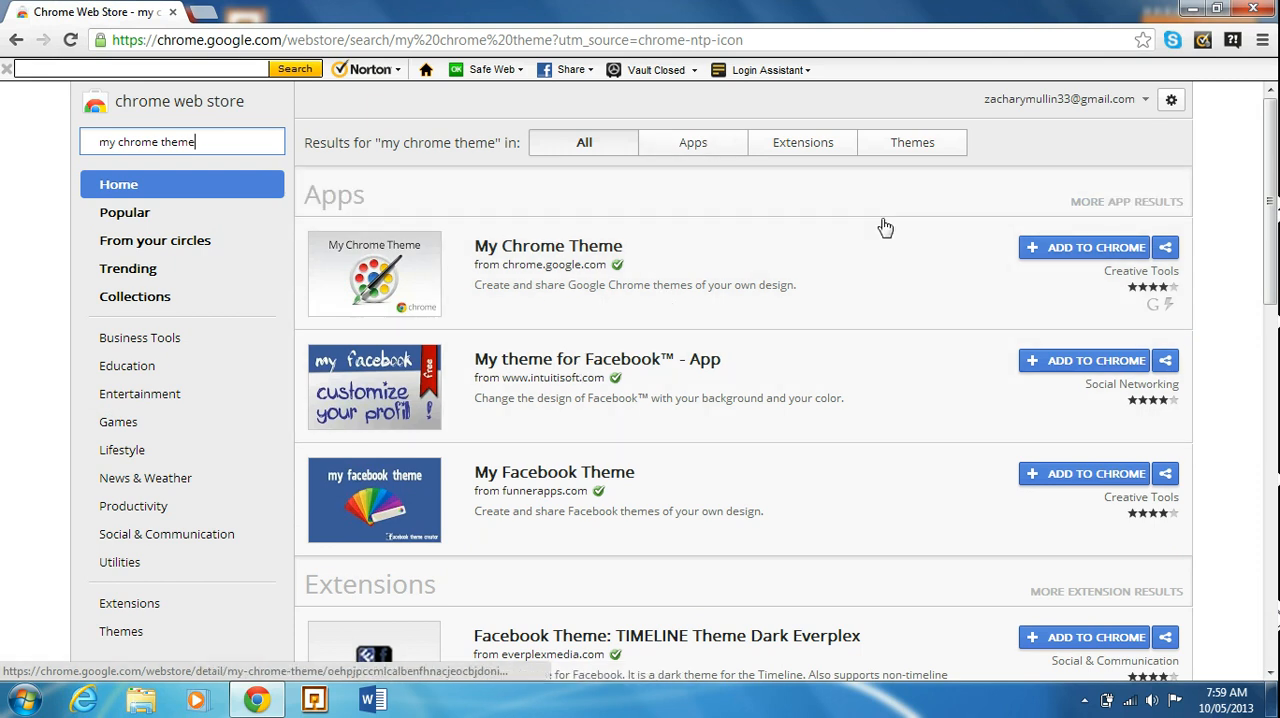
# Confirm adding the My Chrome Theme app and view it among the New Tab apps
pyautogui.click(1084, 248)
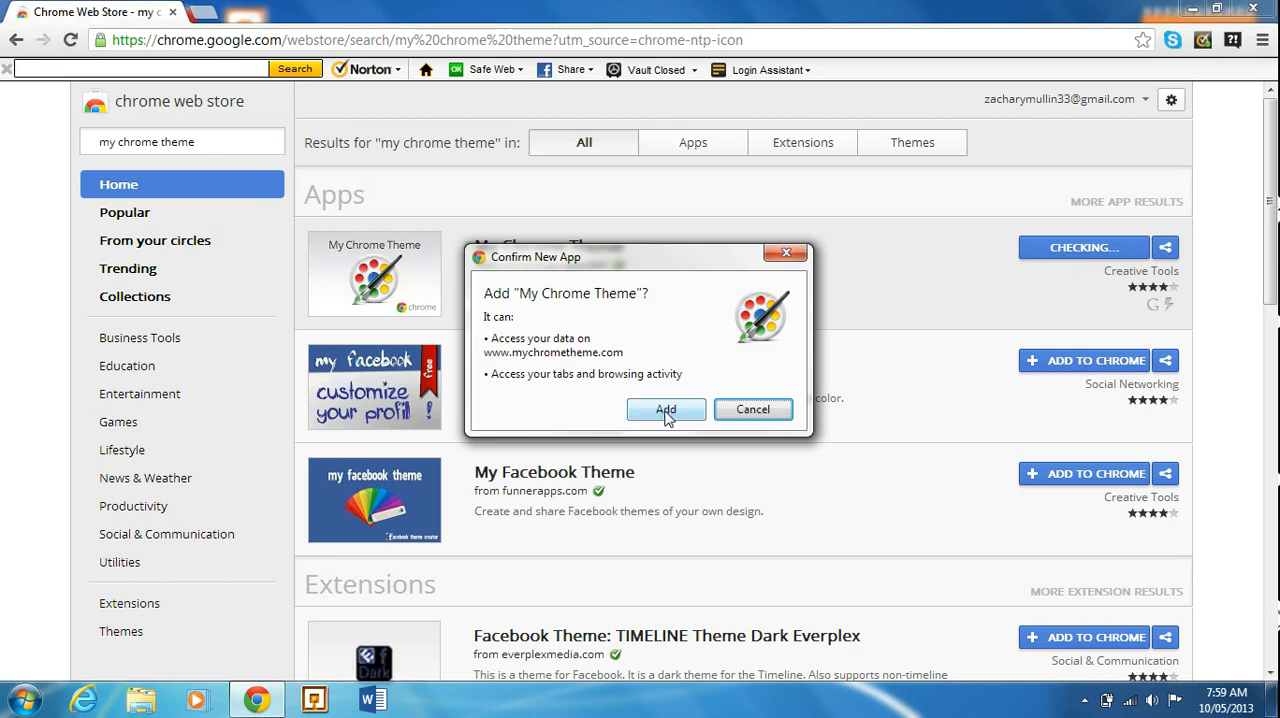
pyautogui.click(664, 410)
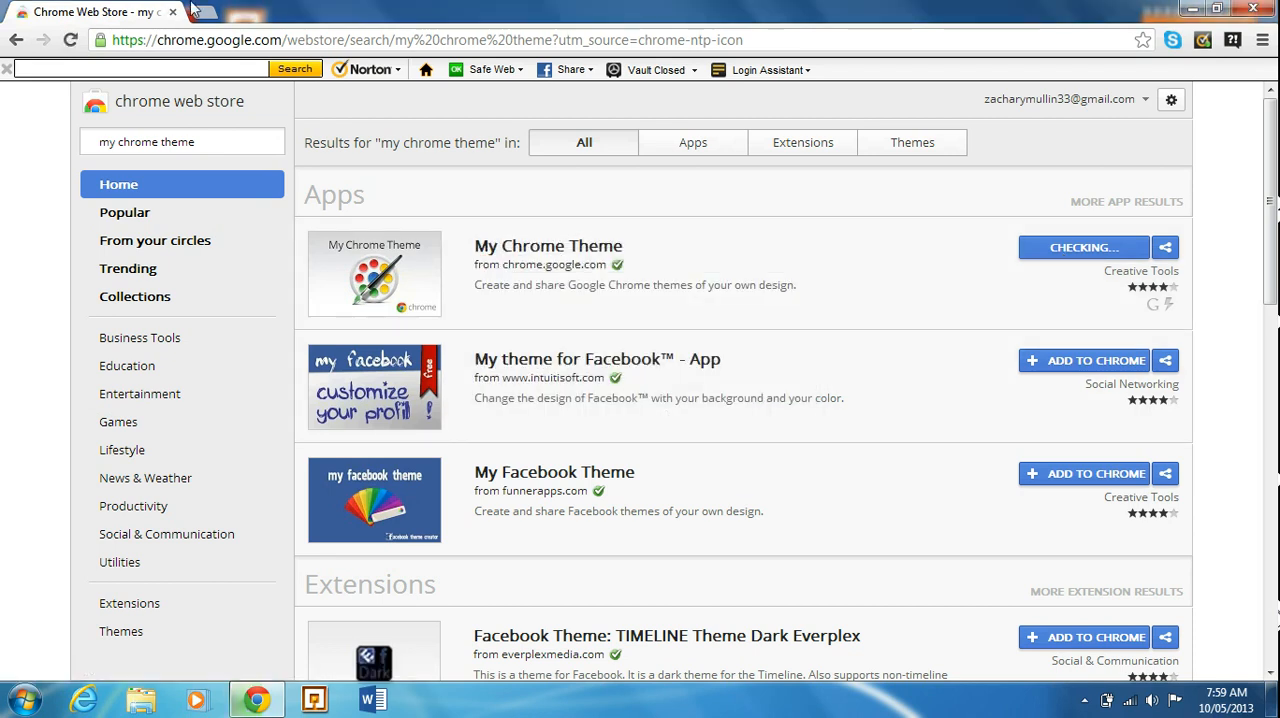
pyautogui.click(1084, 248)
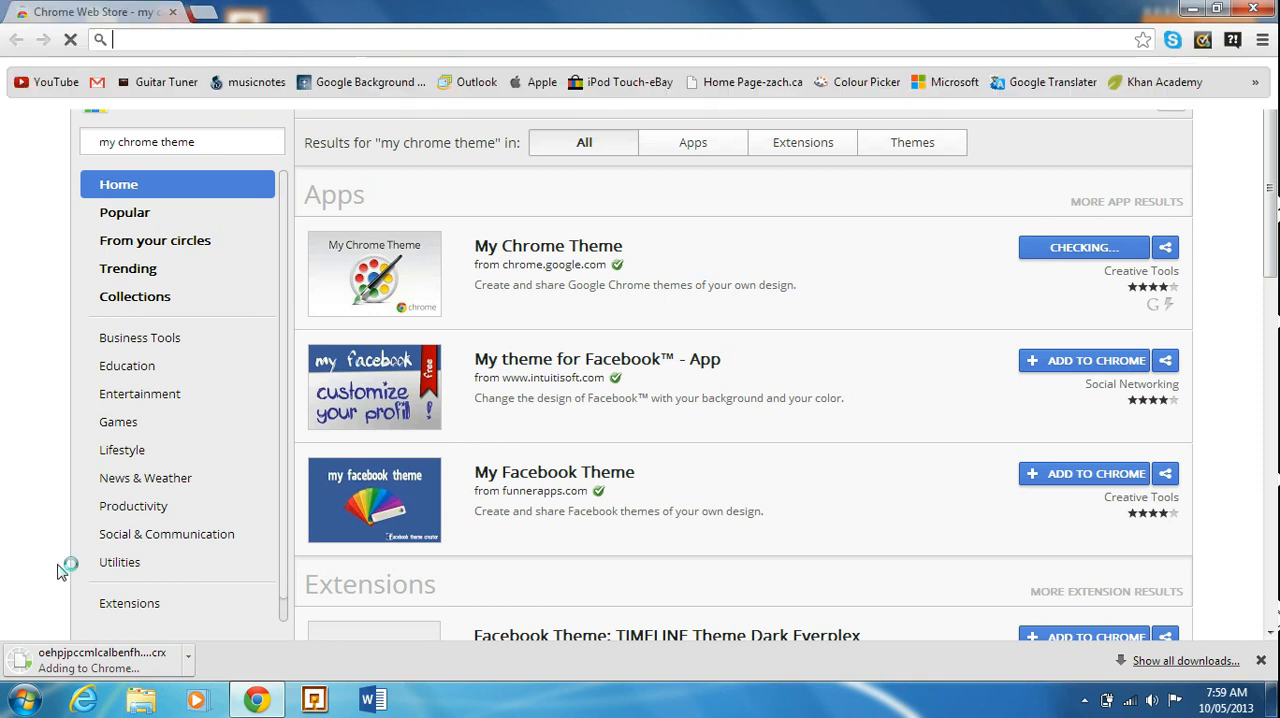
pyautogui.click(276, 12)
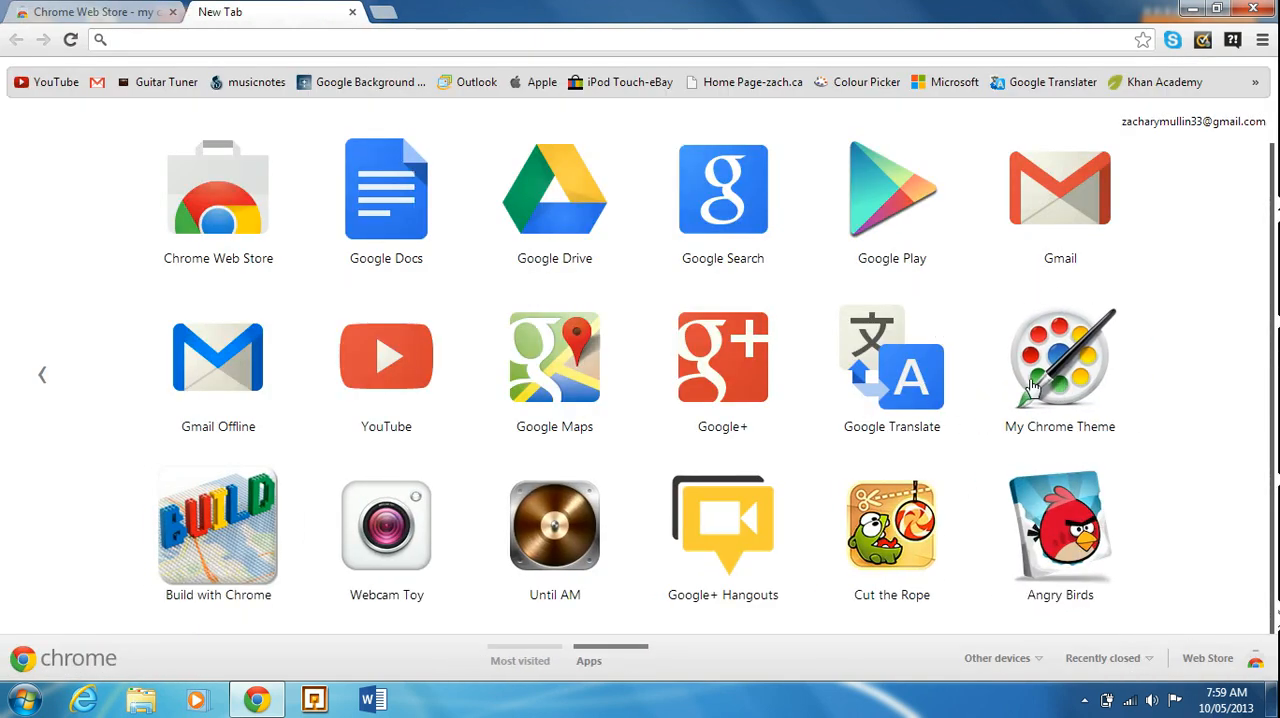
pyautogui.moveTo(710, 362)
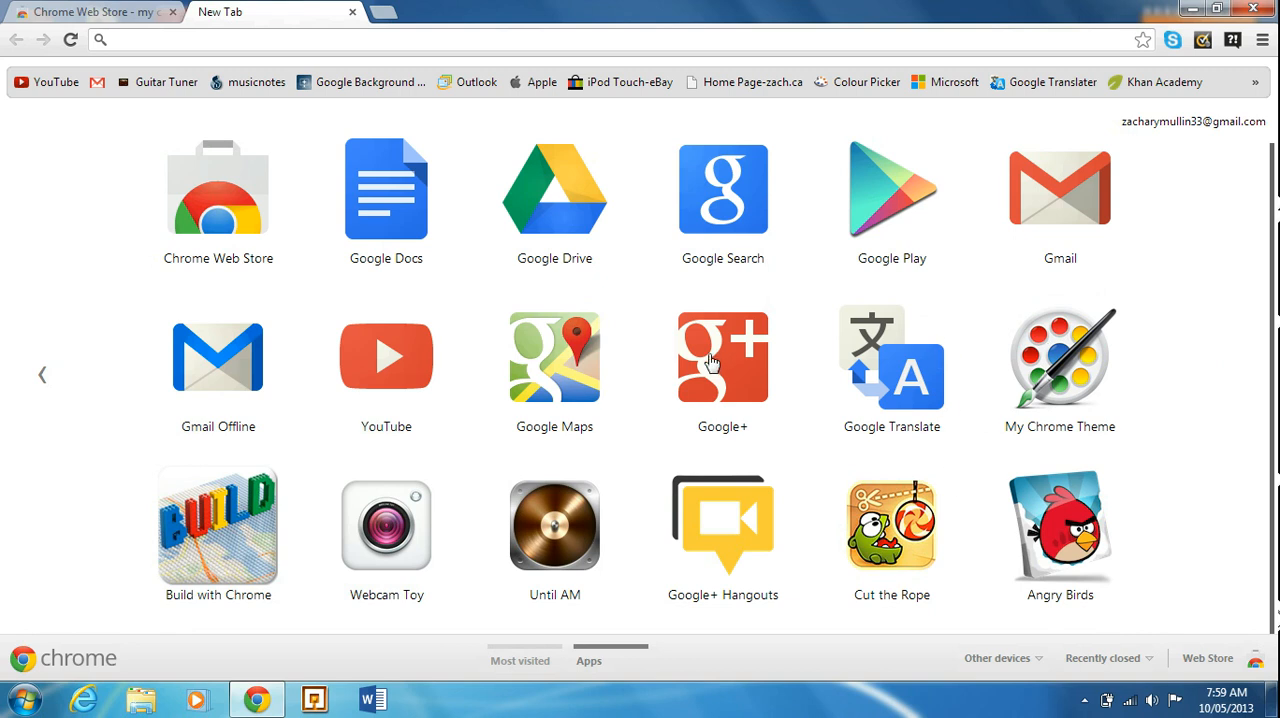
# Launch My Chrome Theme from the New Tab page and start making a new theme
pyautogui.click(172, 12)
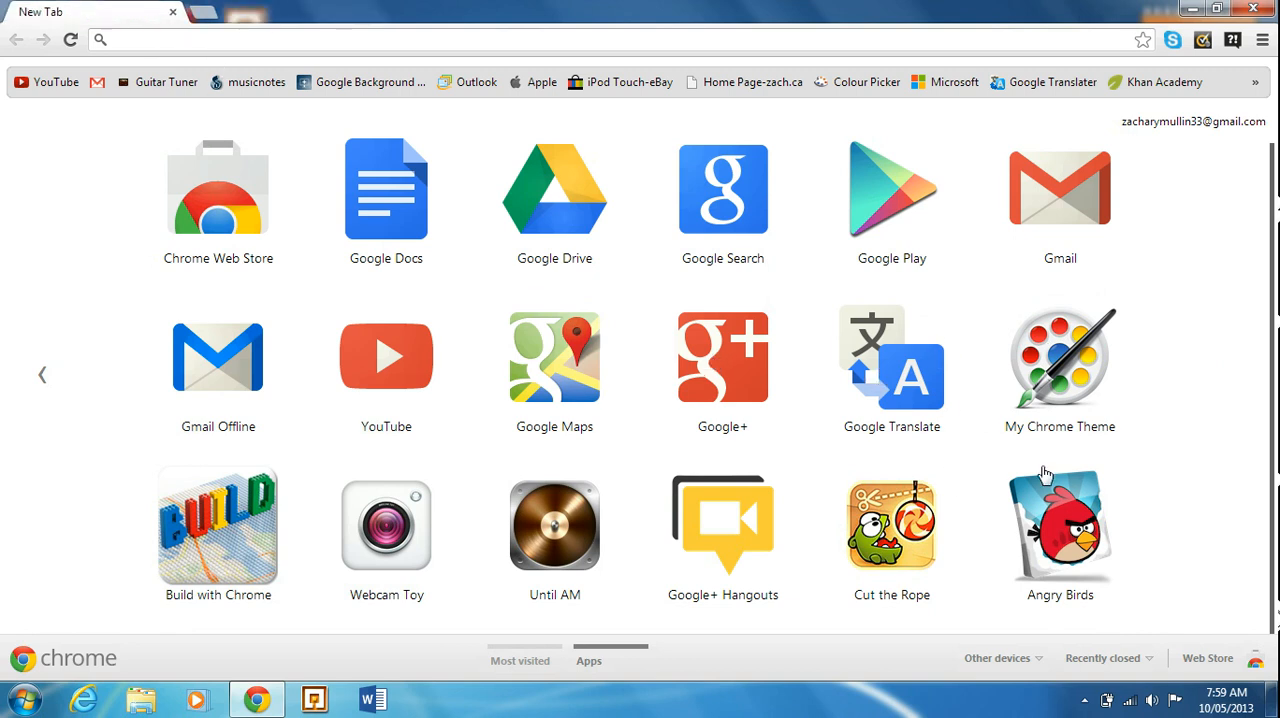
pyautogui.click(1060, 356)
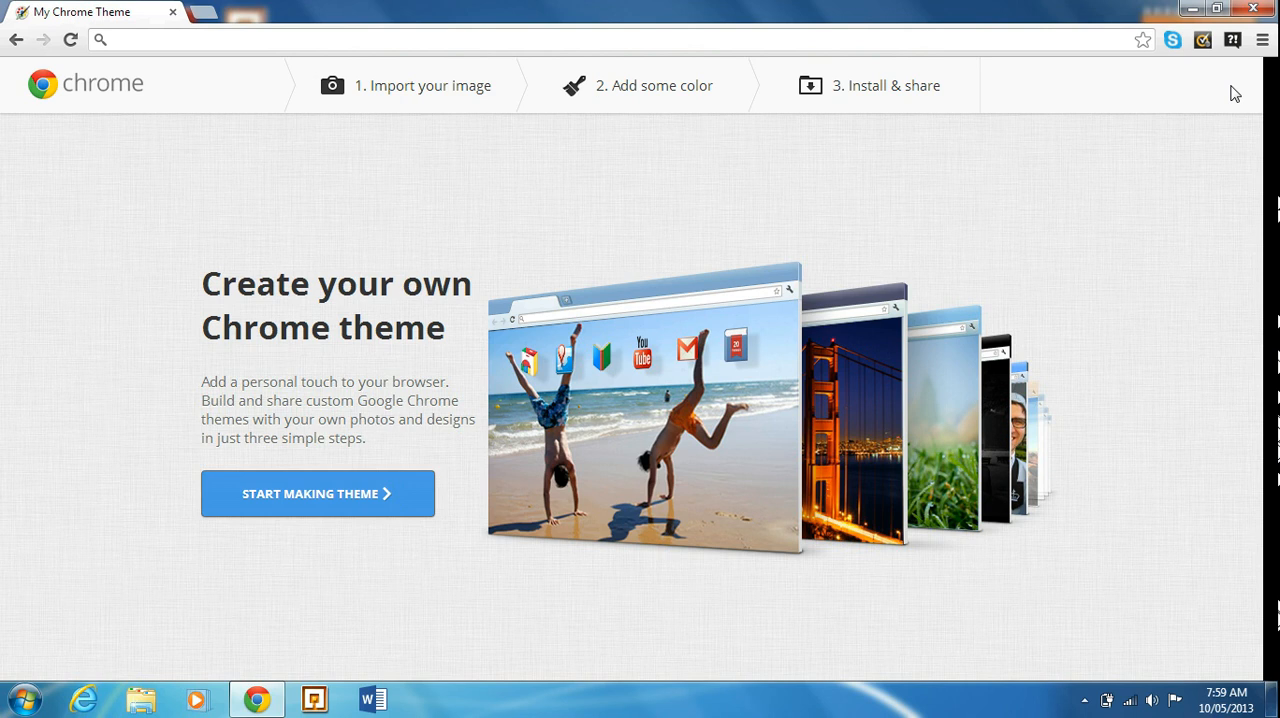
pyautogui.moveTo(456, 630)
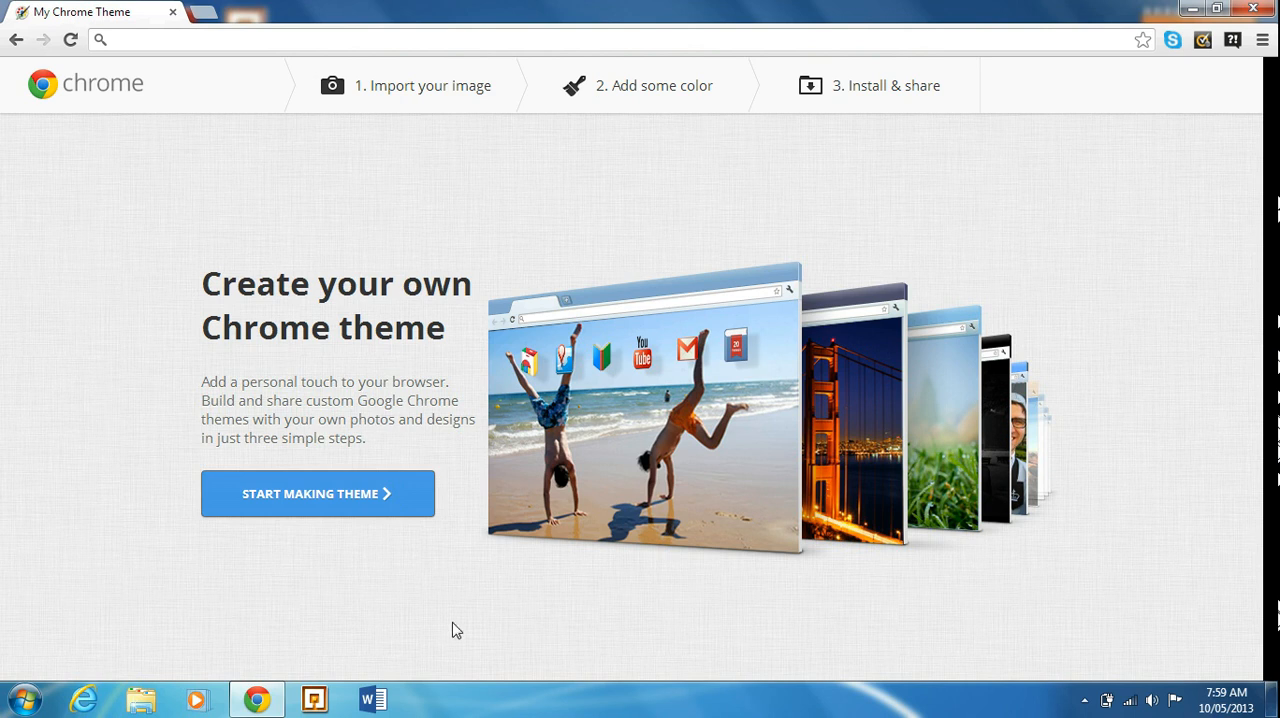
pyautogui.moveTo(346, 524)
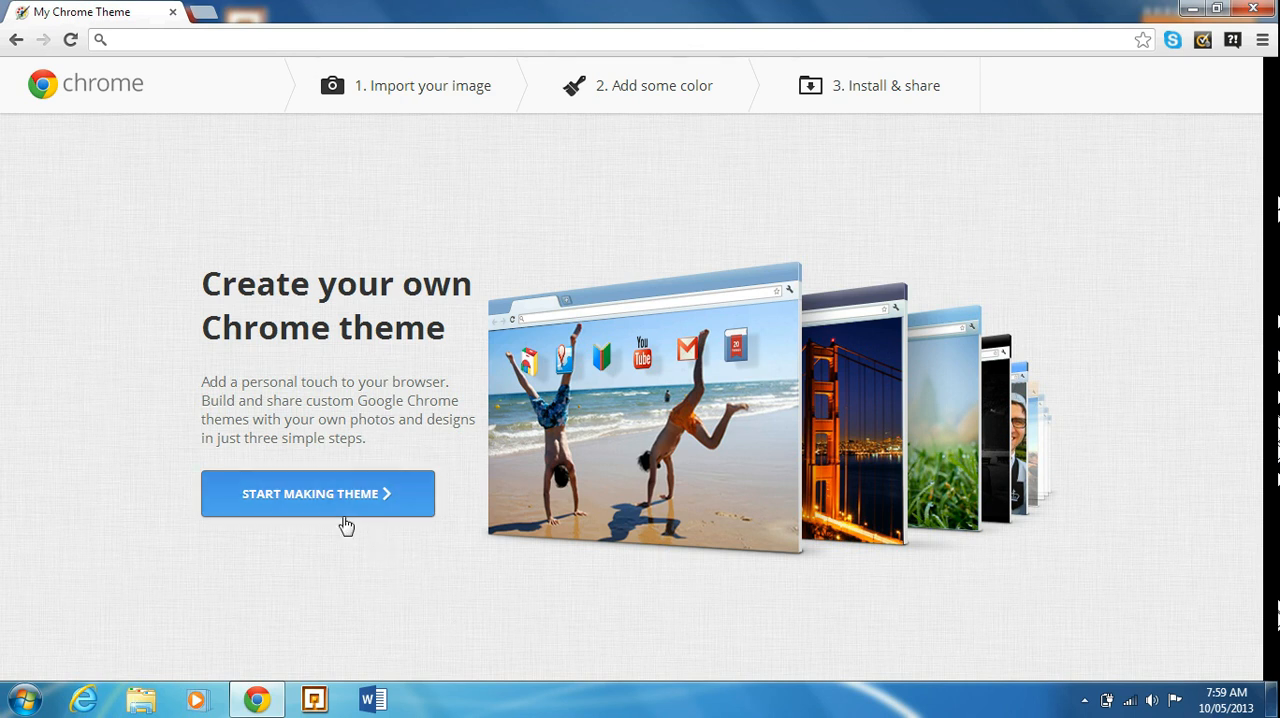
pyautogui.click(316, 492)
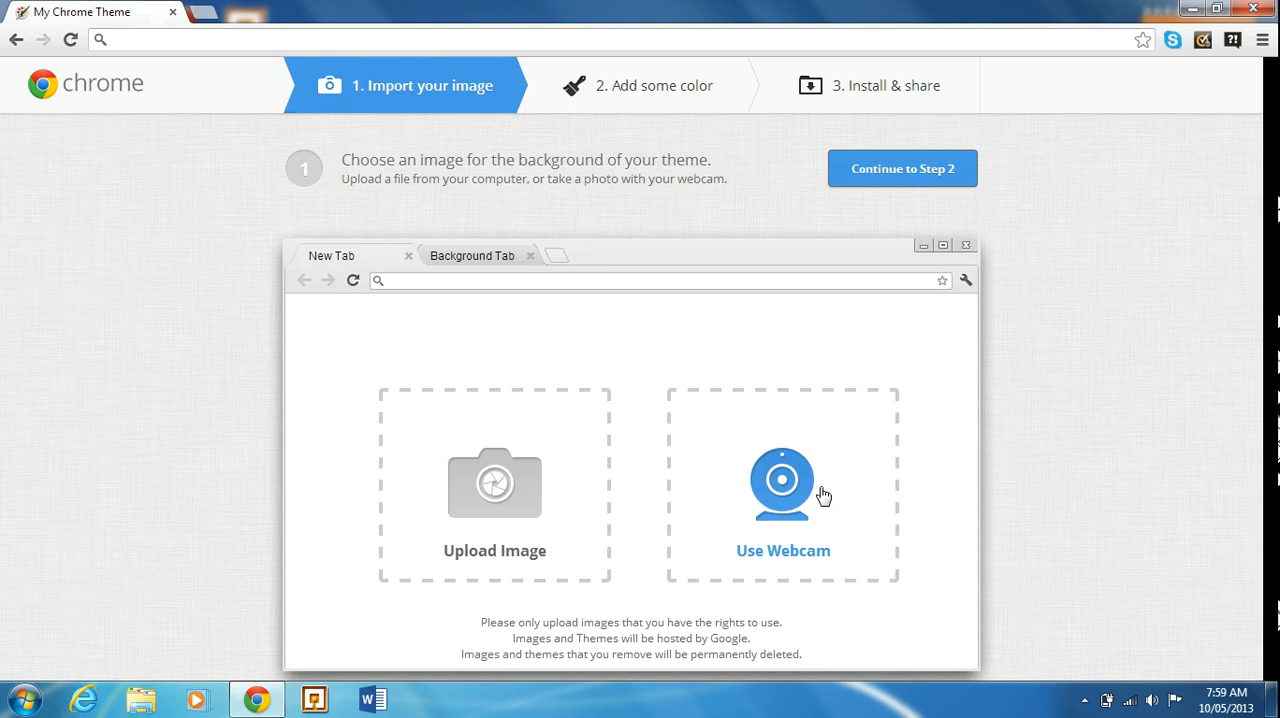
pyautogui.moveTo(820, 496)
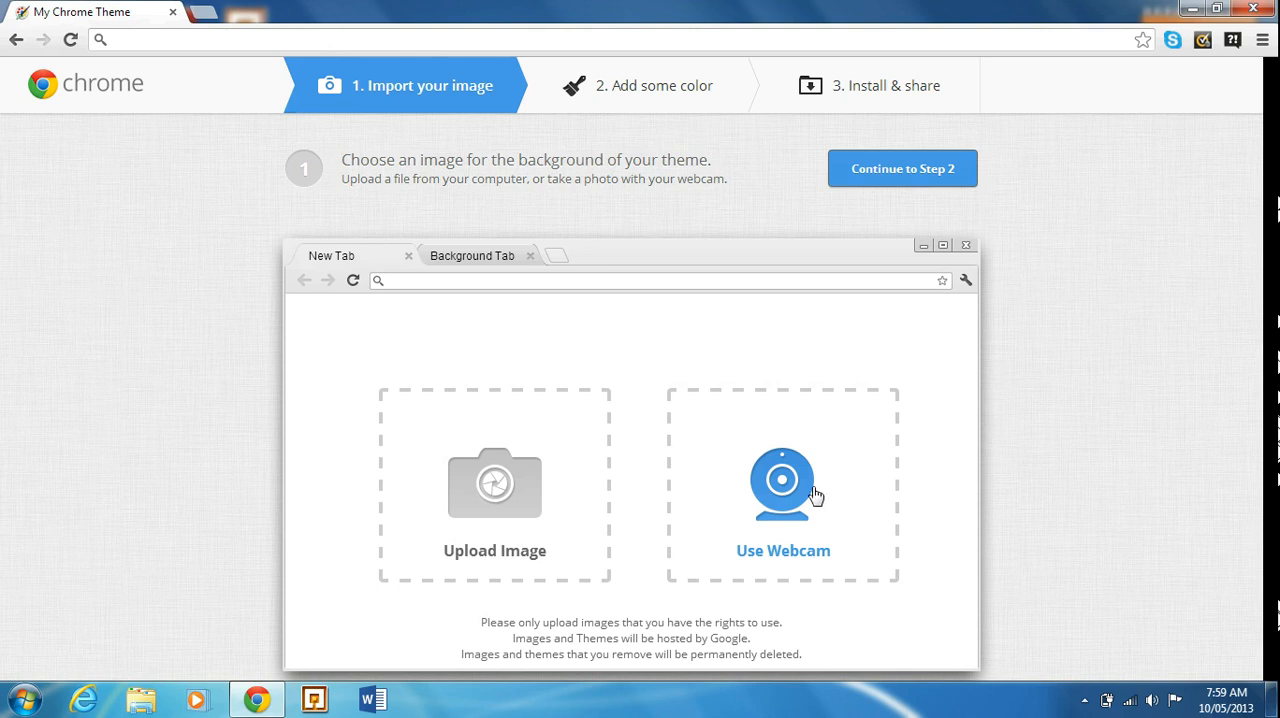
pyautogui.moveTo(612, 624)
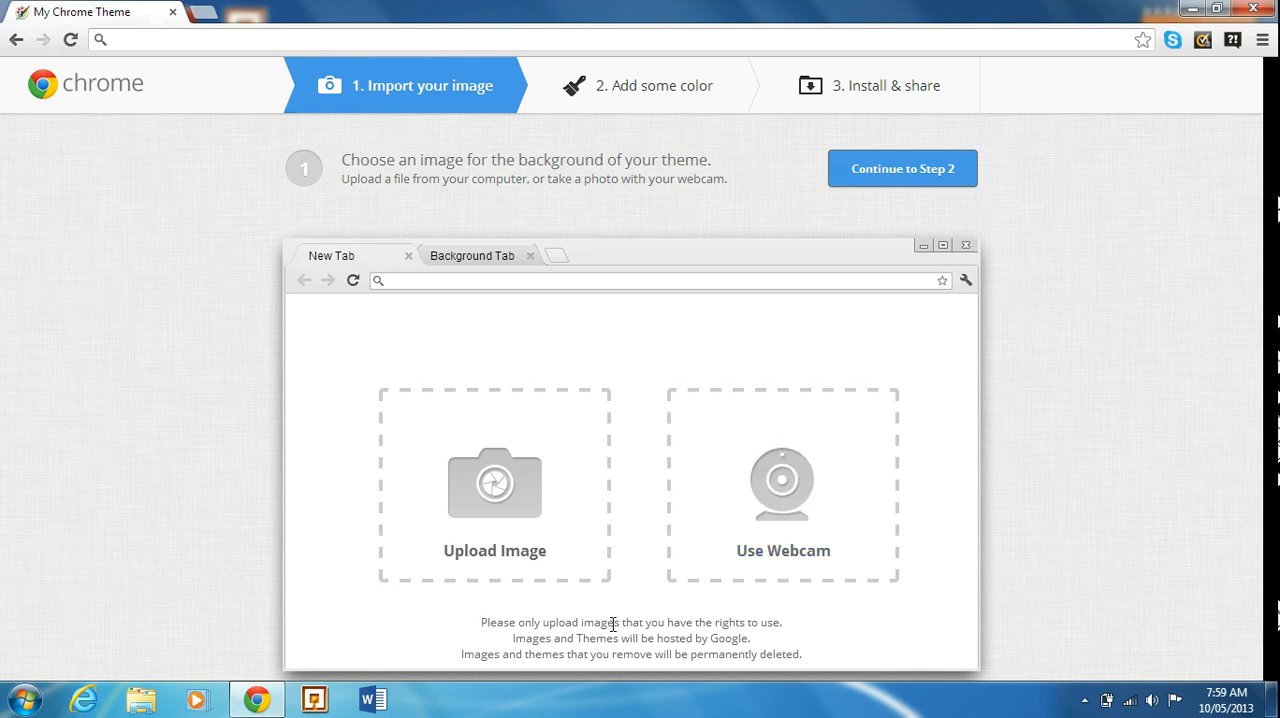
# Upload a background image, browsing the Chrome Photos, Google Products and Google+ folders for the Windows logo
pyautogui.click(494, 484)
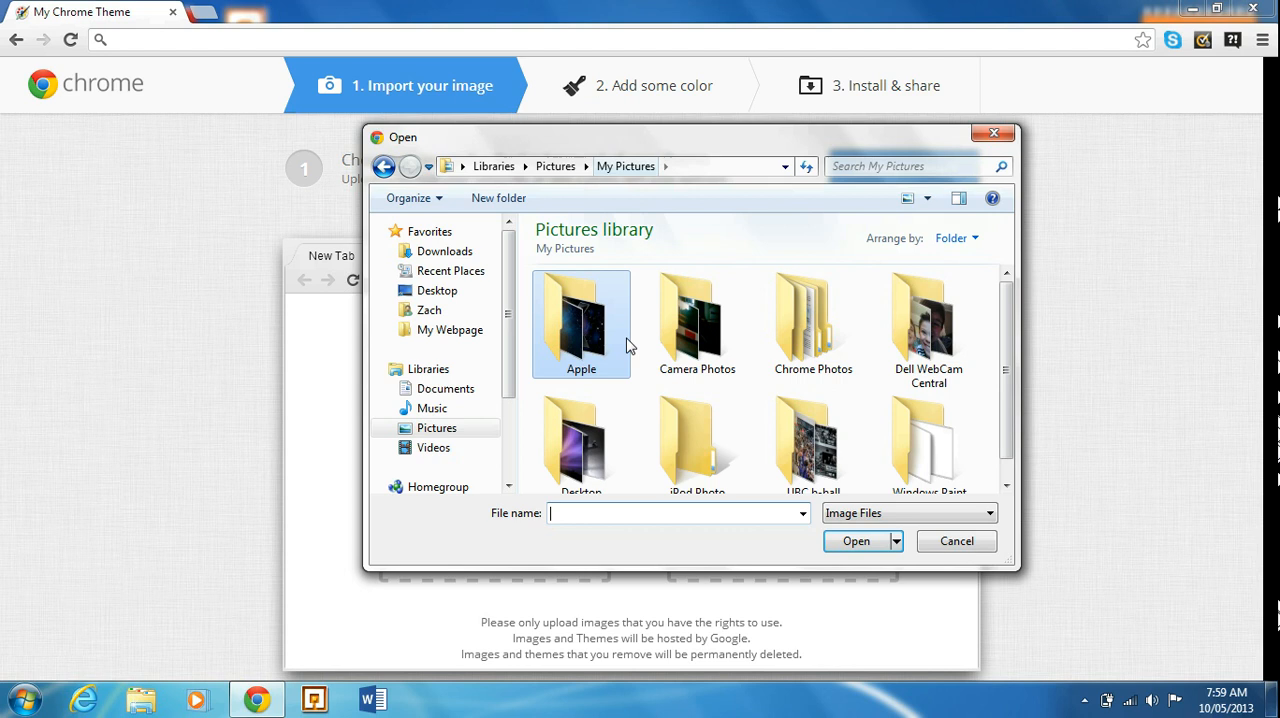
pyautogui.doubleClick(812, 320)
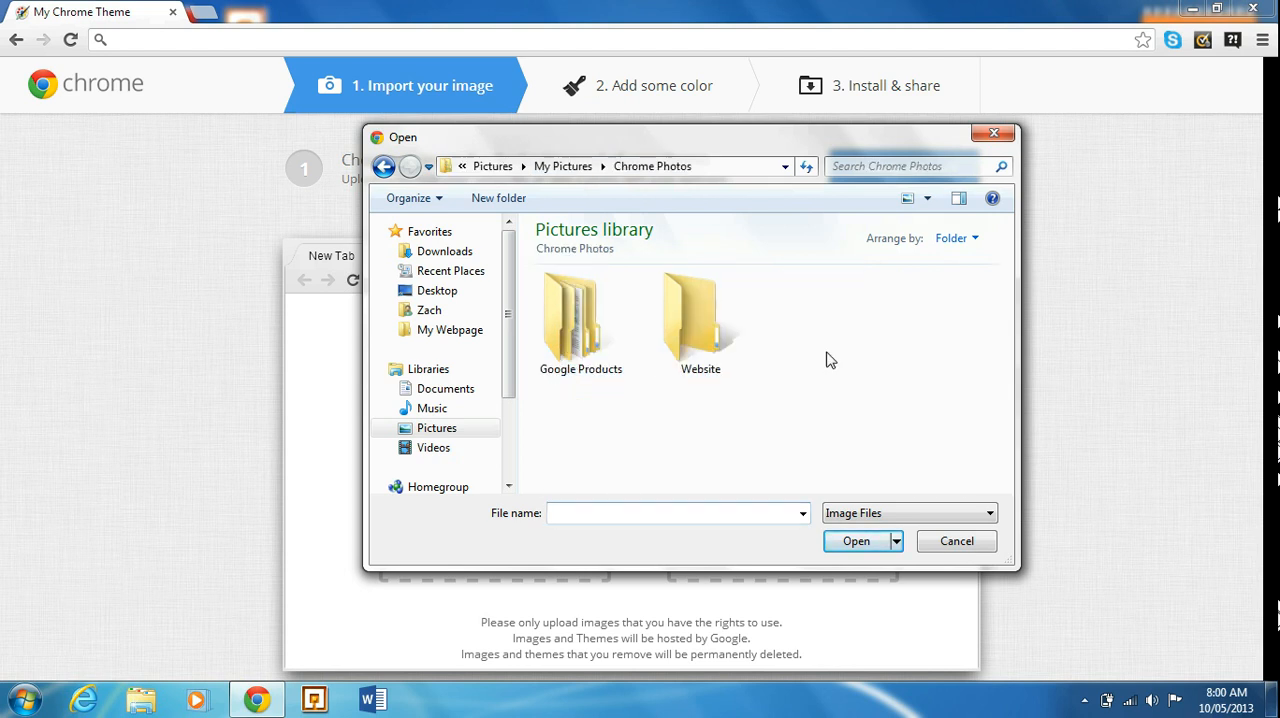
pyautogui.doubleClick(580, 316)
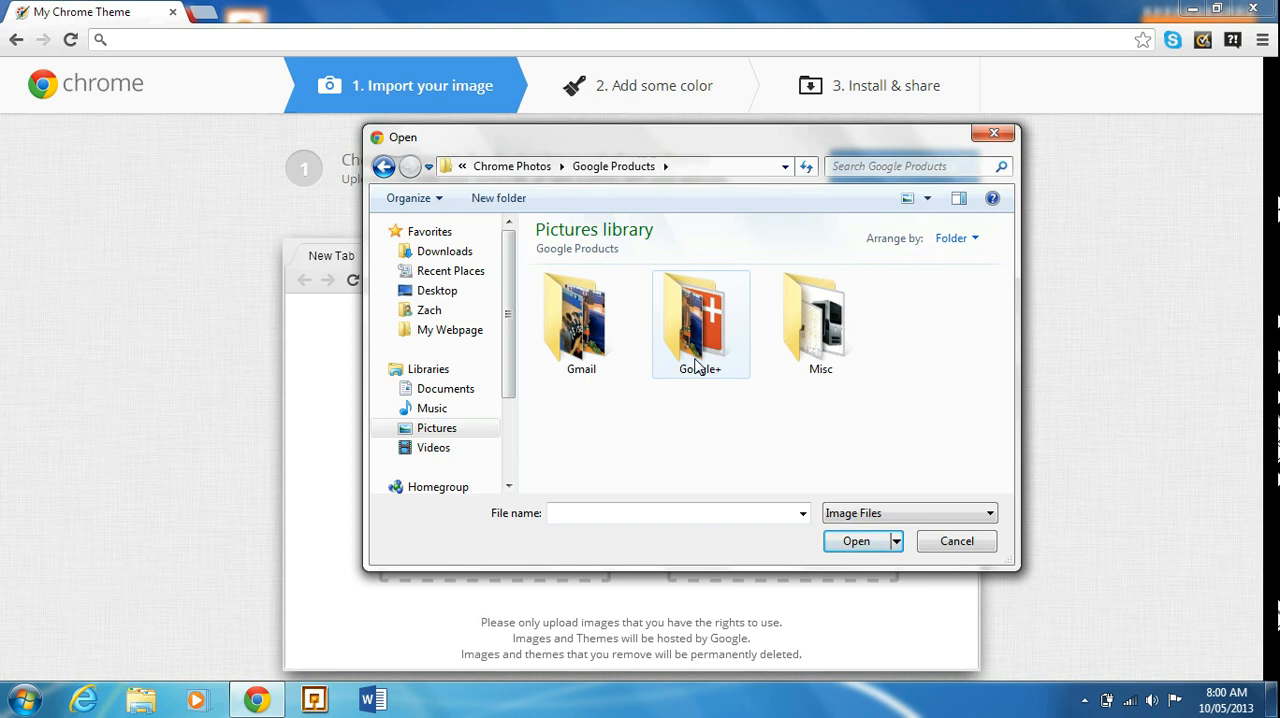
pyautogui.doubleClick(580, 320)
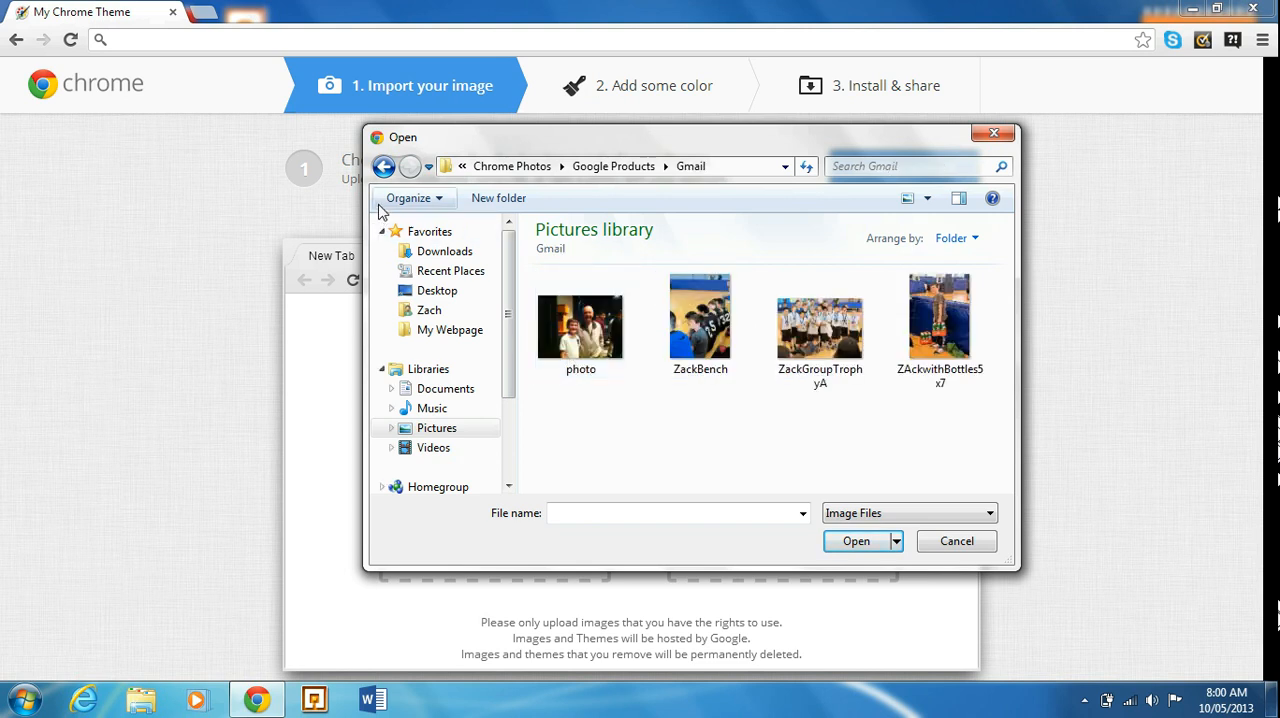
pyautogui.click(384, 166)
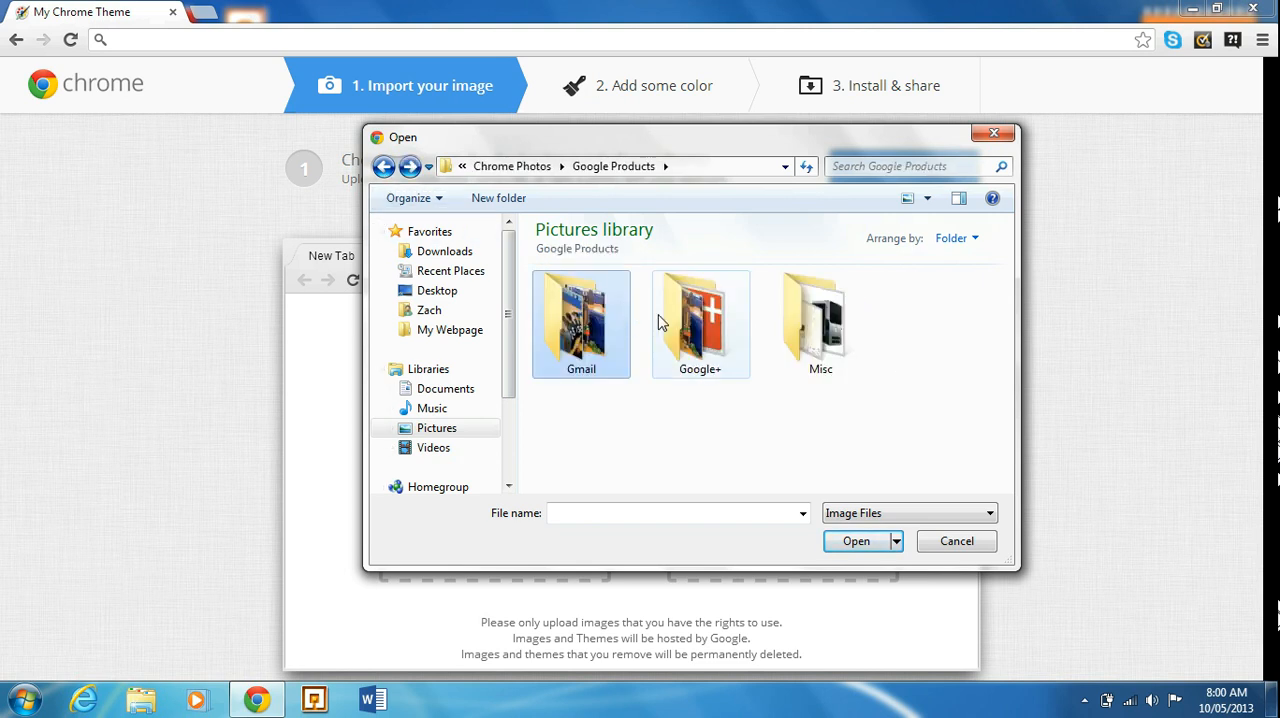
pyautogui.doubleClick(700, 324)
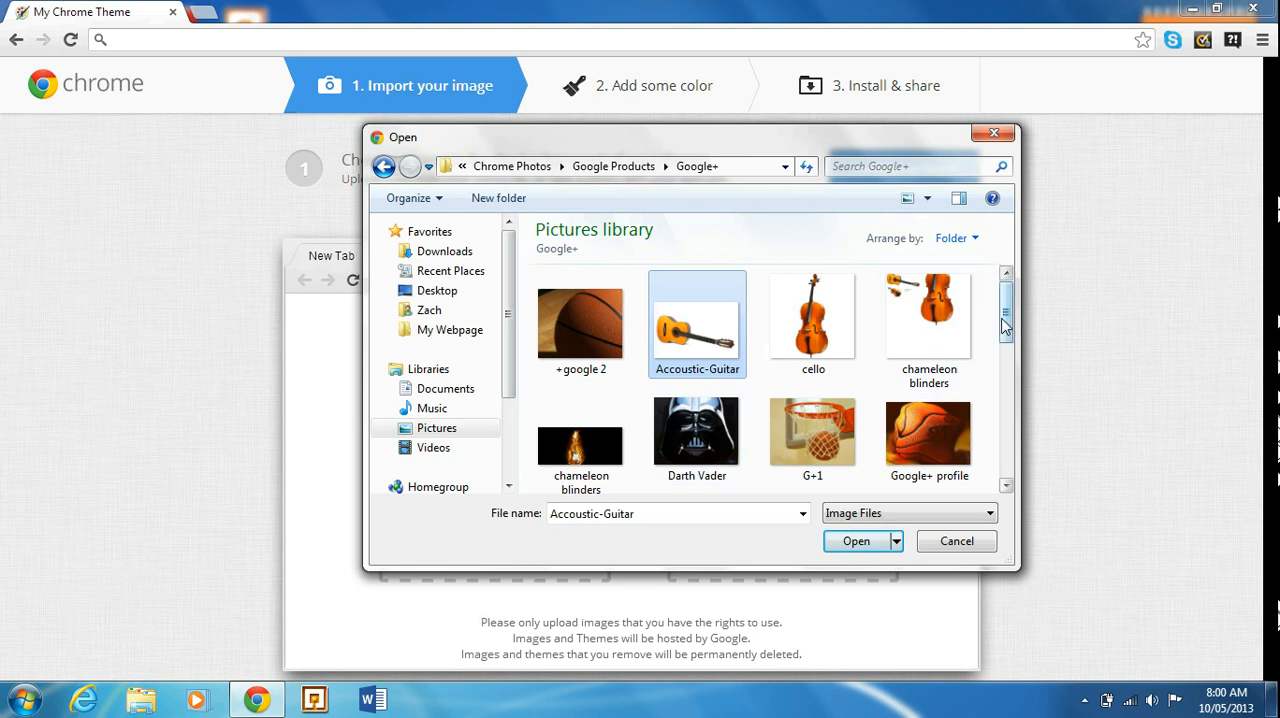
pyautogui.scroll(-3)
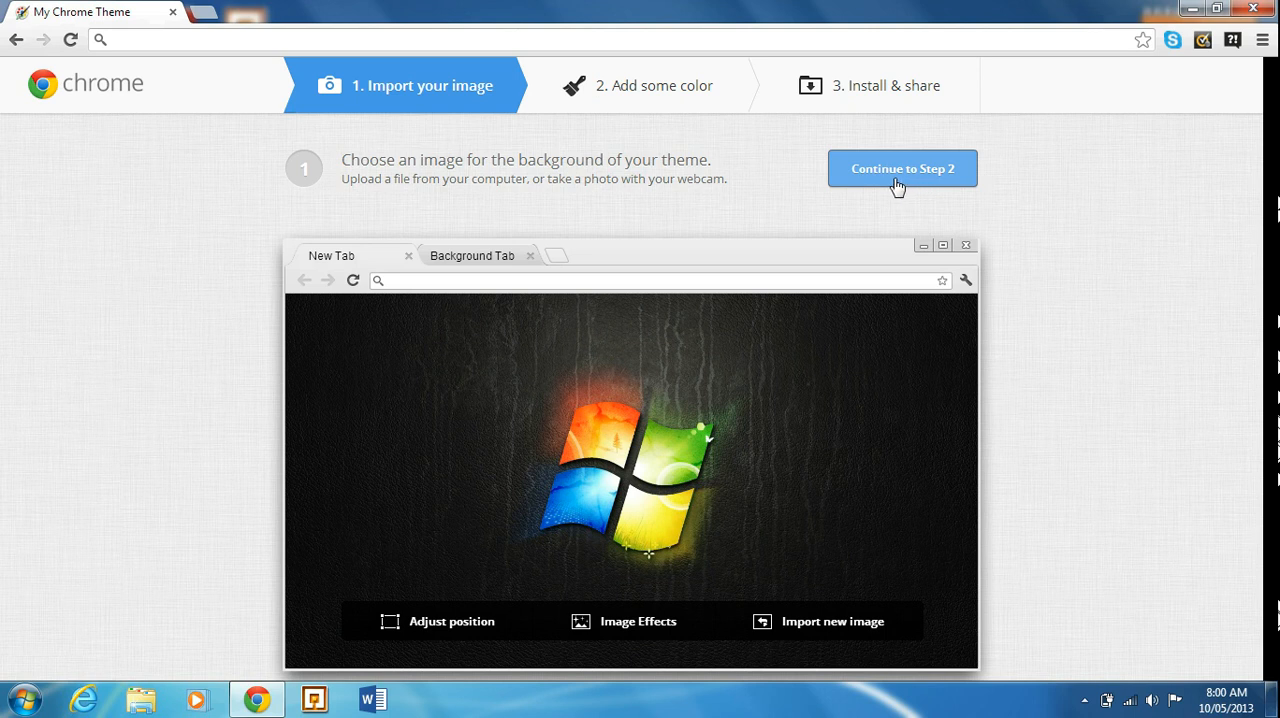
# Continue to step 2, the colouring stage, keeping the Windows-logo background
pyautogui.click(900, 168)
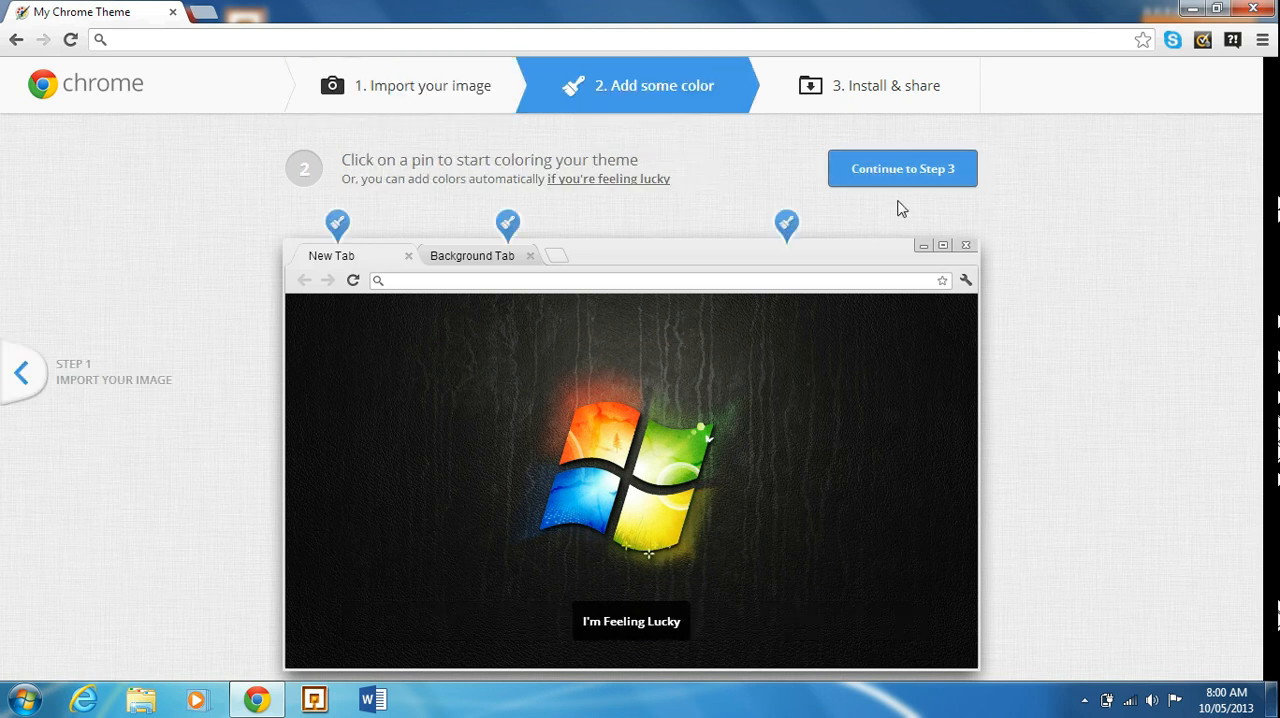
pyautogui.moveTo(648, 648)
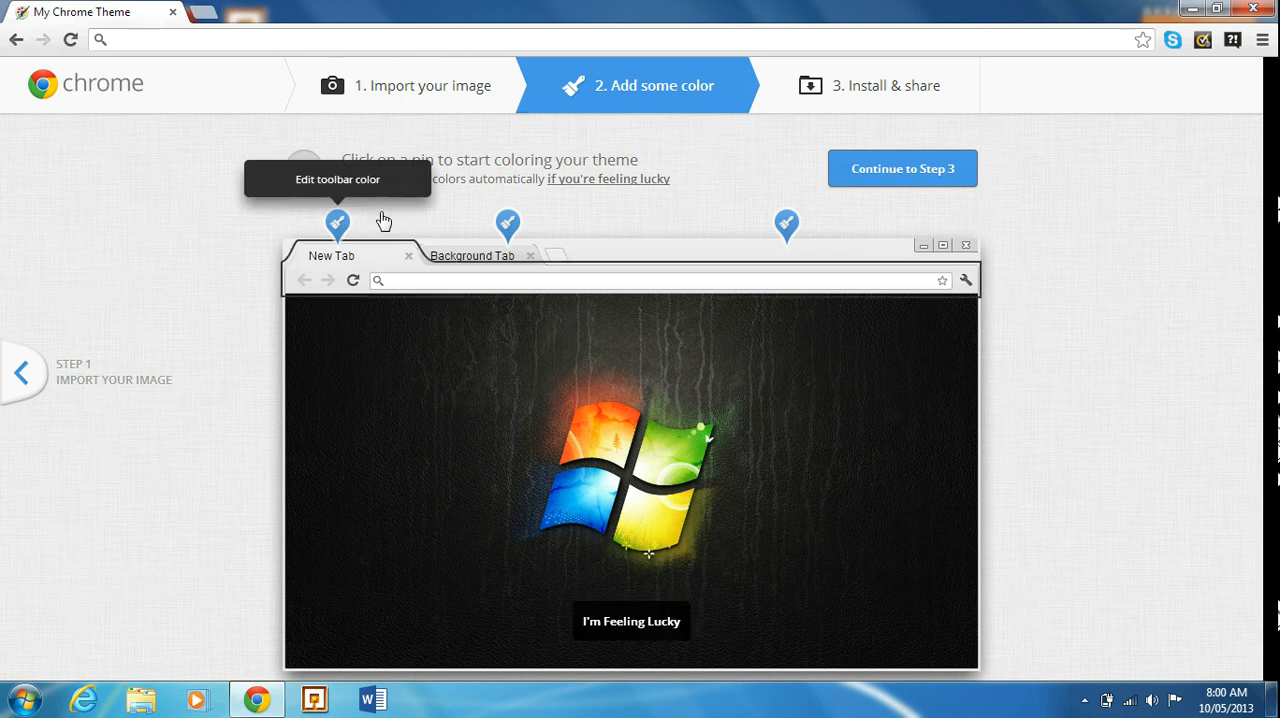
pyautogui.moveTo(336, 238)
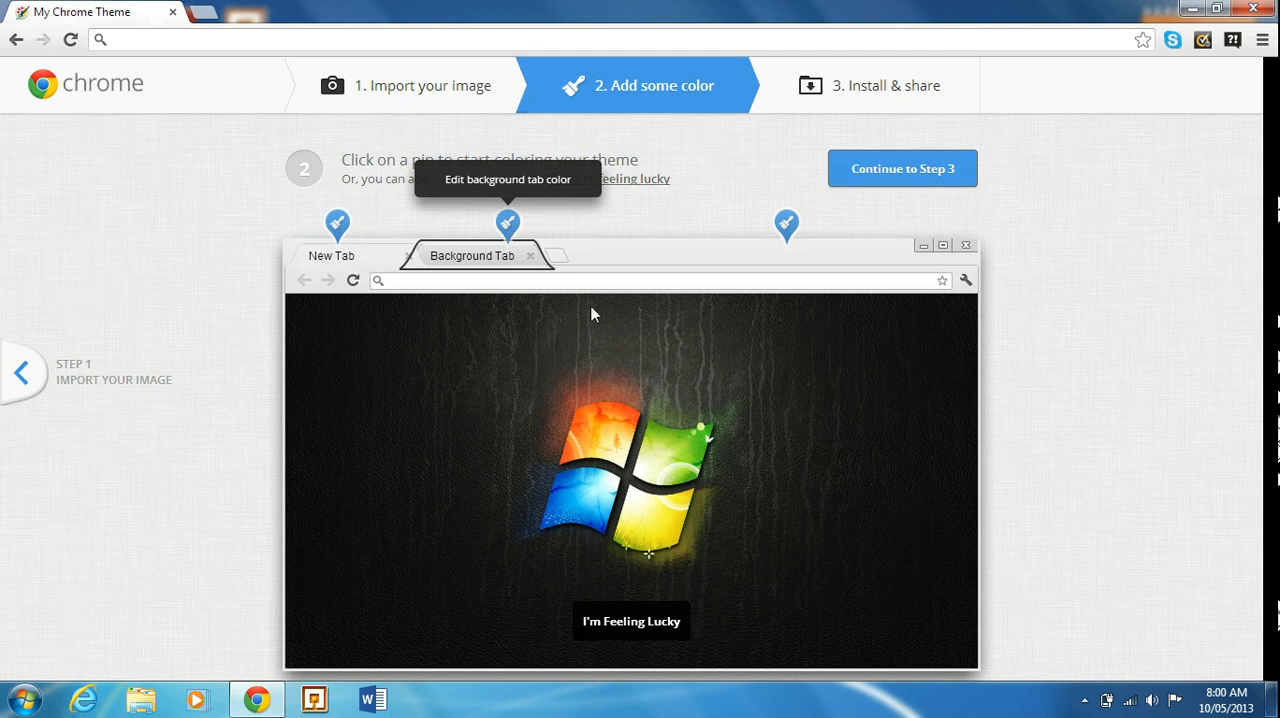
pyautogui.moveTo(658, 582)
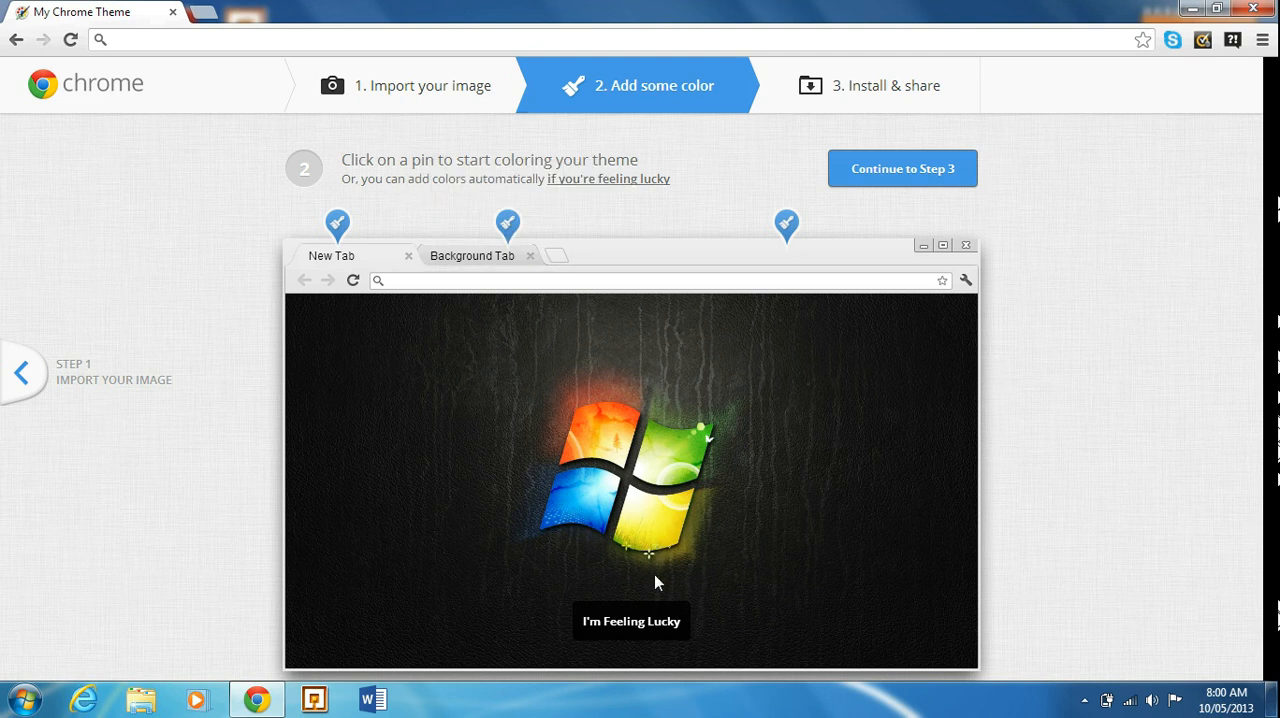
pyautogui.moveTo(638, 578)
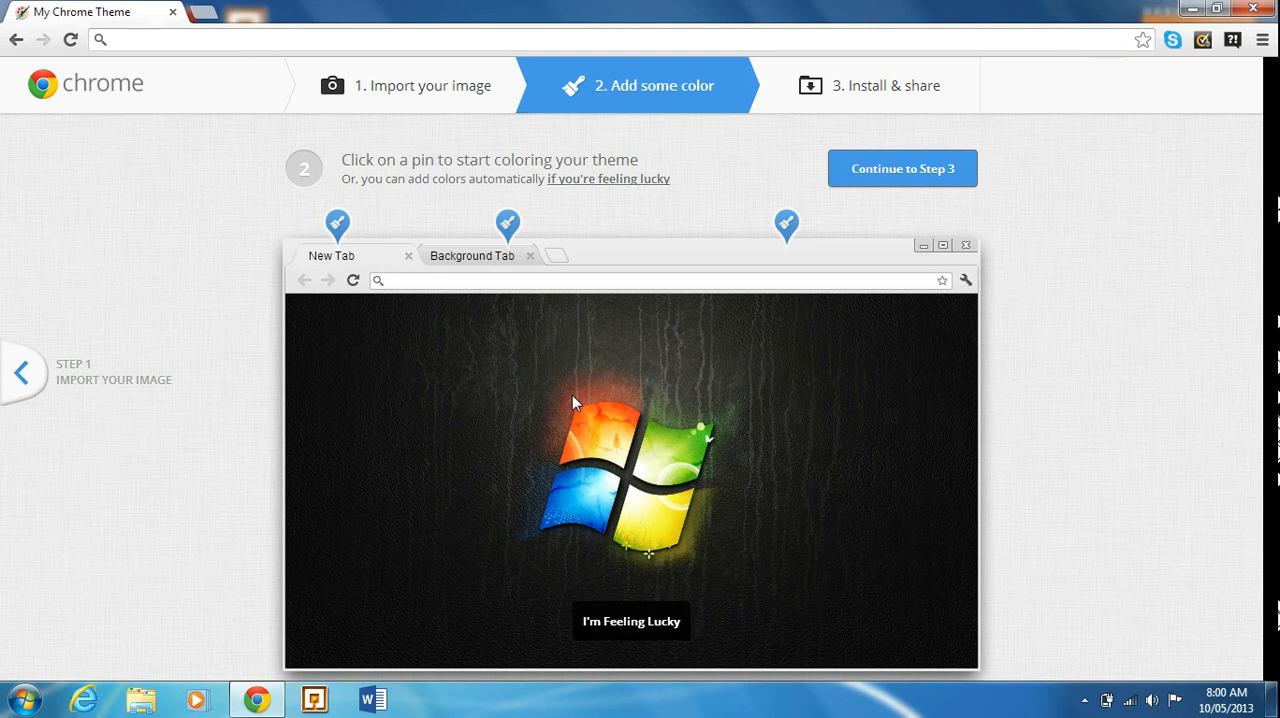
pyautogui.moveTo(820, 522)
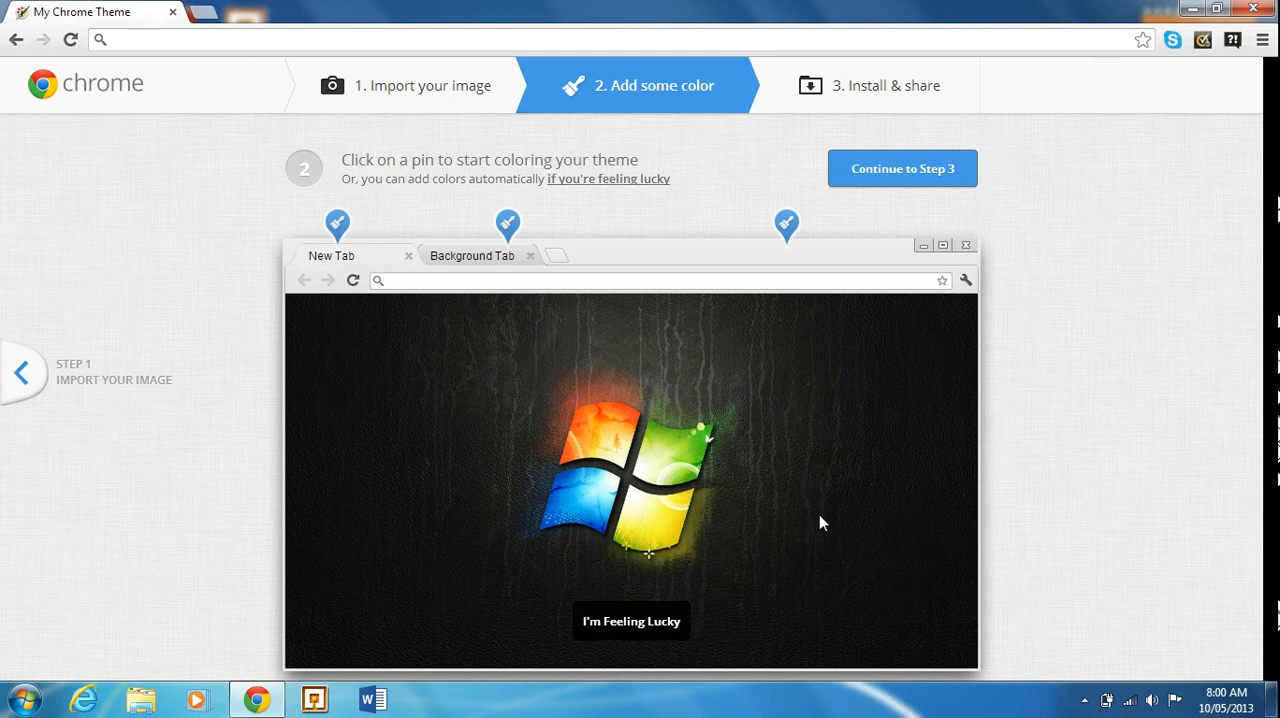
pyautogui.moveTo(868, 552)
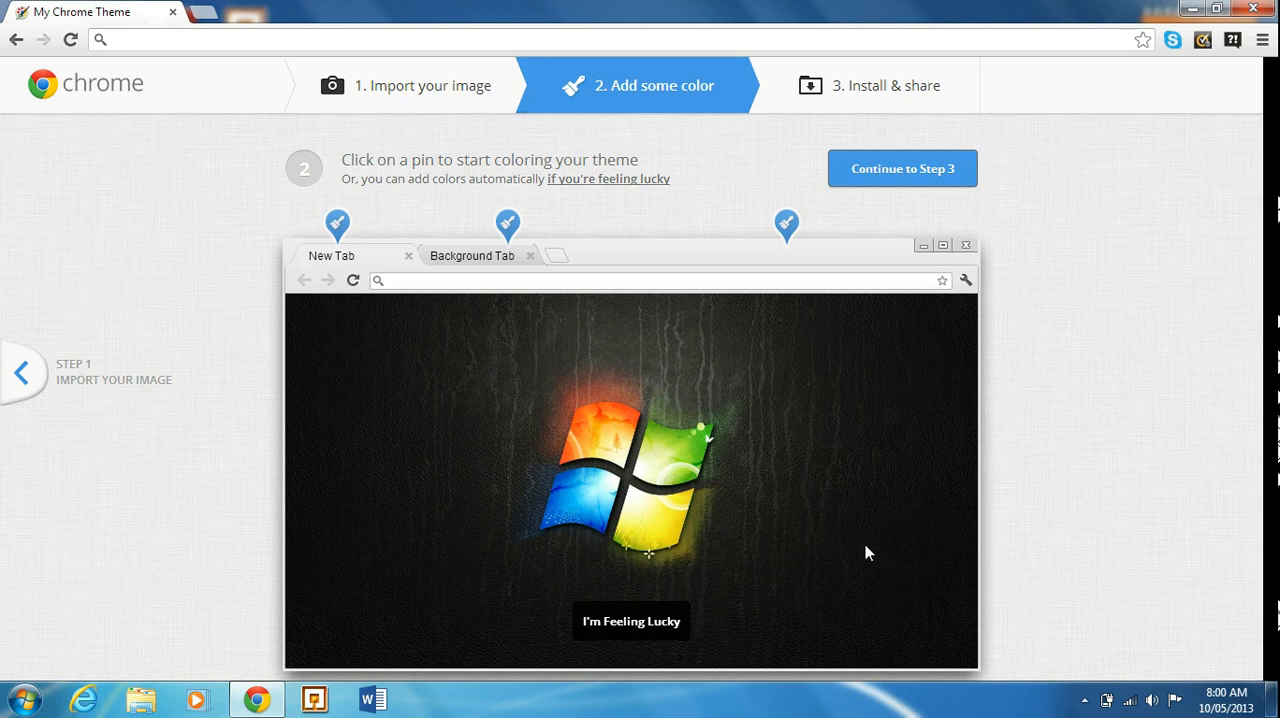
pyautogui.moveTo(632, 620)
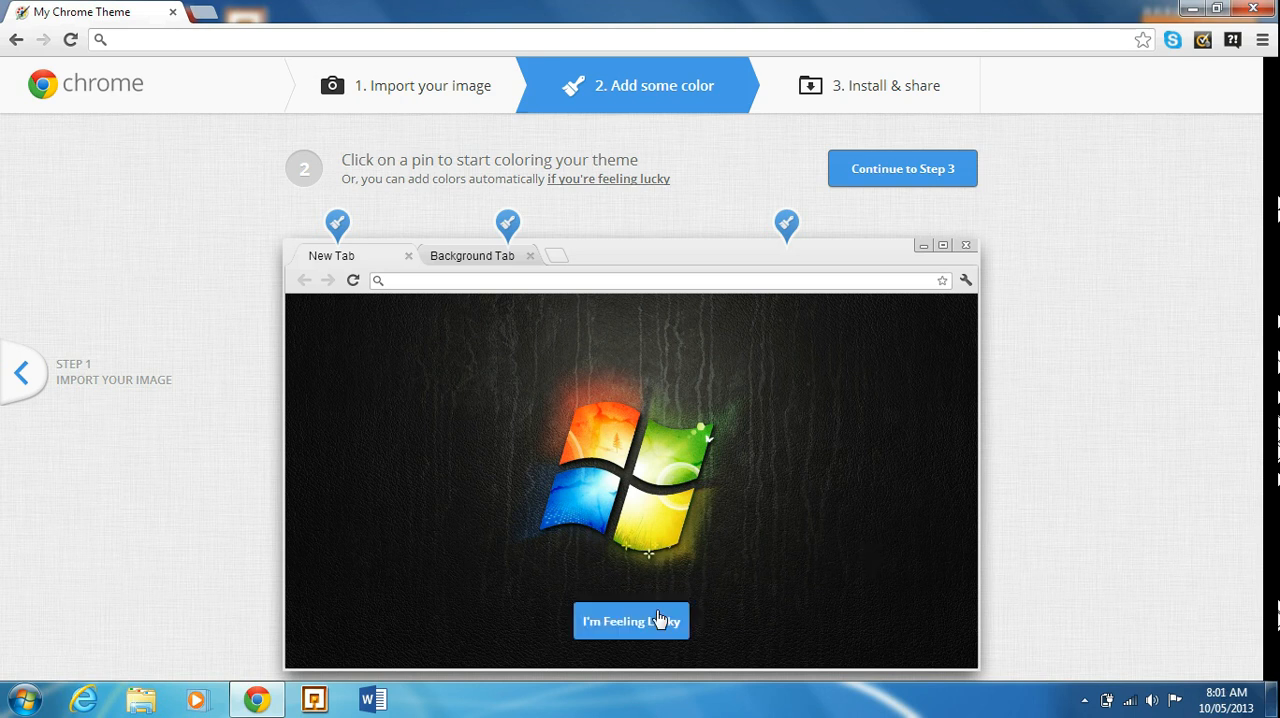
# Auto-pick theme colours matching the Windows-logo background and look over the result
pyautogui.click(900, 168)
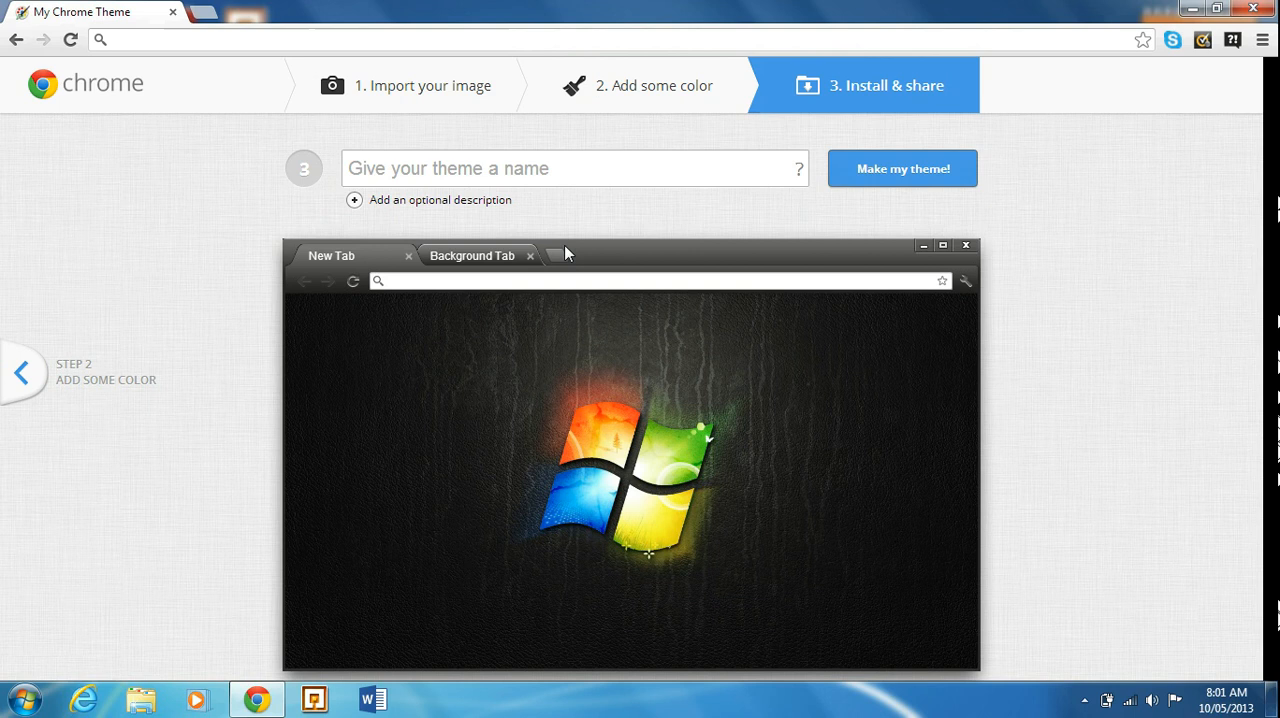
pyautogui.scroll(-3)
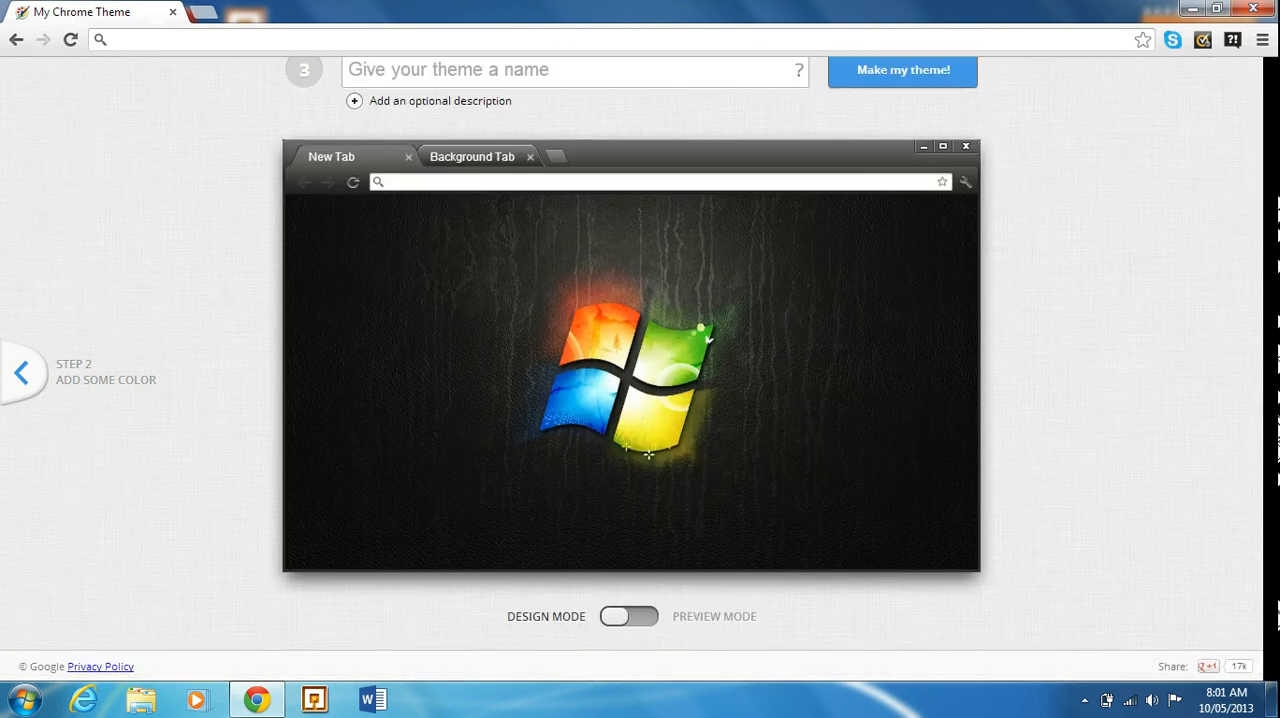
pyautogui.scroll(3)
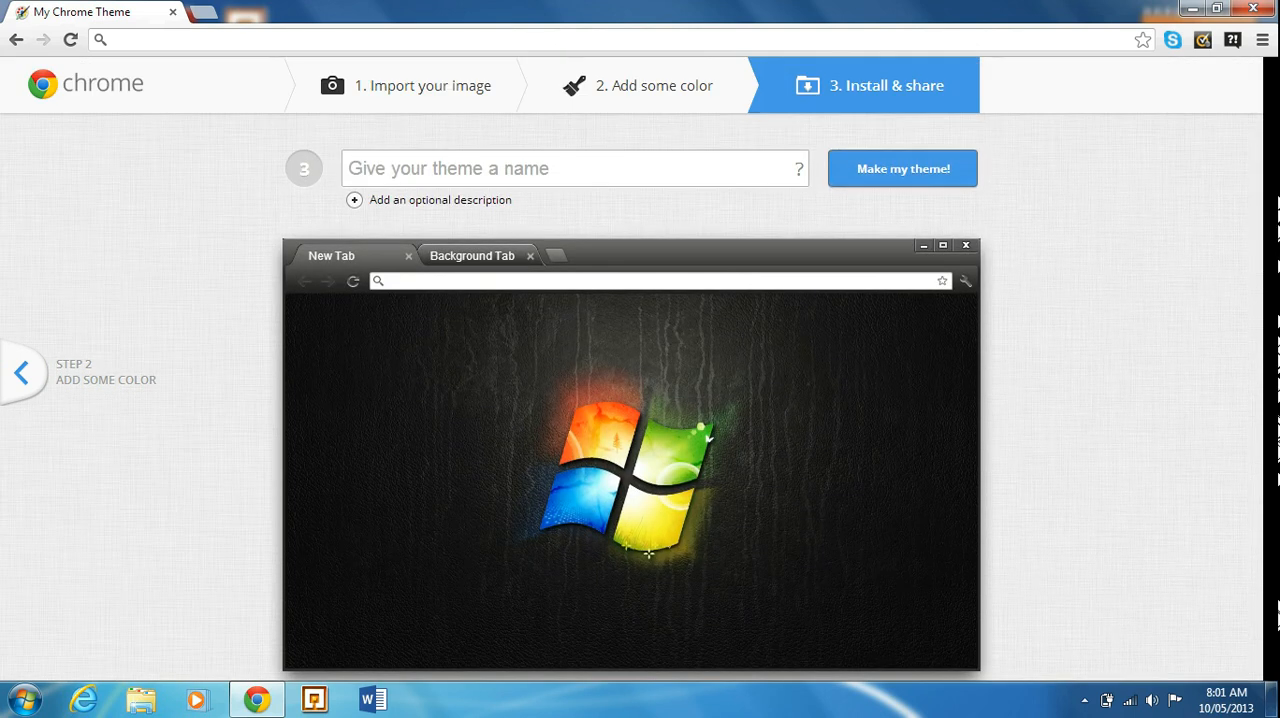
pyautogui.scroll(-3)
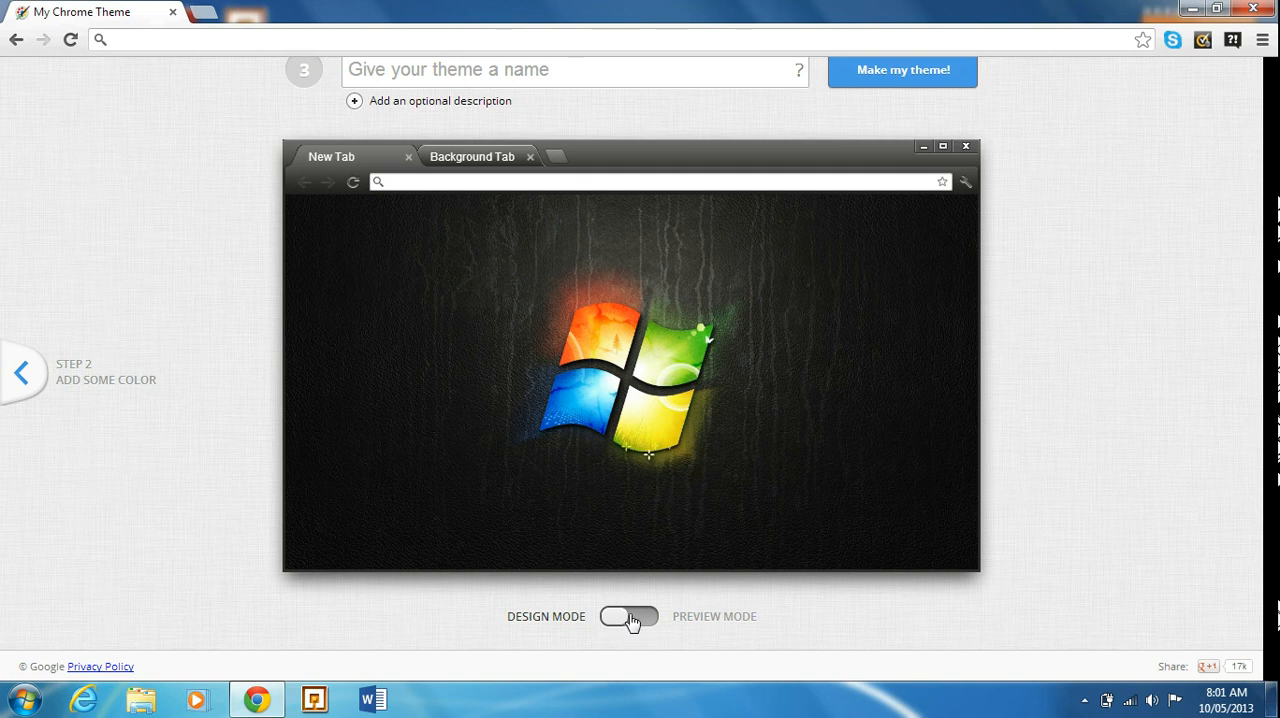
pyautogui.moveTo(624, 624)
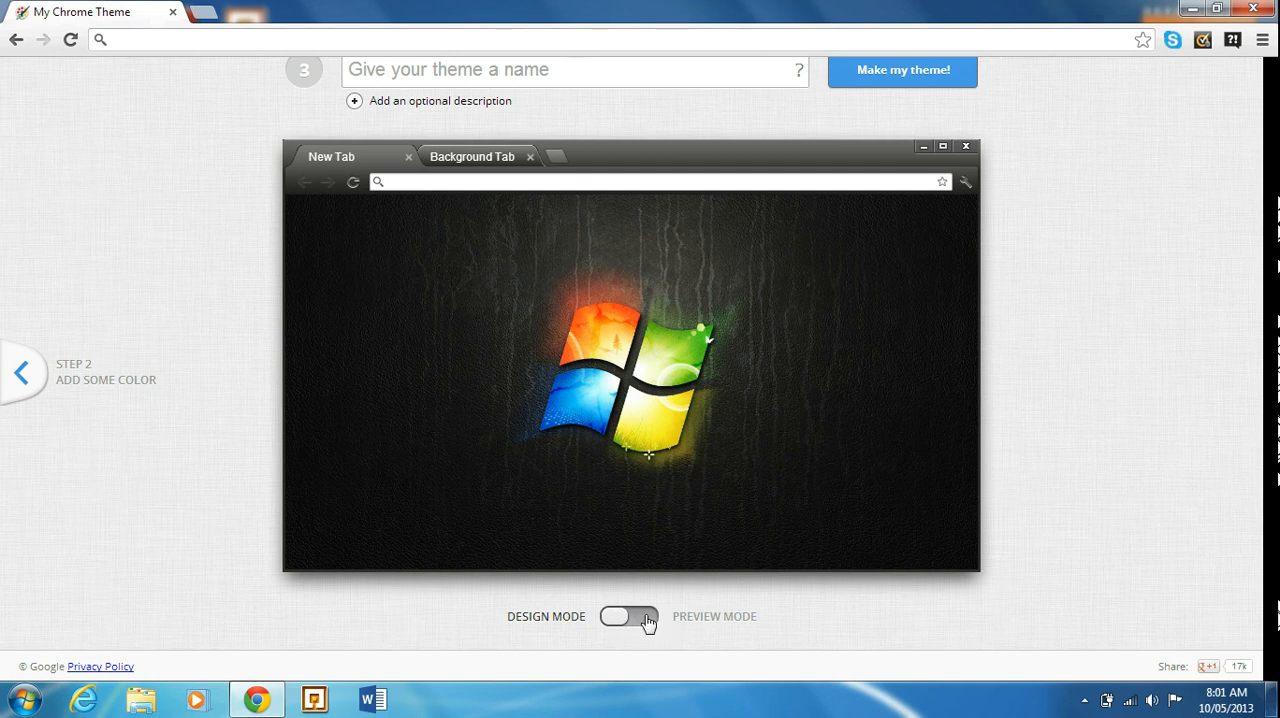
pyautogui.moveTo(680, 624)
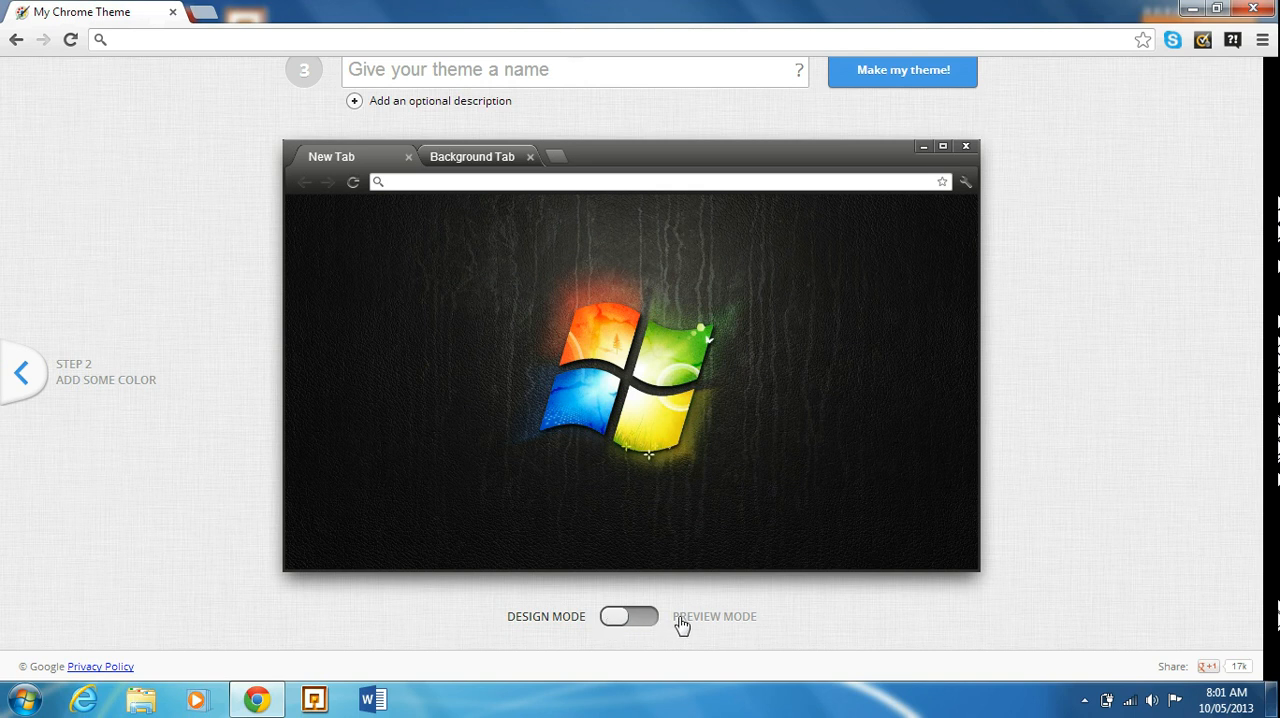
pyautogui.moveTo(1232, 204)
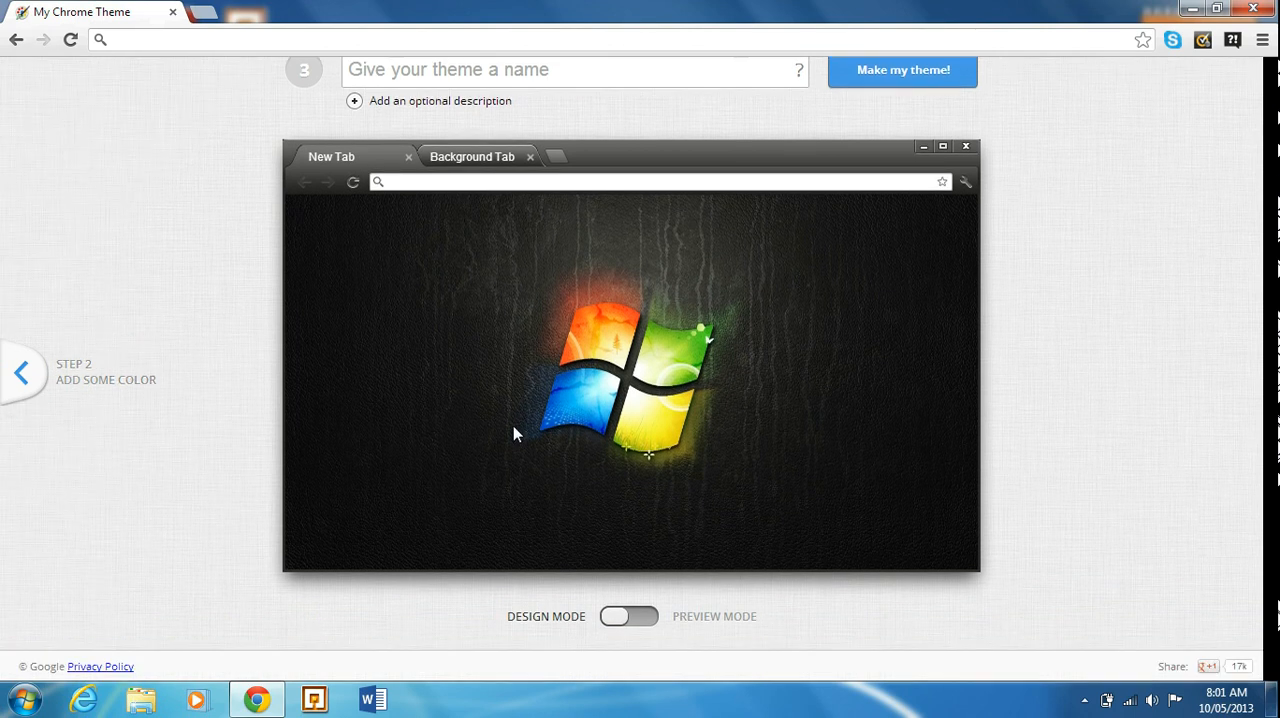
# Switch the theme to Preview Mode with New Tab apps shown, then proceed to Install & share
pyautogui.click(22, 372)
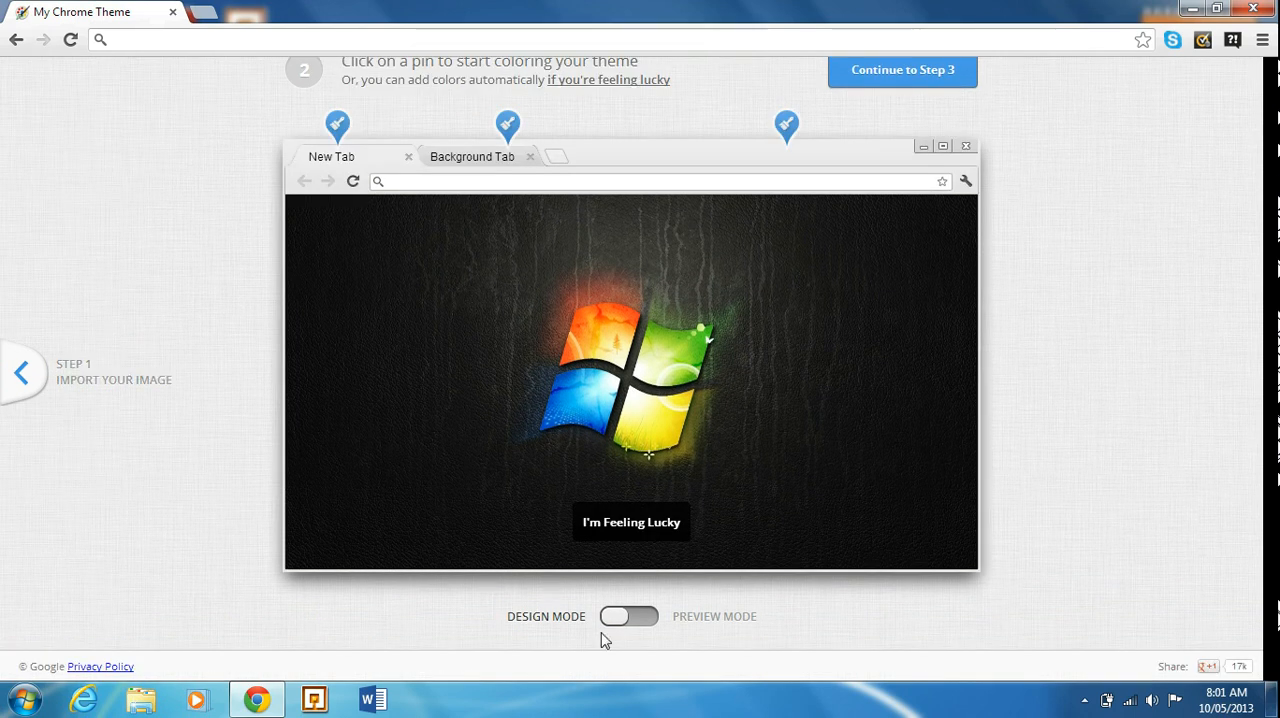
pyautogui.click(628, 616)
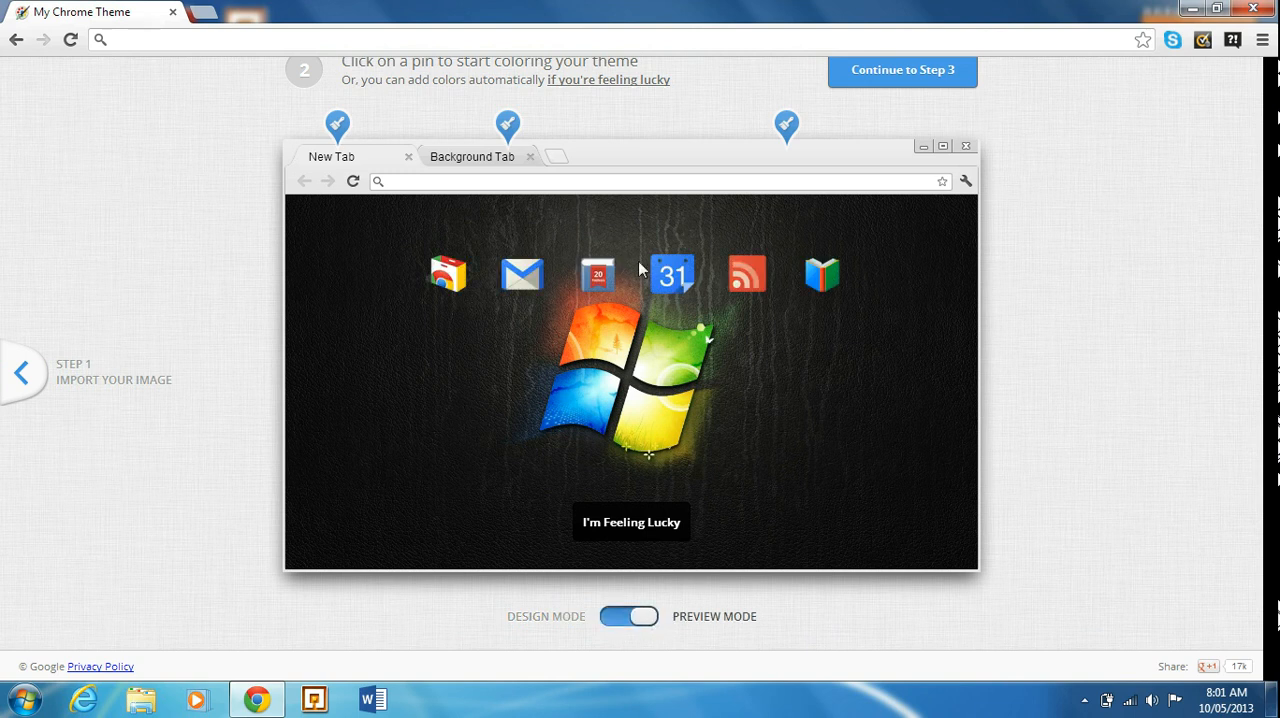
pyautogui.click(900, 68)
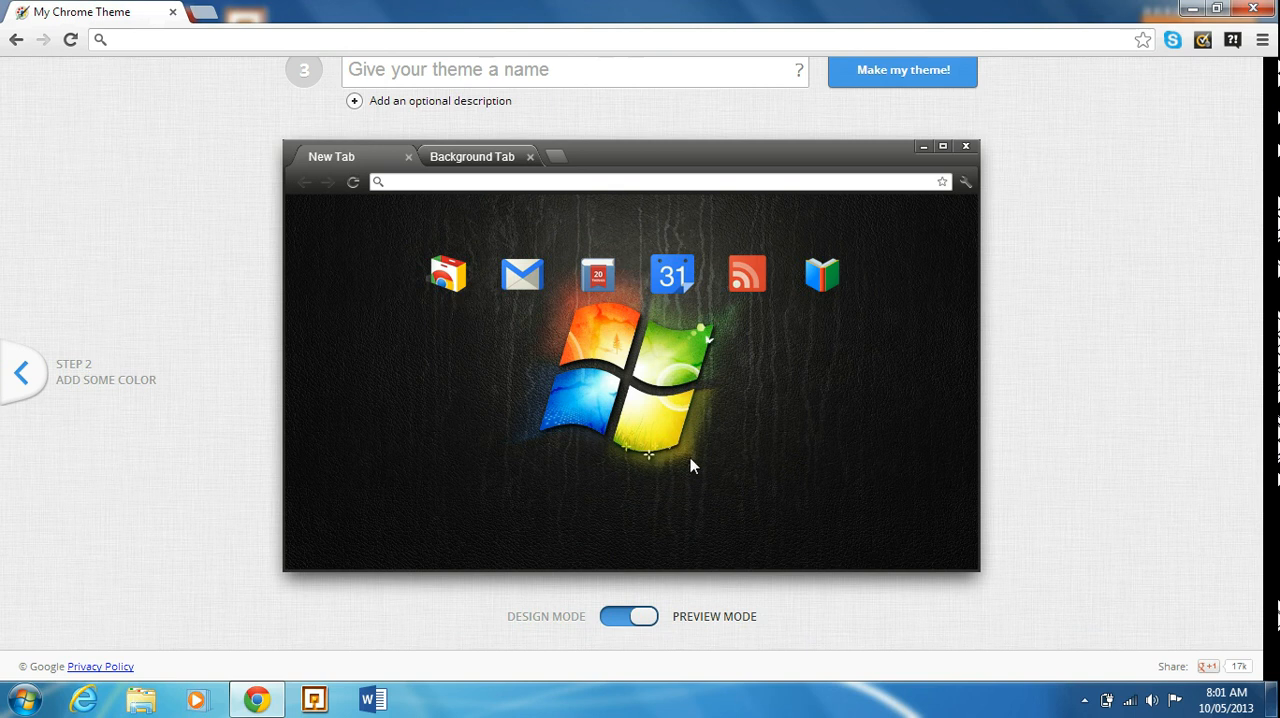
pyautogui.scroll(3)
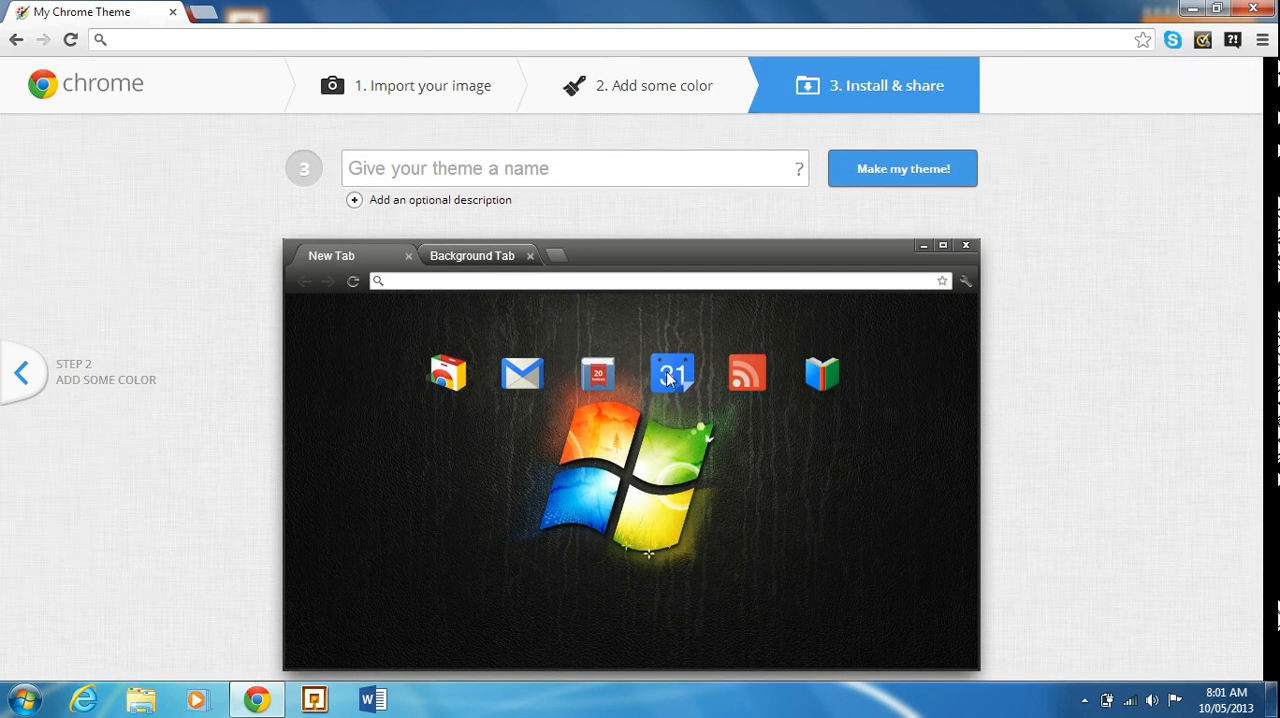
pyautogui.moveTo(902, 168)
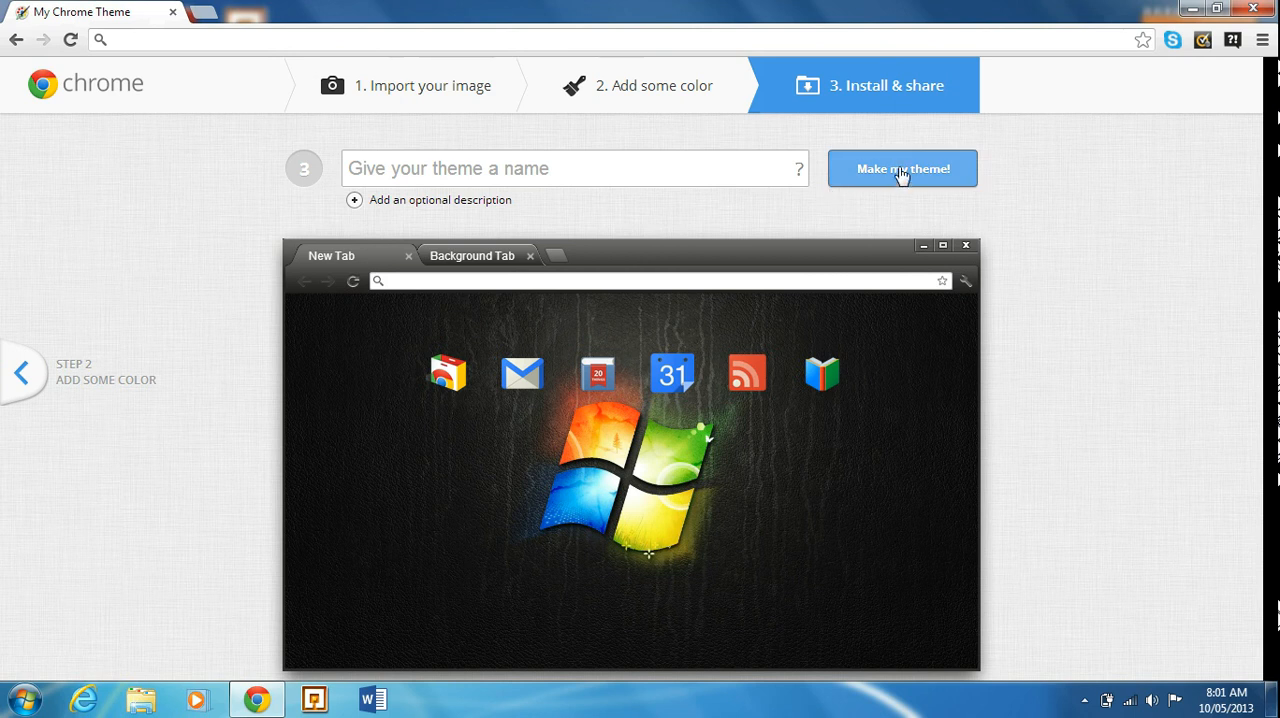
# Enter 'Windows 7' as the theme's name
pyautogui.click(576, 168)
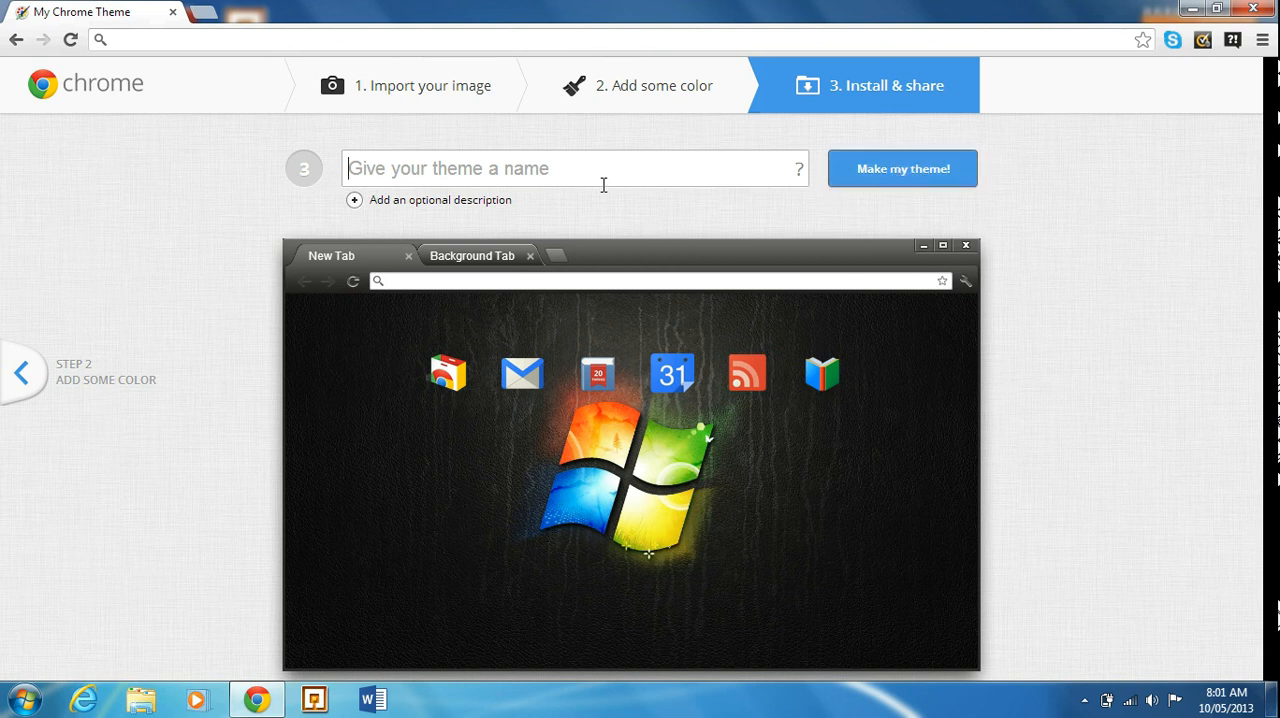
pyautogui.moveTo(544, 250)
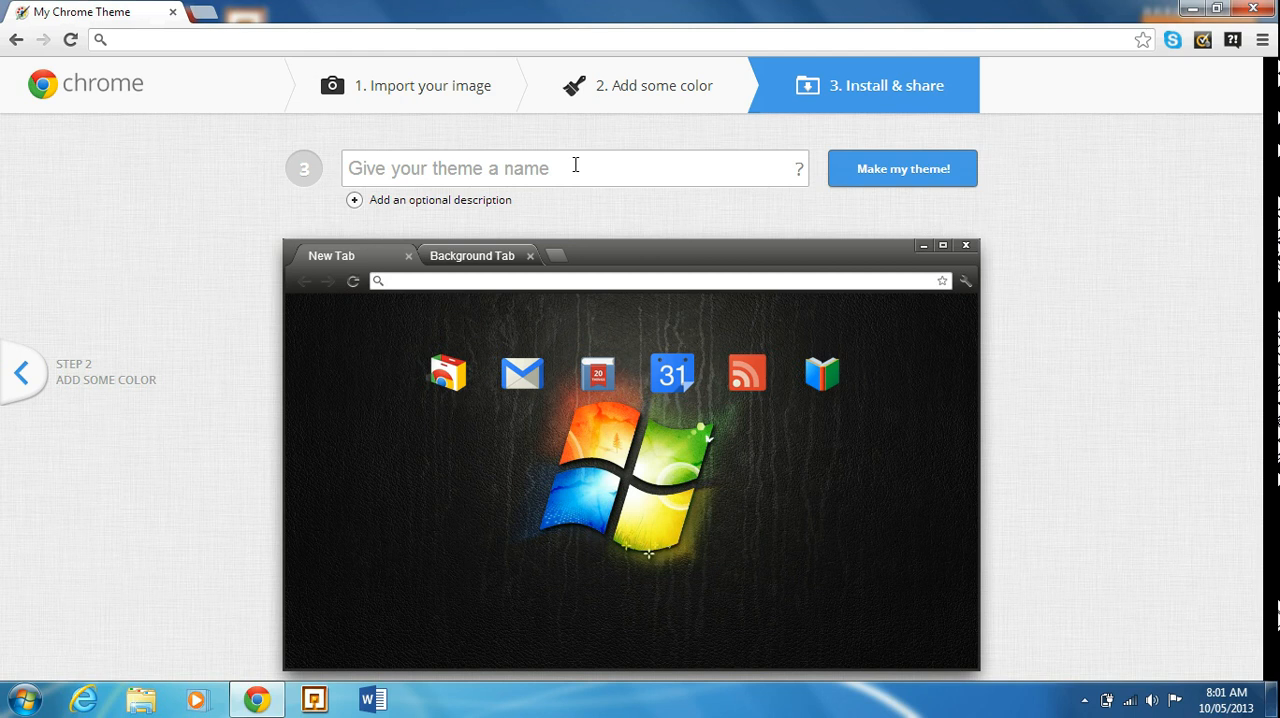
pyautogui.write('Win')
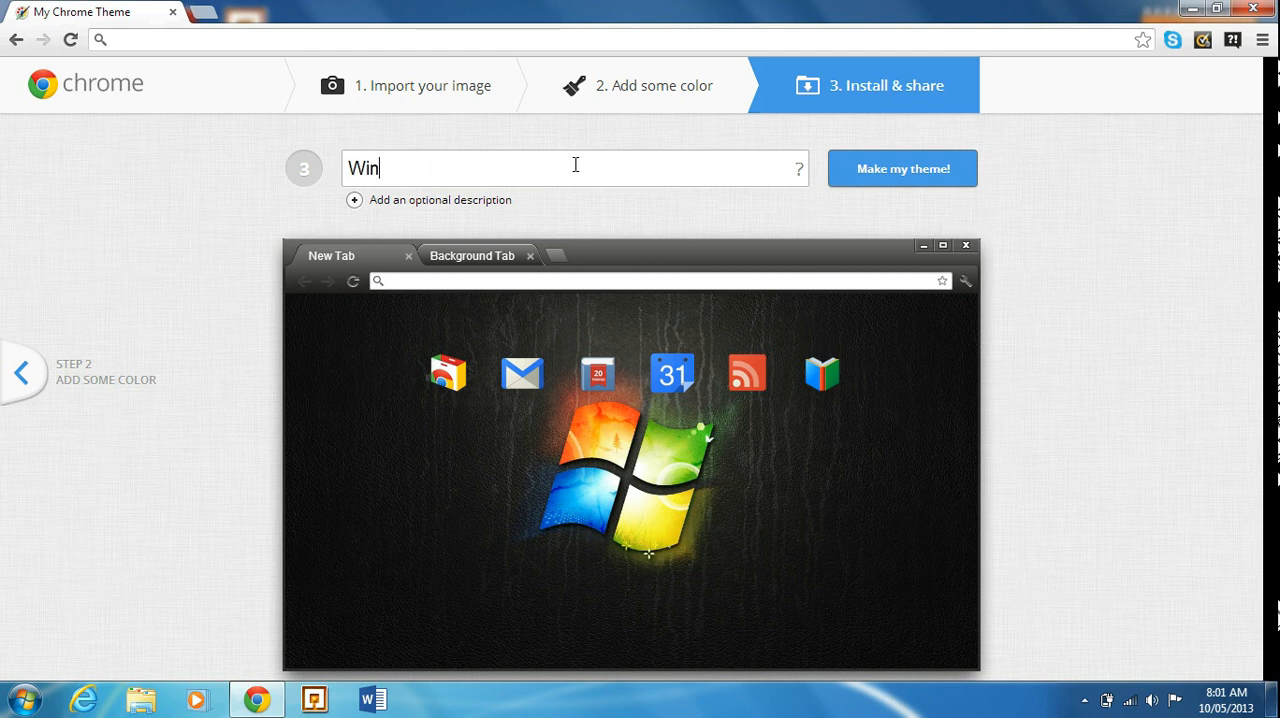
pyautogui.write('do')
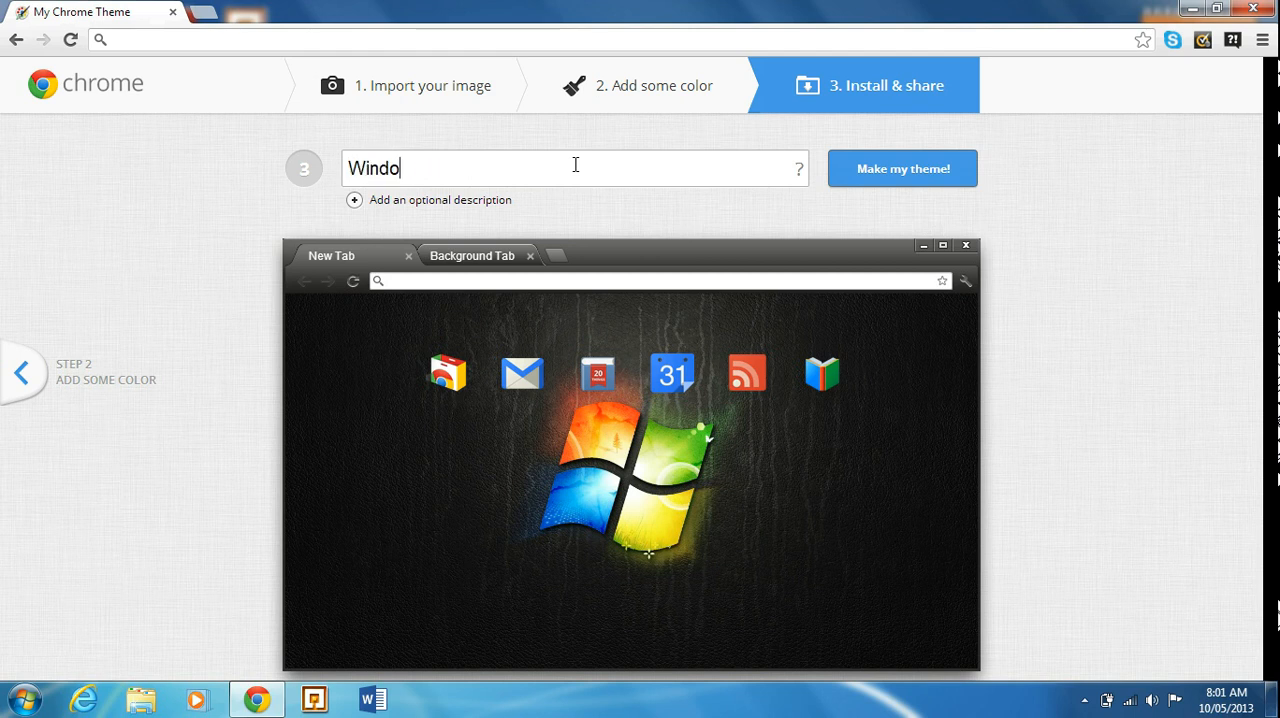
pyautogui.write('ws 7')
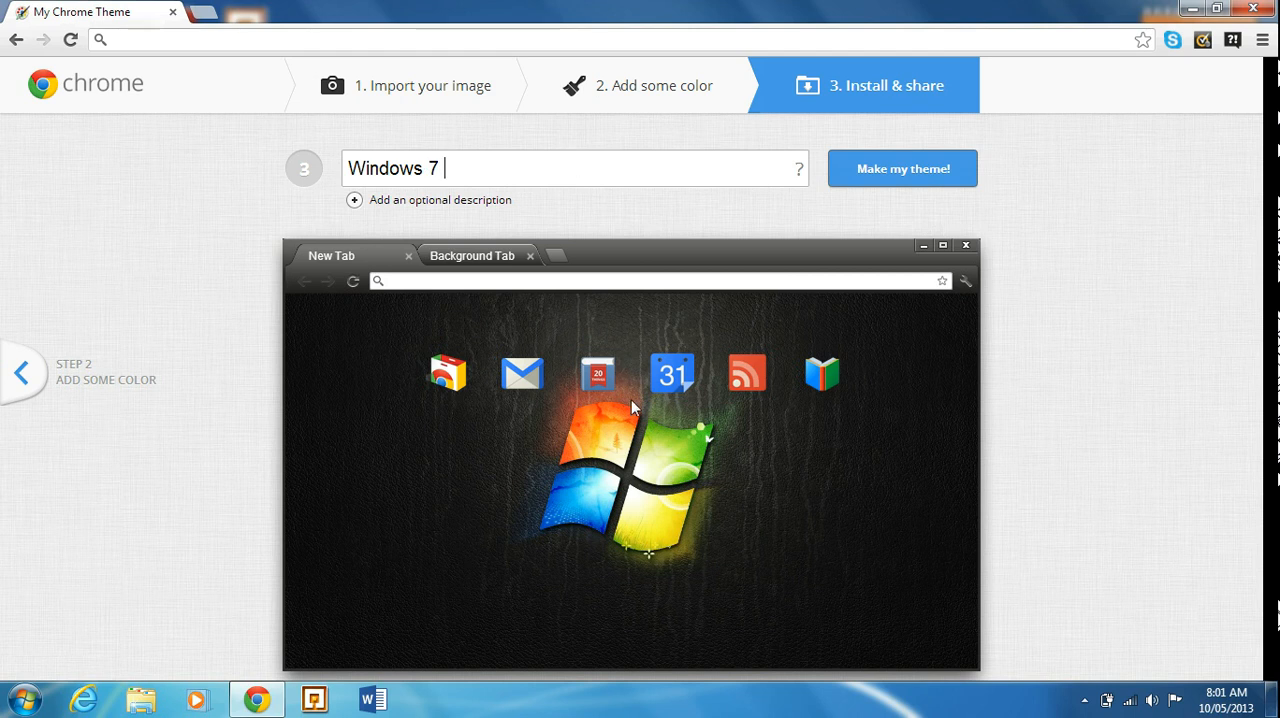
# Generate the Windows 7 theme and reveal its unique sharing URL, selecting it
pyautogui.click(902, 168)
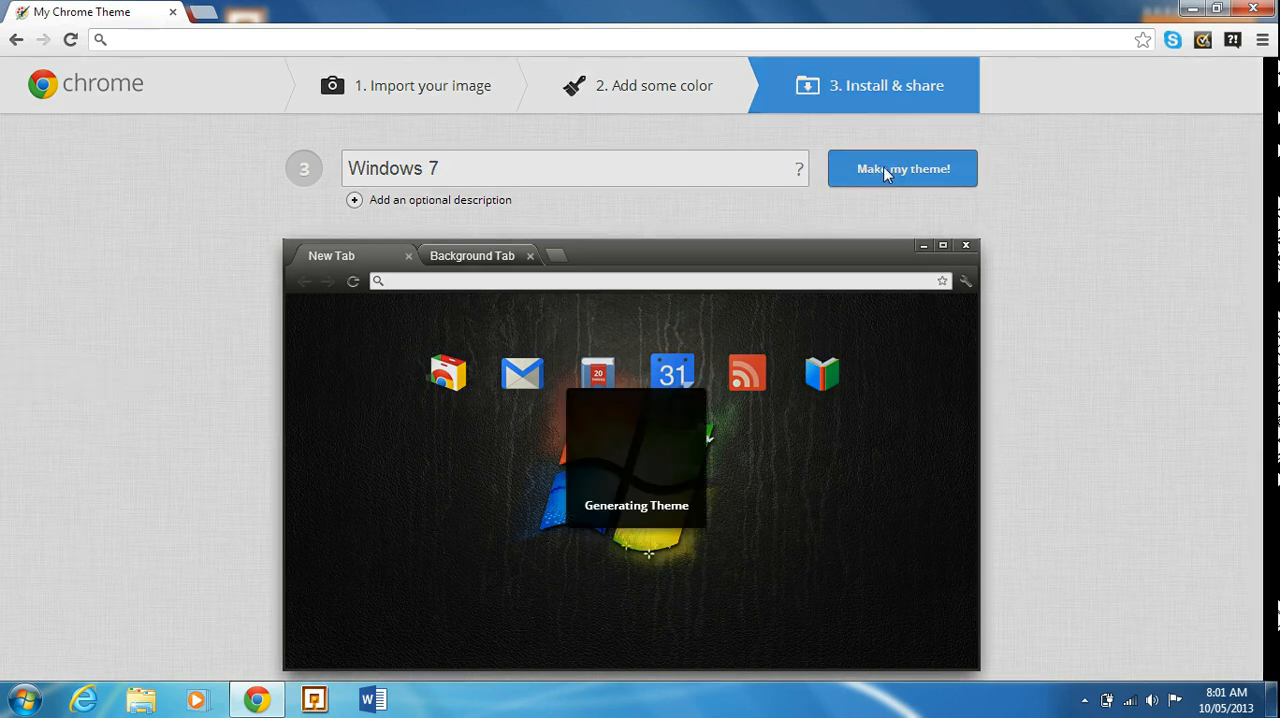
pyautogui.click(902, 168)
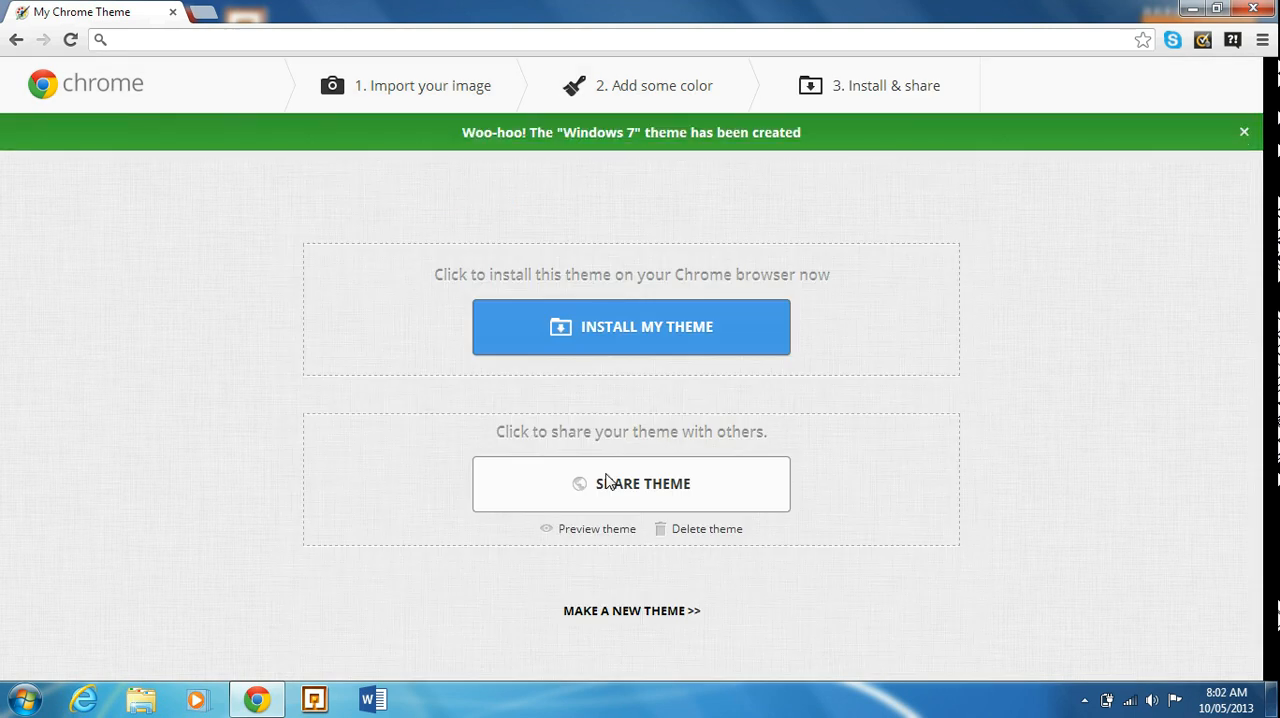
pyautogui.click(632, 482)
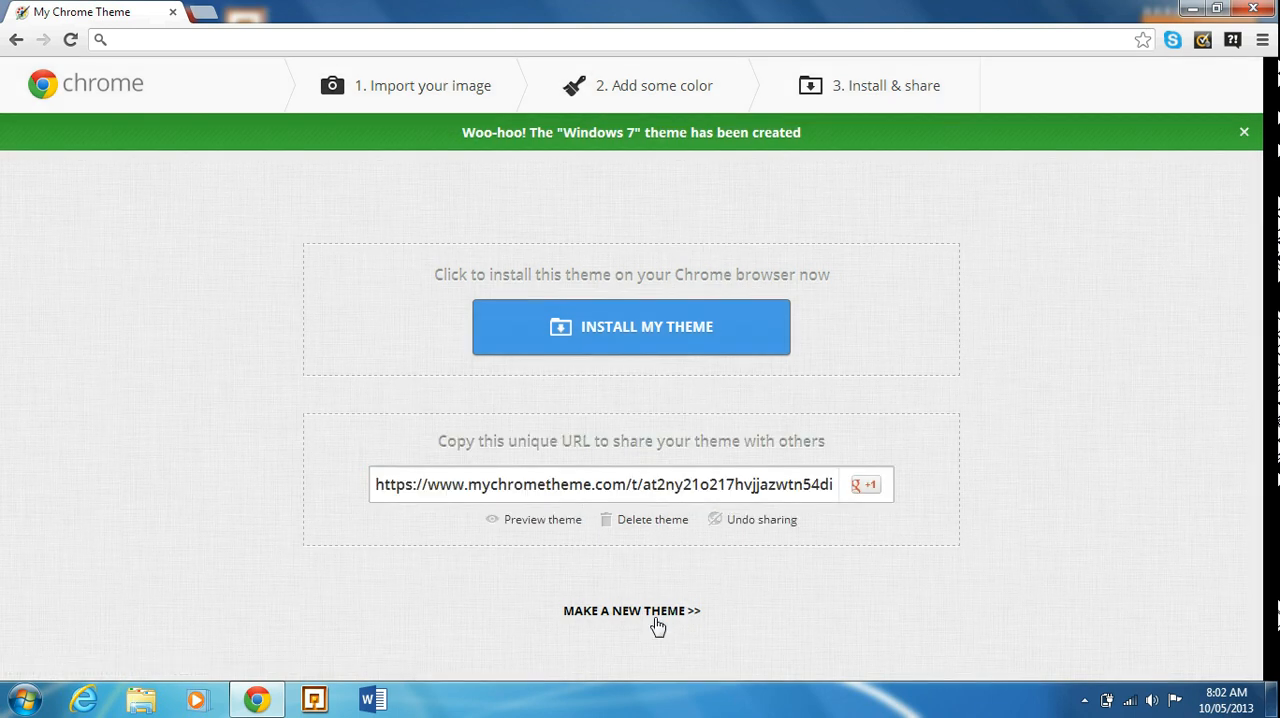
pyautogui.tripleClick(600, 484)
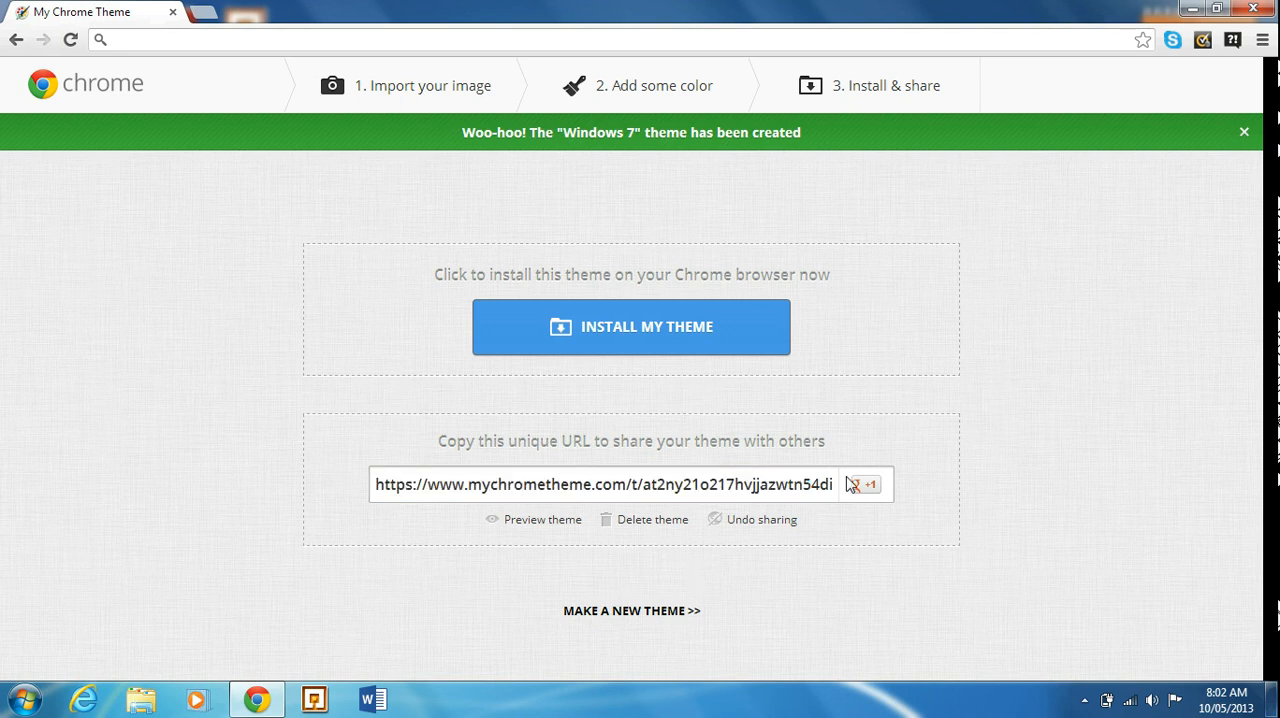
pyautogui.moveTo(564, 488)
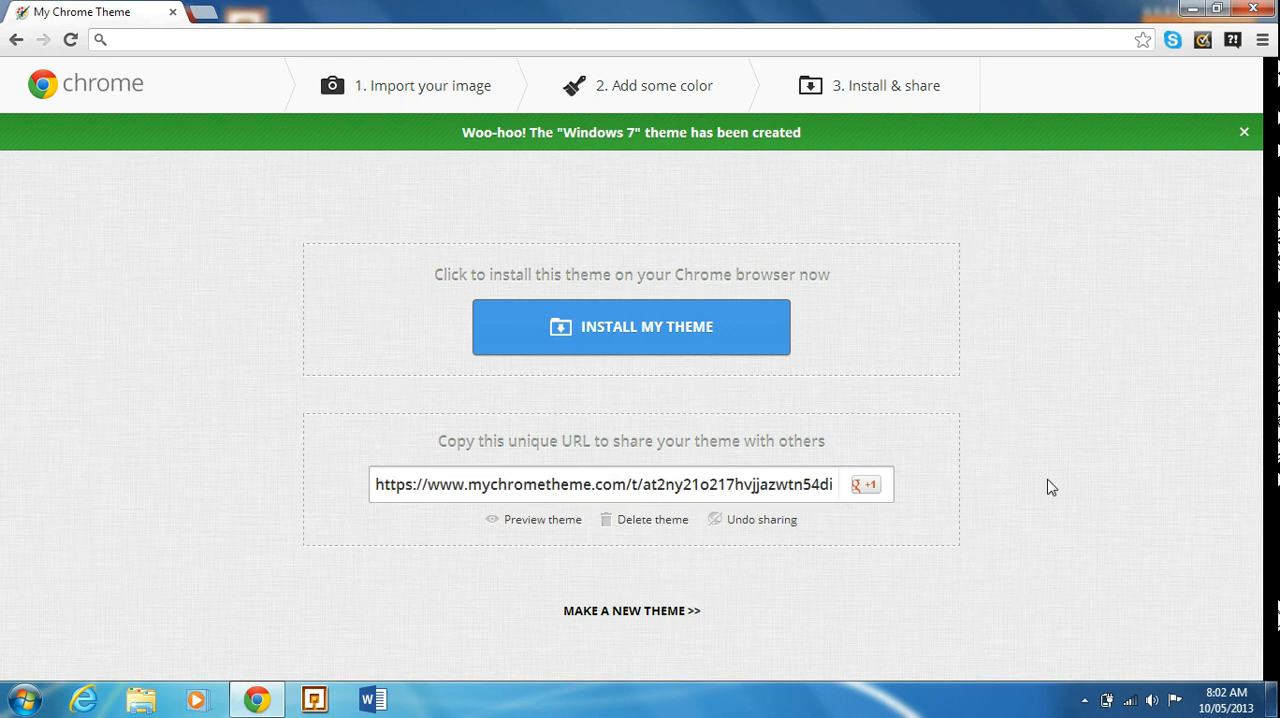
pyautogui.moveTo(592, 340)
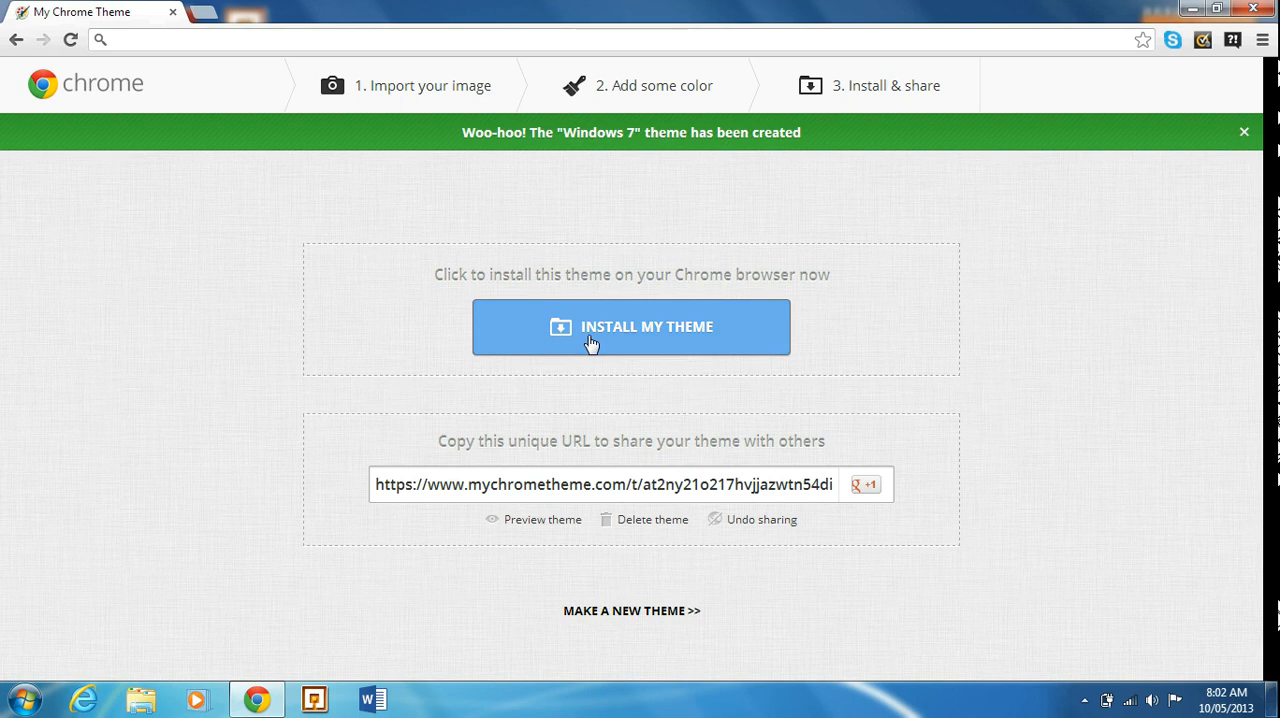
pyautogui.moveTo(596, 294)
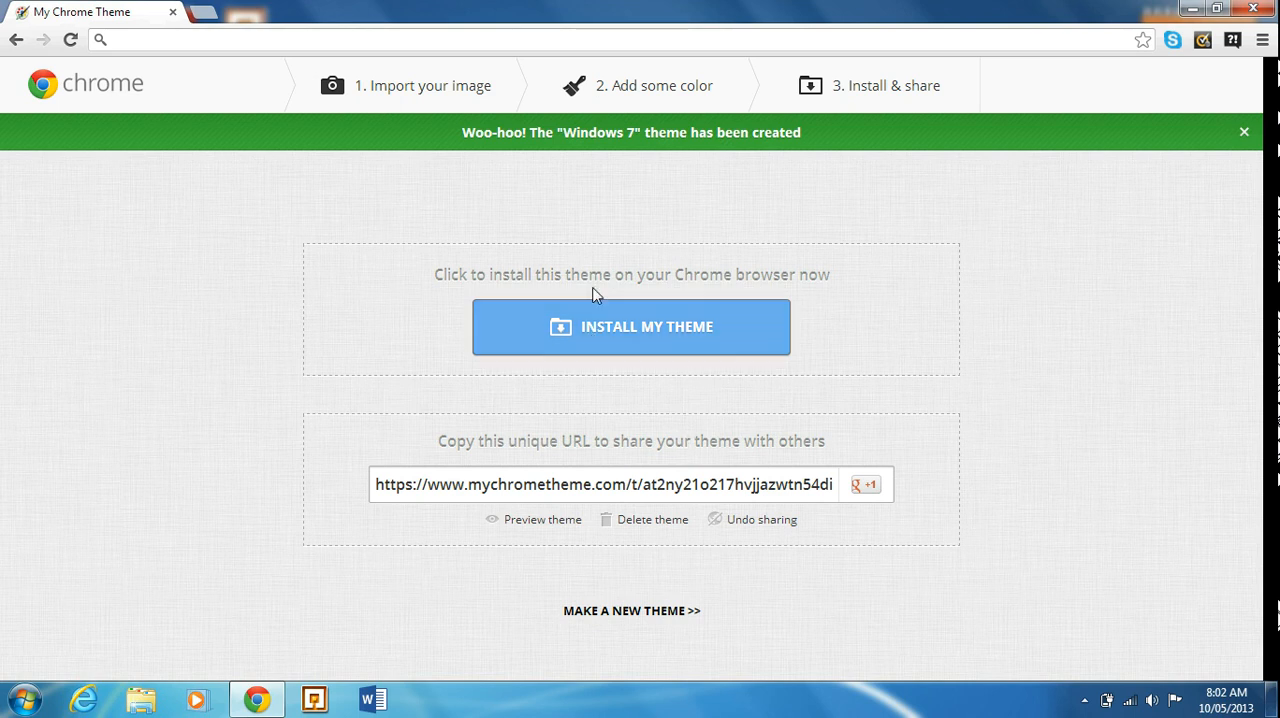
# Undo sharing and download the Windows 7 theme, bringing up Chrome's Continue/Discard warning
pyautogui.click(760, 520)
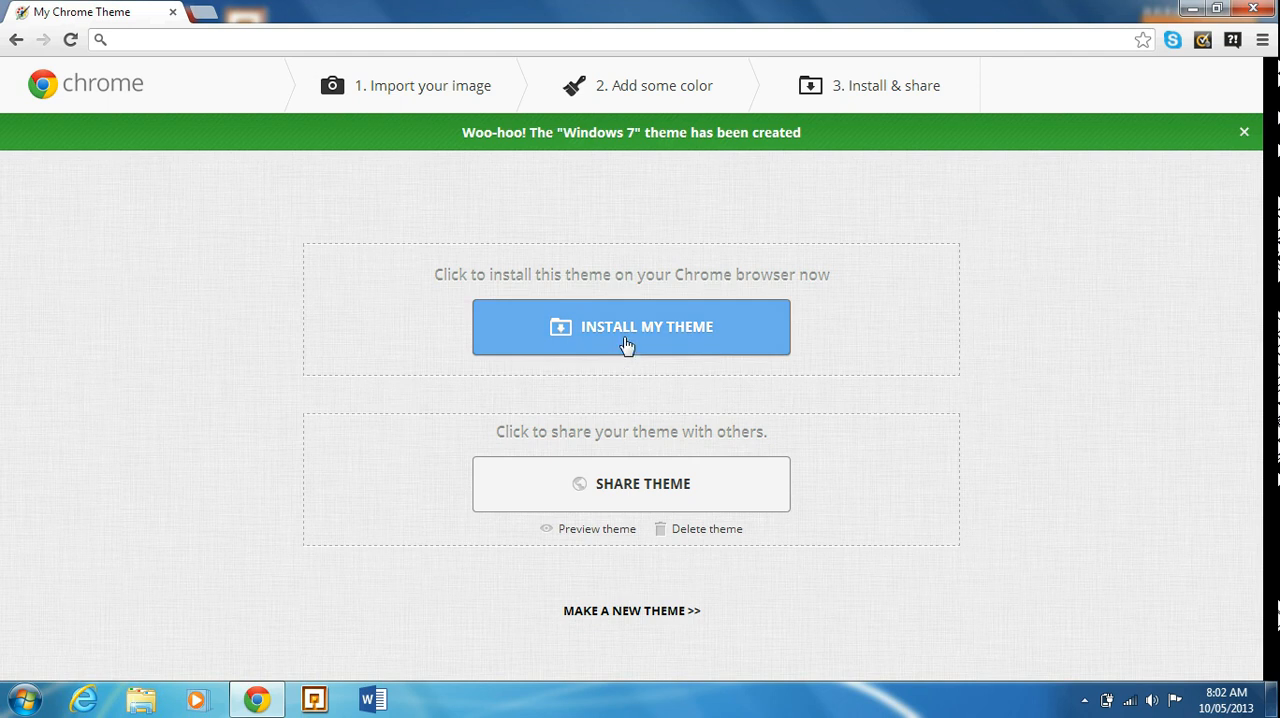
pyautogui.click(630, 328)
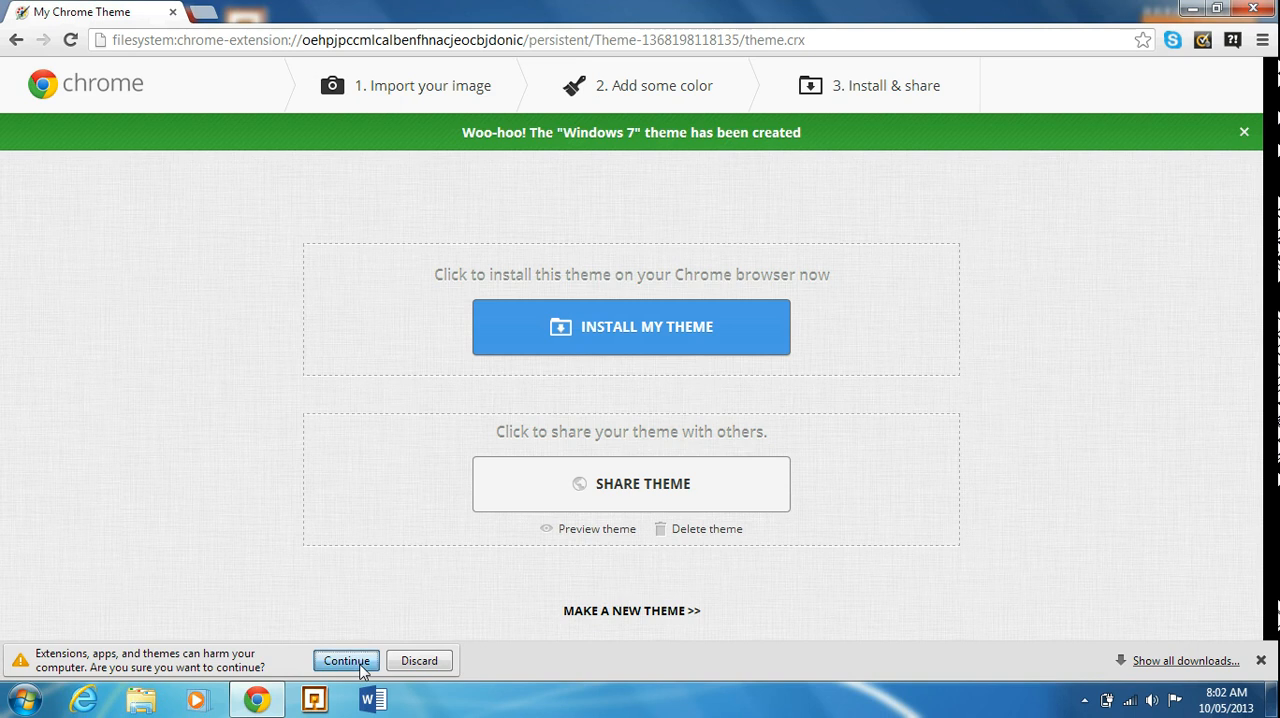
# Accept the warning and confirm adding the Windows 7 theme to Chrome
pyautogui.click(346, 660)
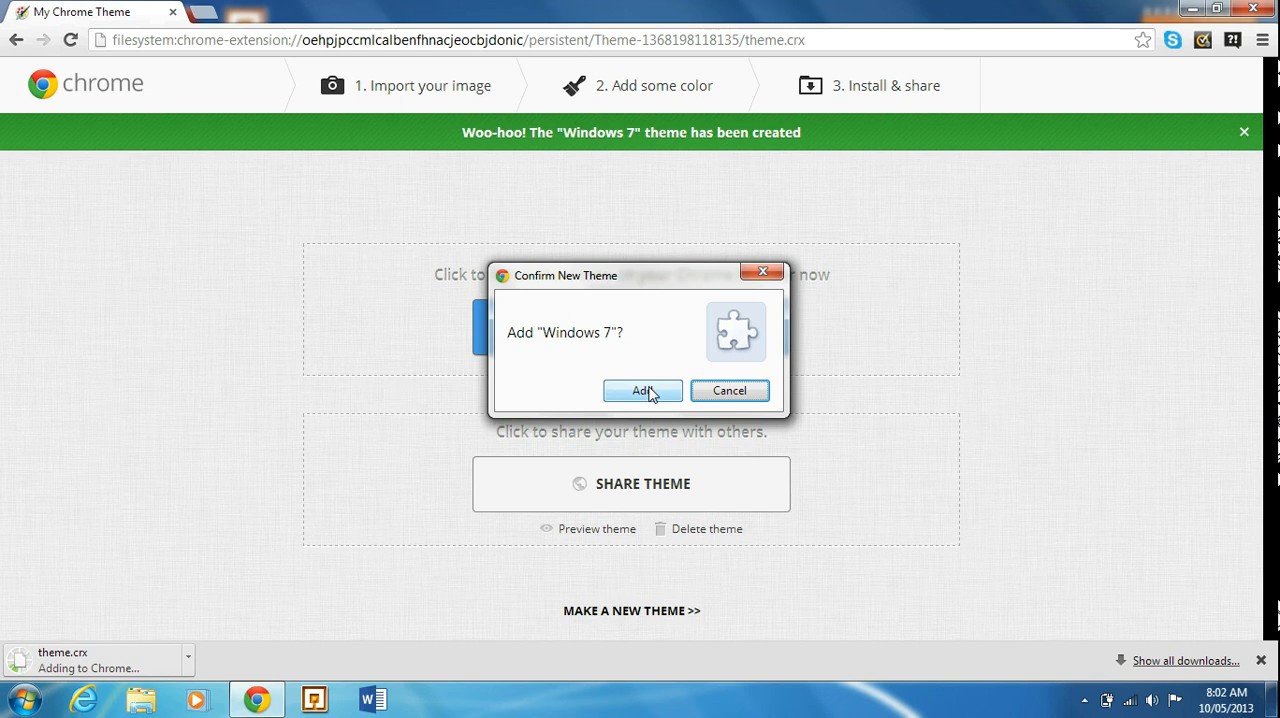
pyautogui.click(642, 390)
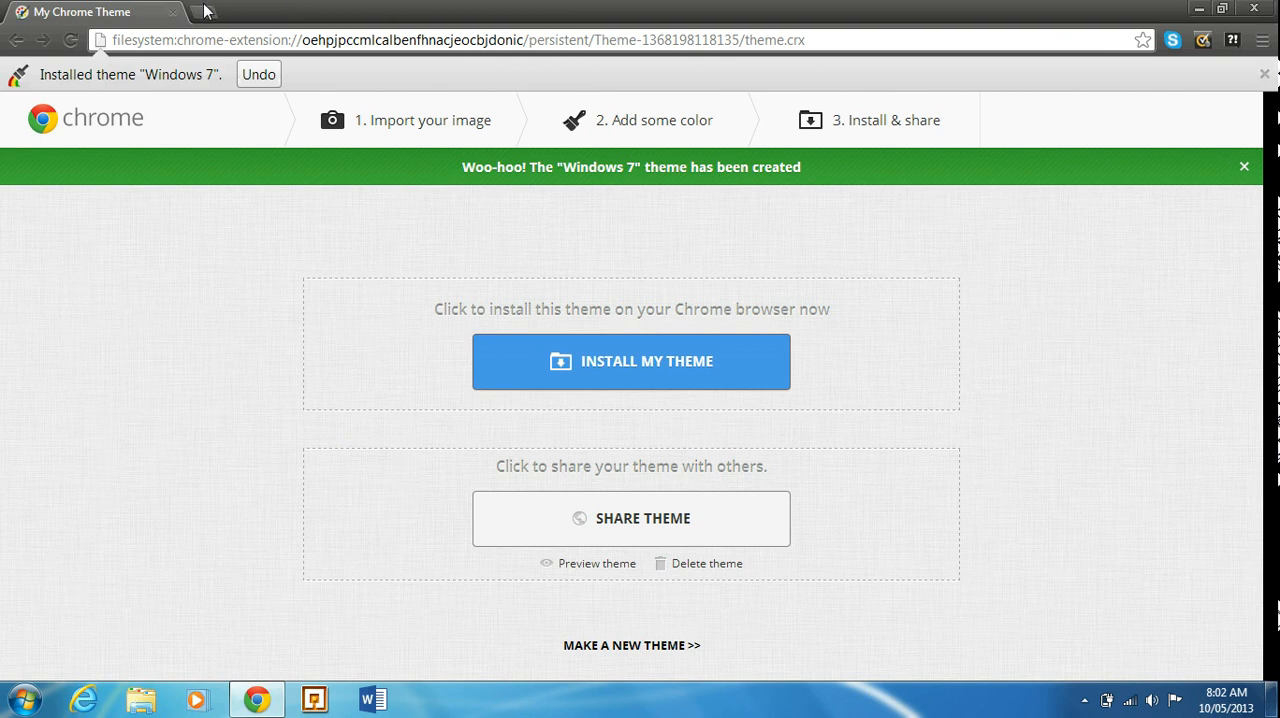
pyautogui.moveTo(12, 84)
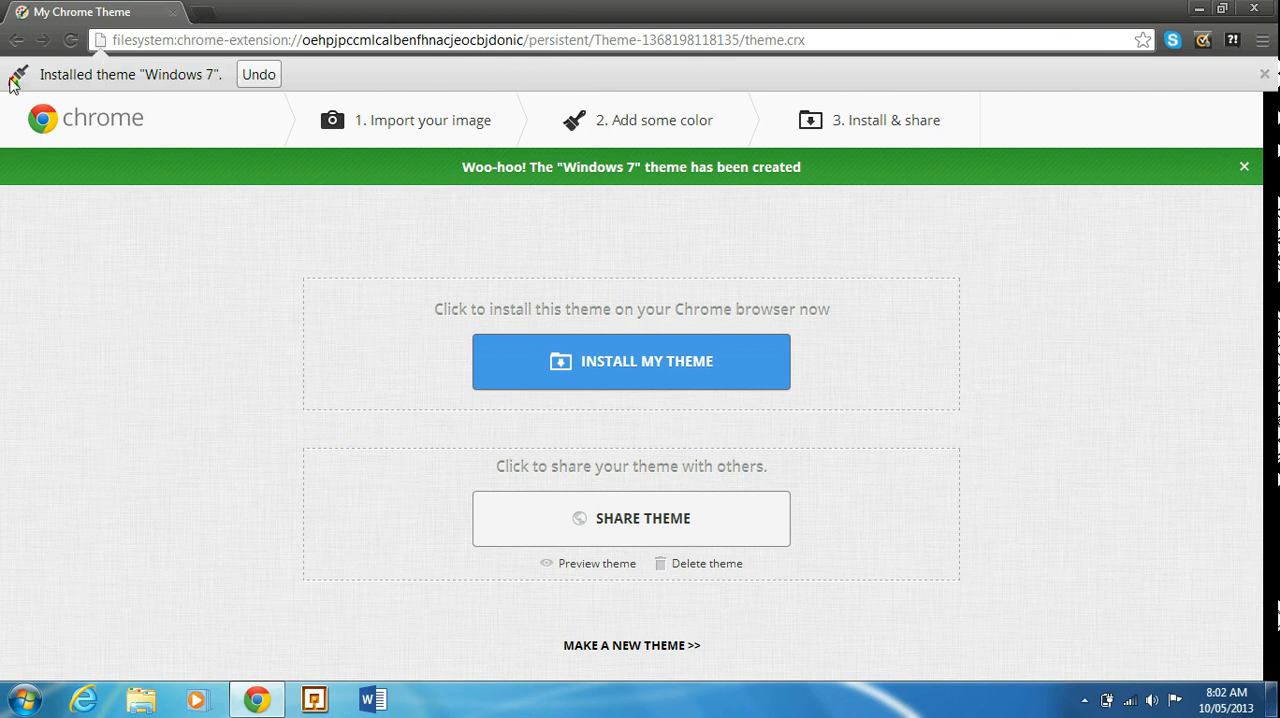
pyautogui.moveTo(192, 78)
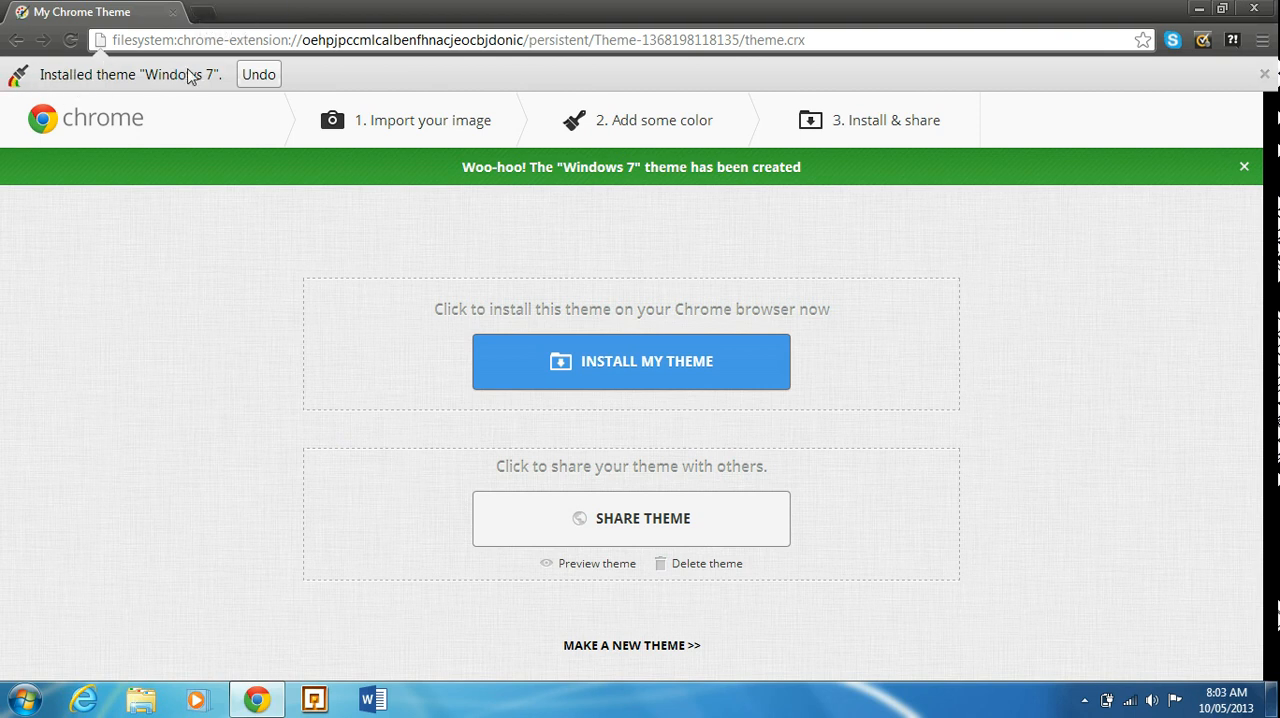
pyautogui.moveTo(196, 16)
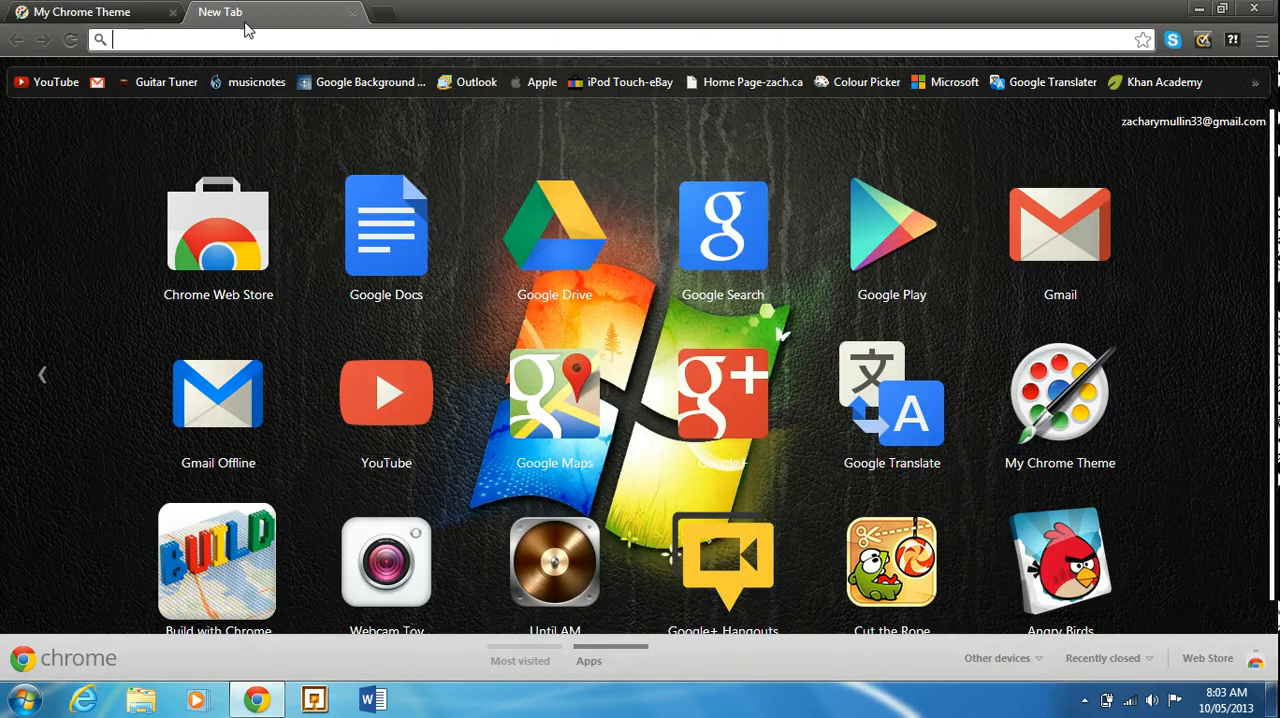
pyautogui.click(172, 12)
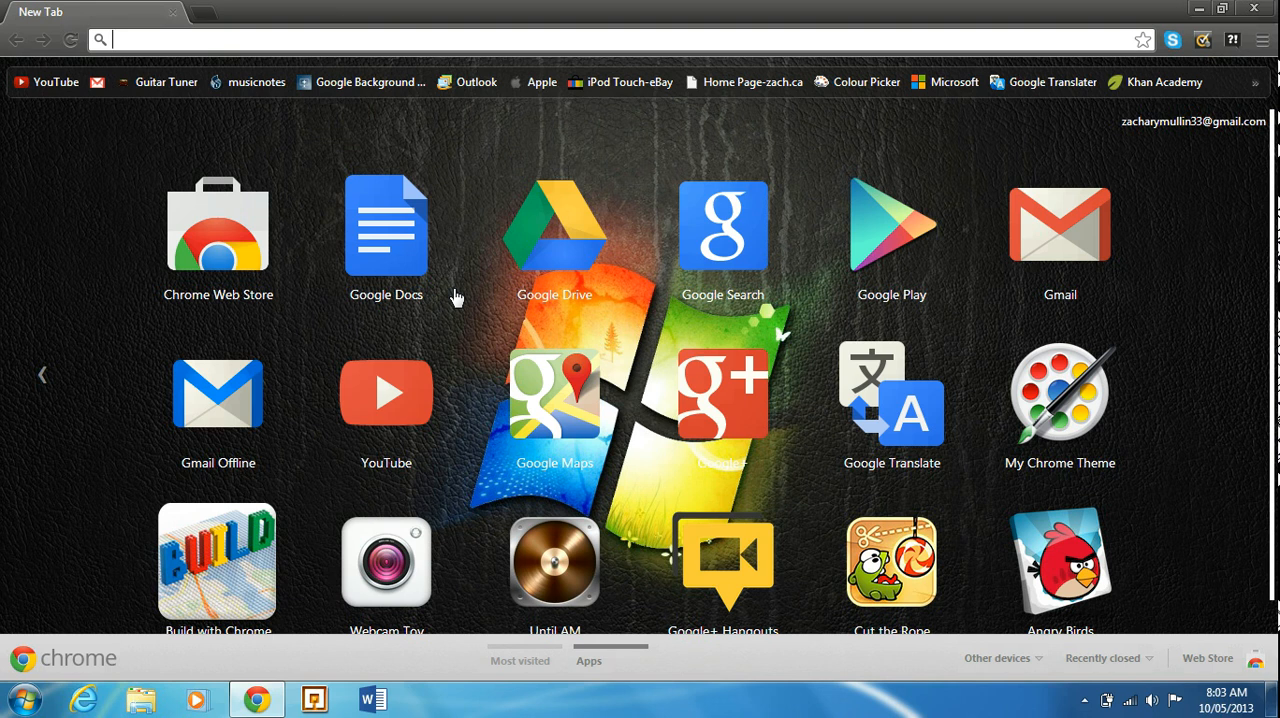
pyautogui.moveTo(668, 198)
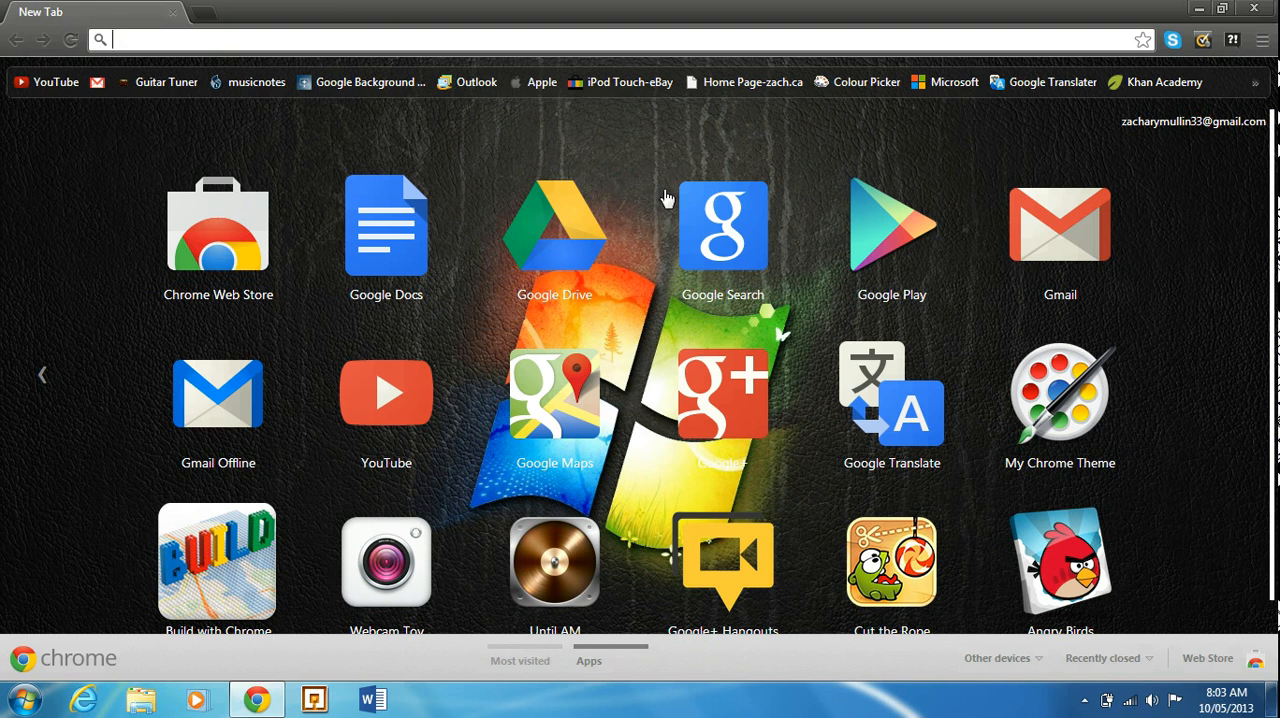
pyautogui.moveTo(44, 20)
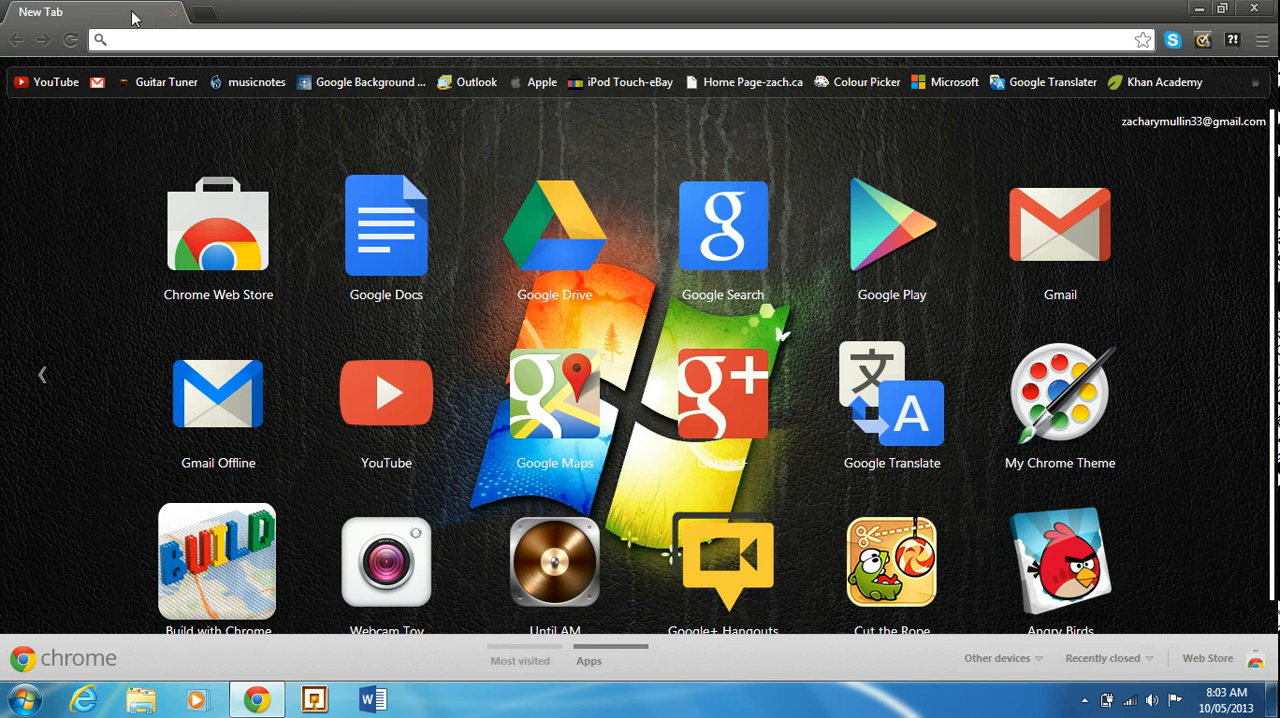
pyautogui.moveTo(220, 18)
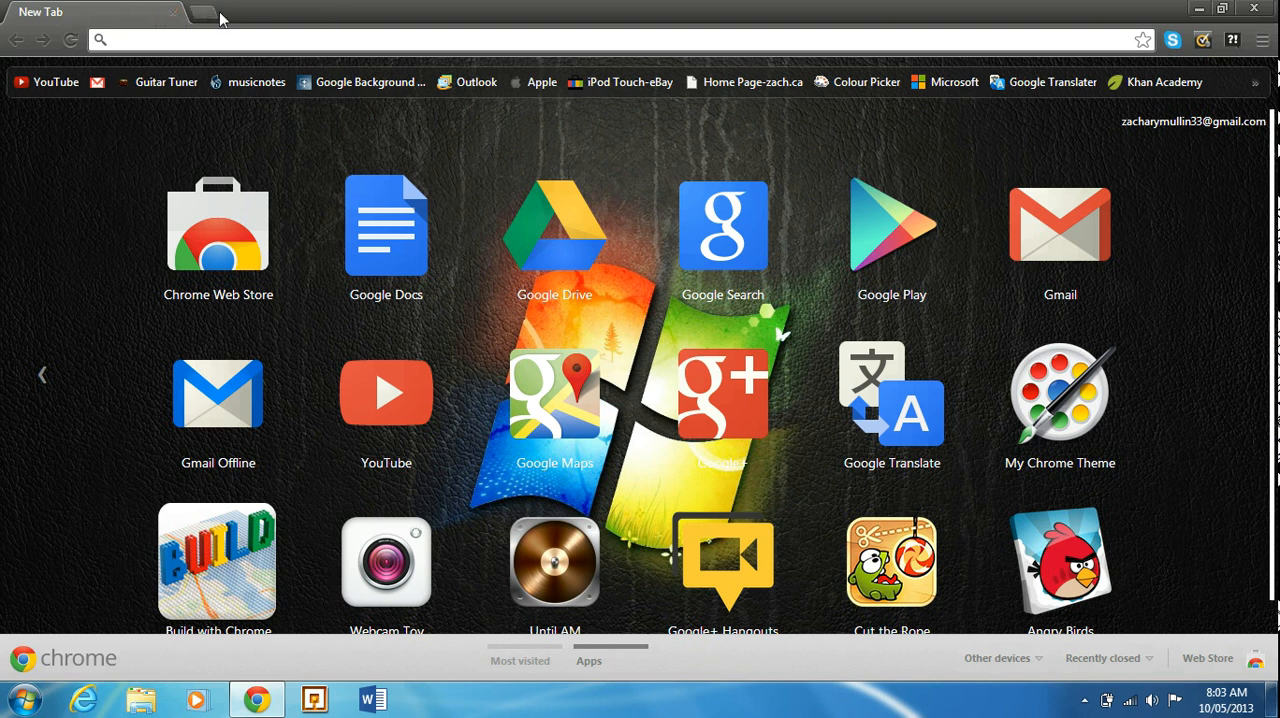
pyautogui.moveTo(204, 18)
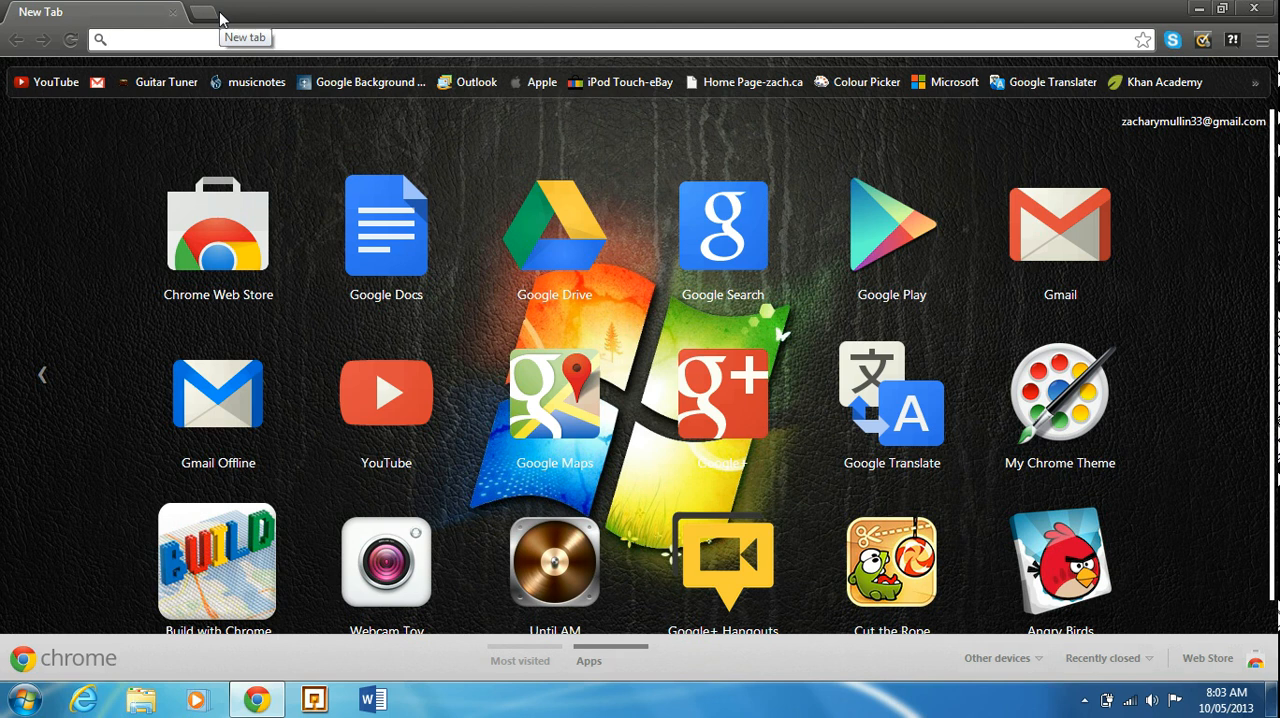
pyautogui.moveTo(610, 516)
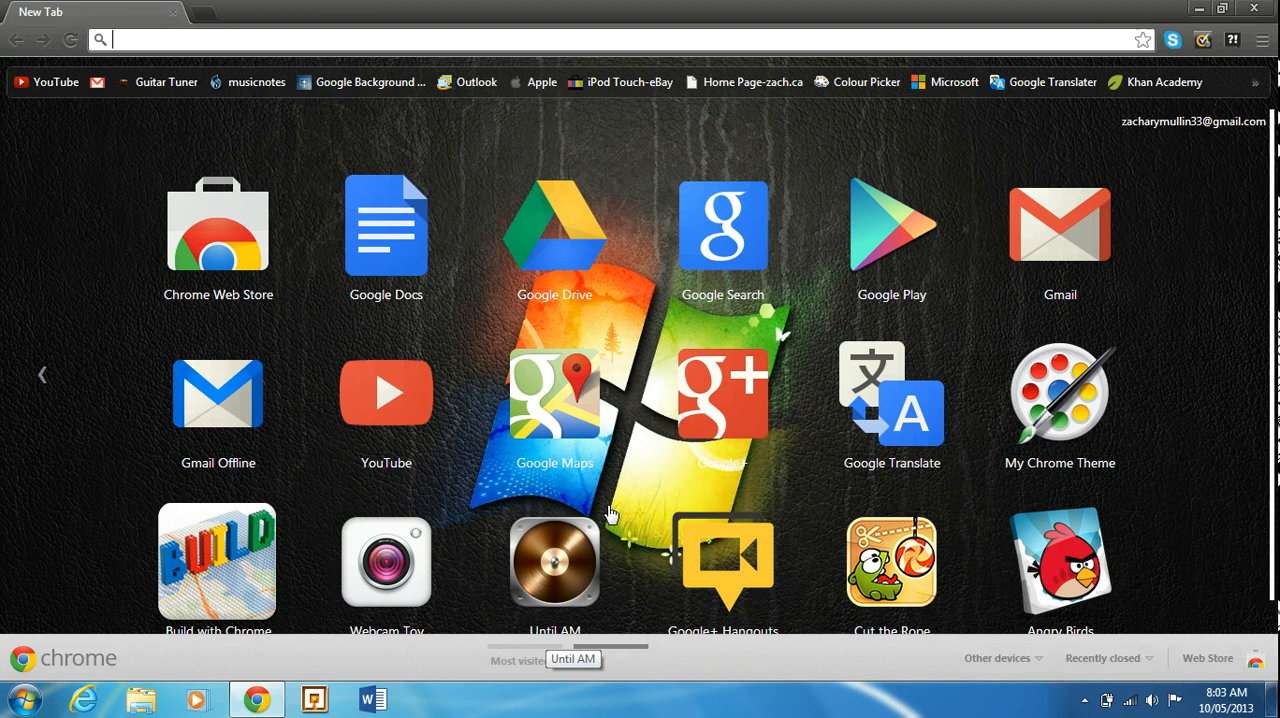
pyautogui.moveTo(630, 350)
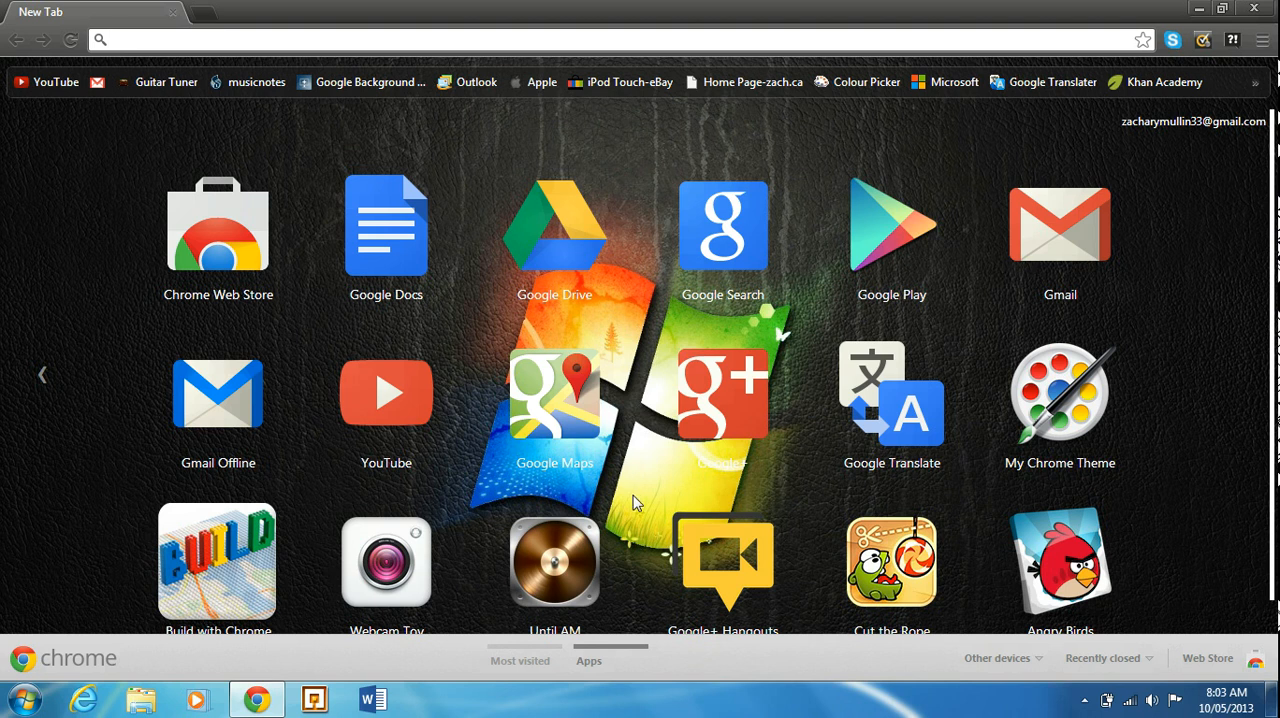
pyautogui.moveTo(544, 568)
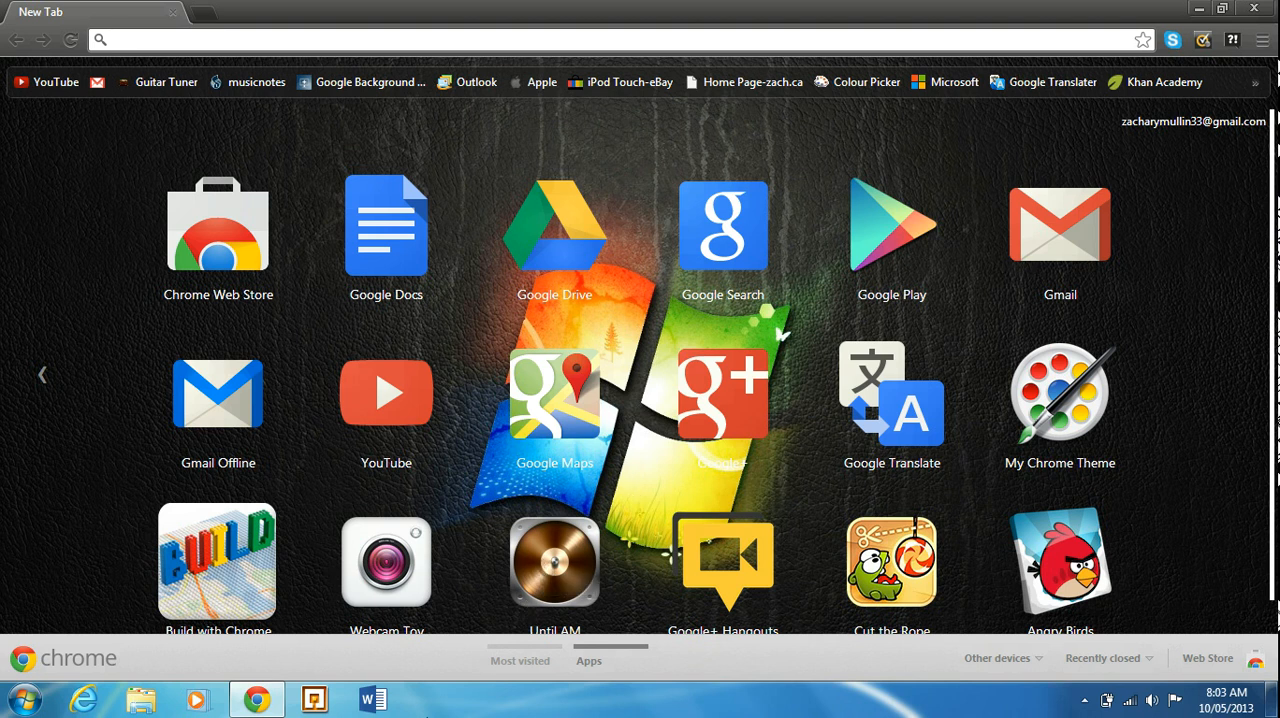
pyautogui.moveTo(414, 392)
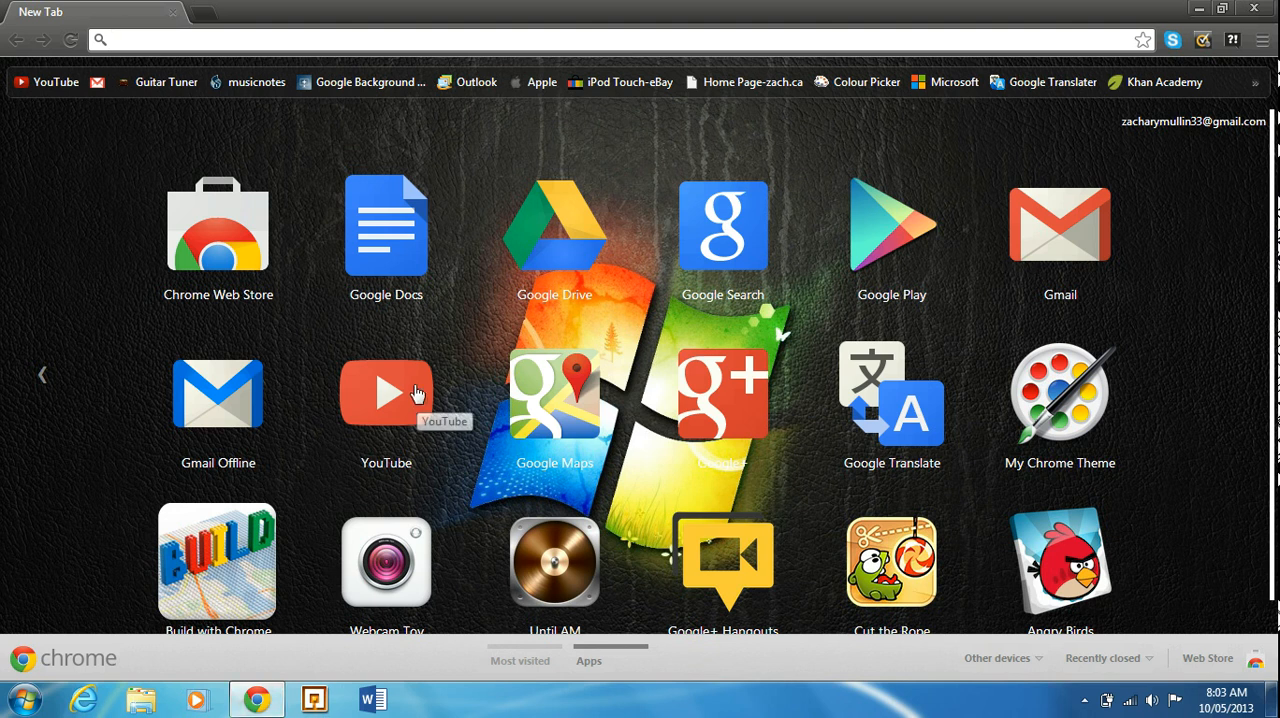
pyautogui.moveTo(590, 384)
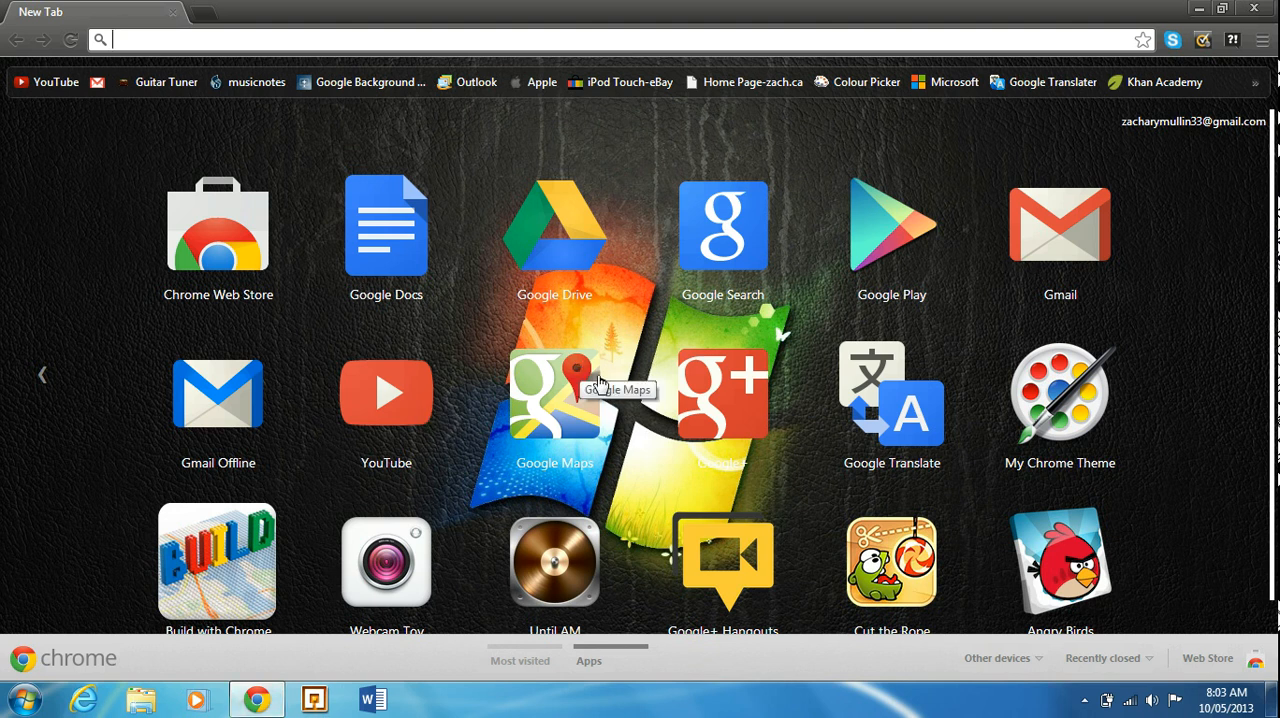
pyautogui.moveTo(434, 384)
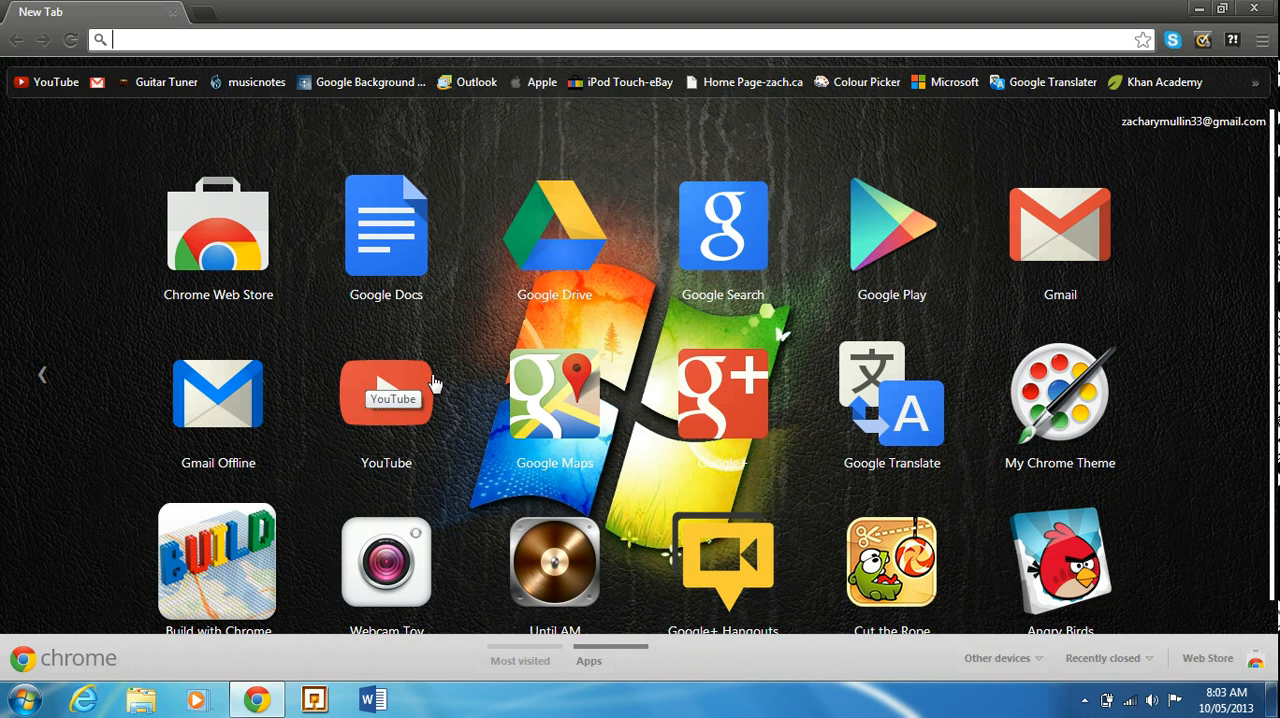
pyautogui.moveTo(730, 290)
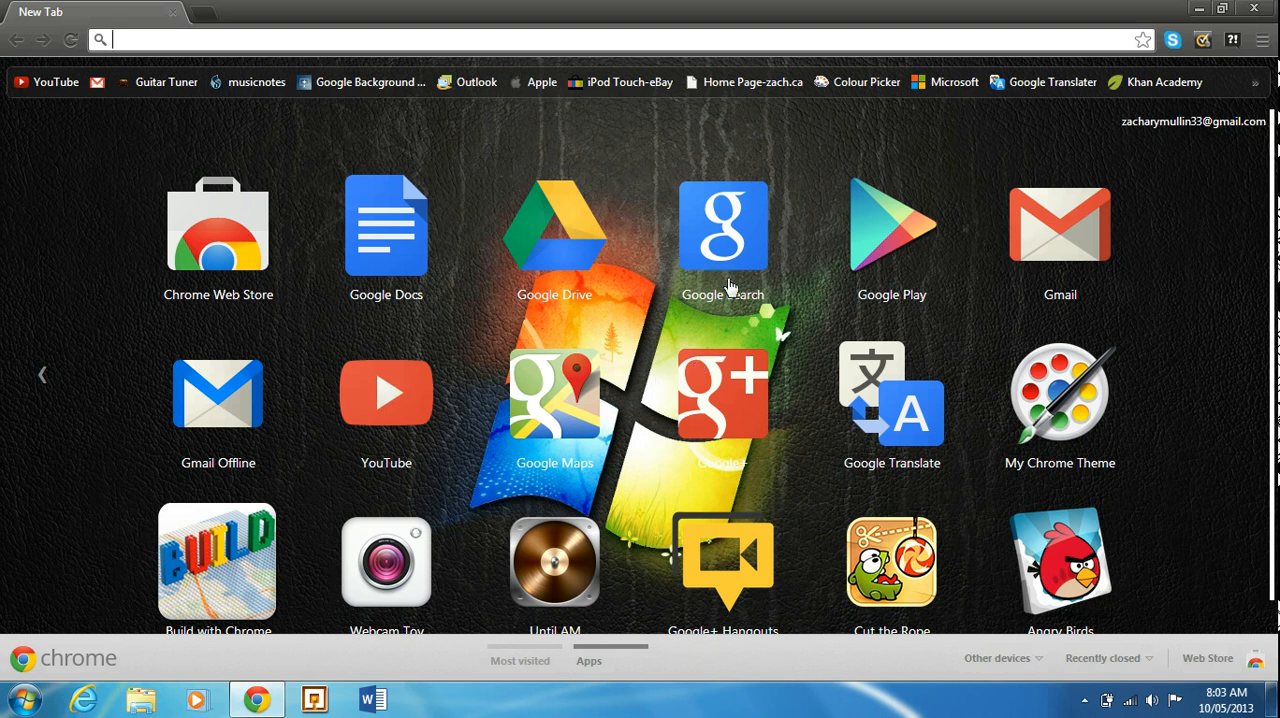
pyautogui.moveTo(736, 200)
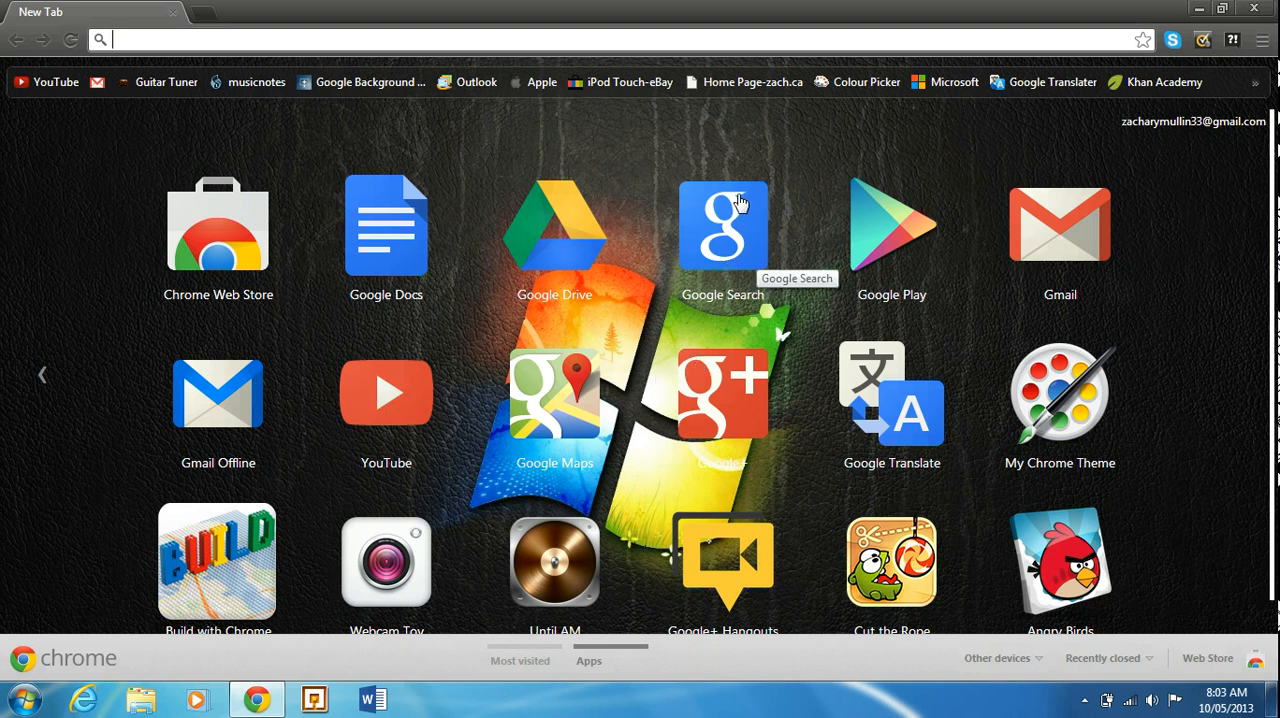
pyautogui.moveTo(710, 206)
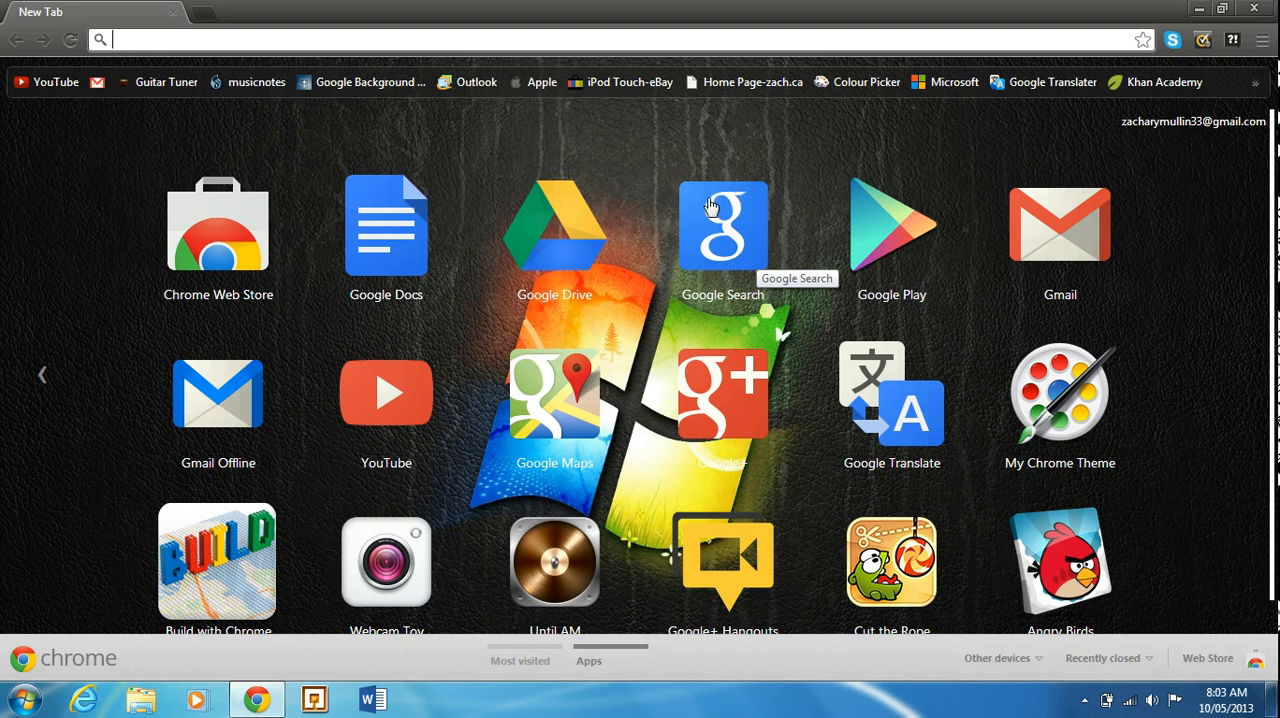
pyautogui.moveTo(816, 280)
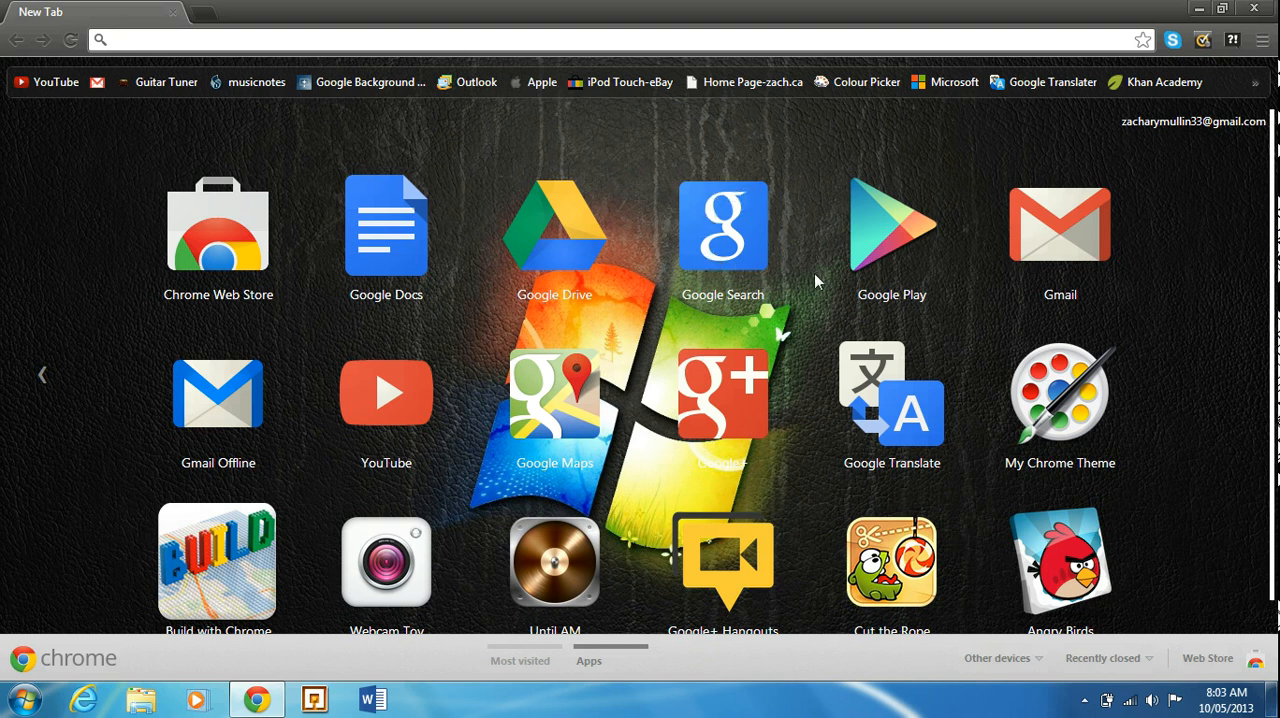
pyautogui.moveTo(688, 434)
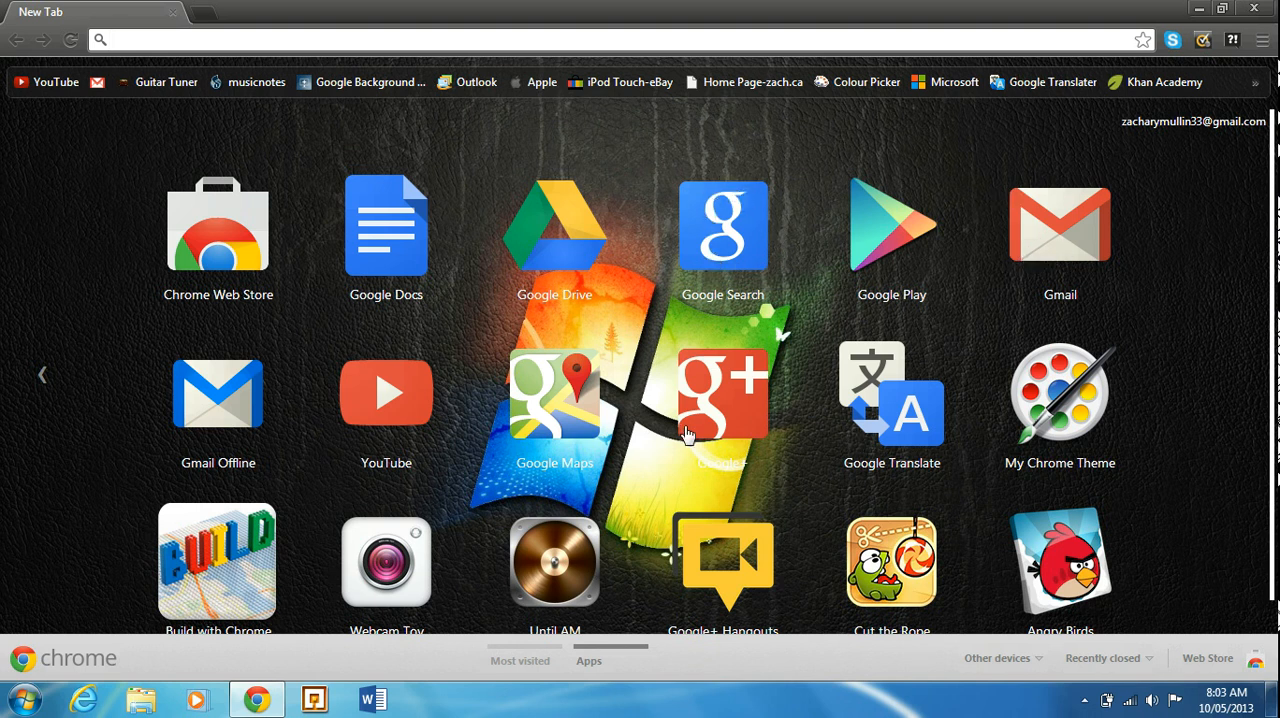
pyautogui.moveTo(544, 428)
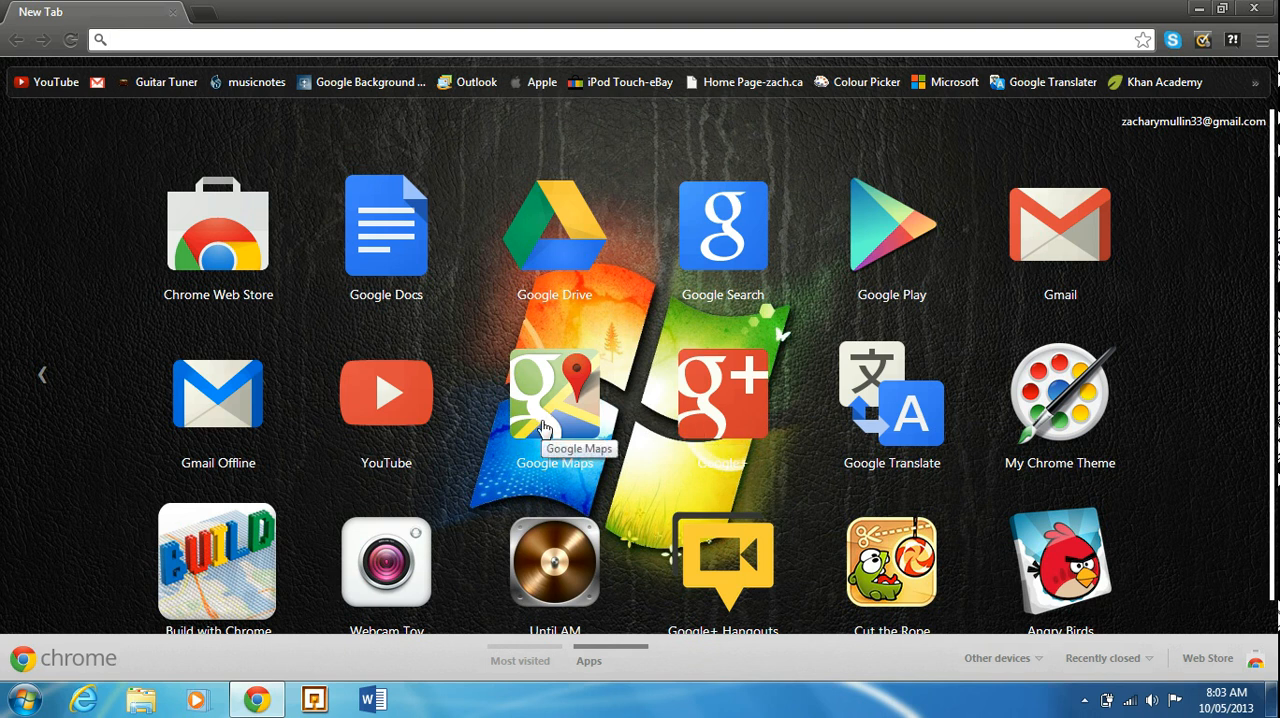
pyautogui.moveTo(410, 380)
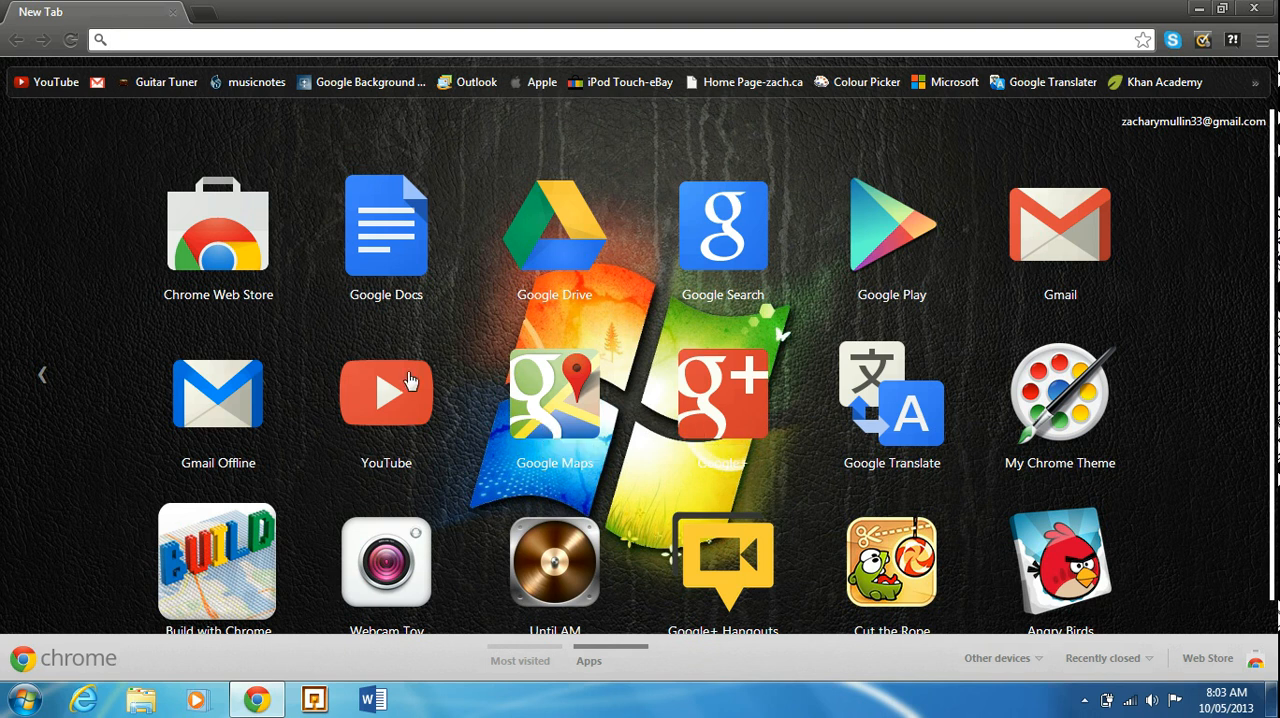
pyautogui.click(1122, 40)
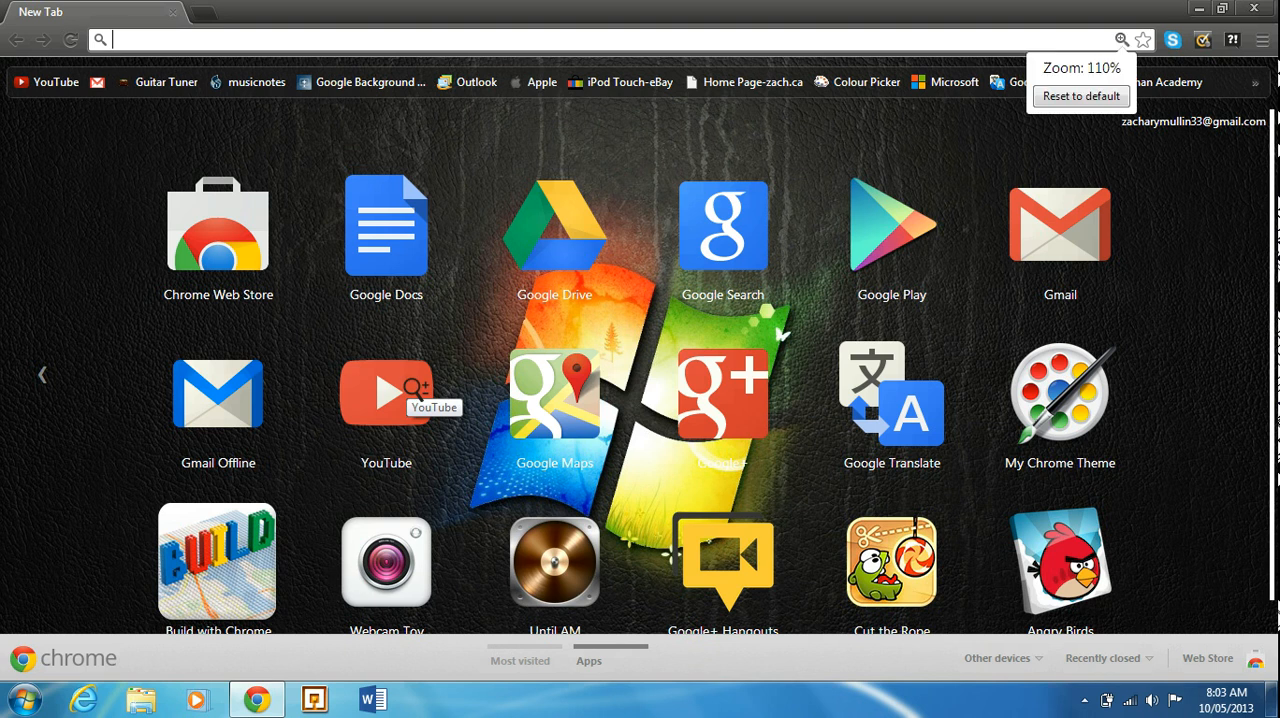
# Zoom the New Tab page in so the Windows-logo background and app icons look larger
pyautogui.click(490, 212)
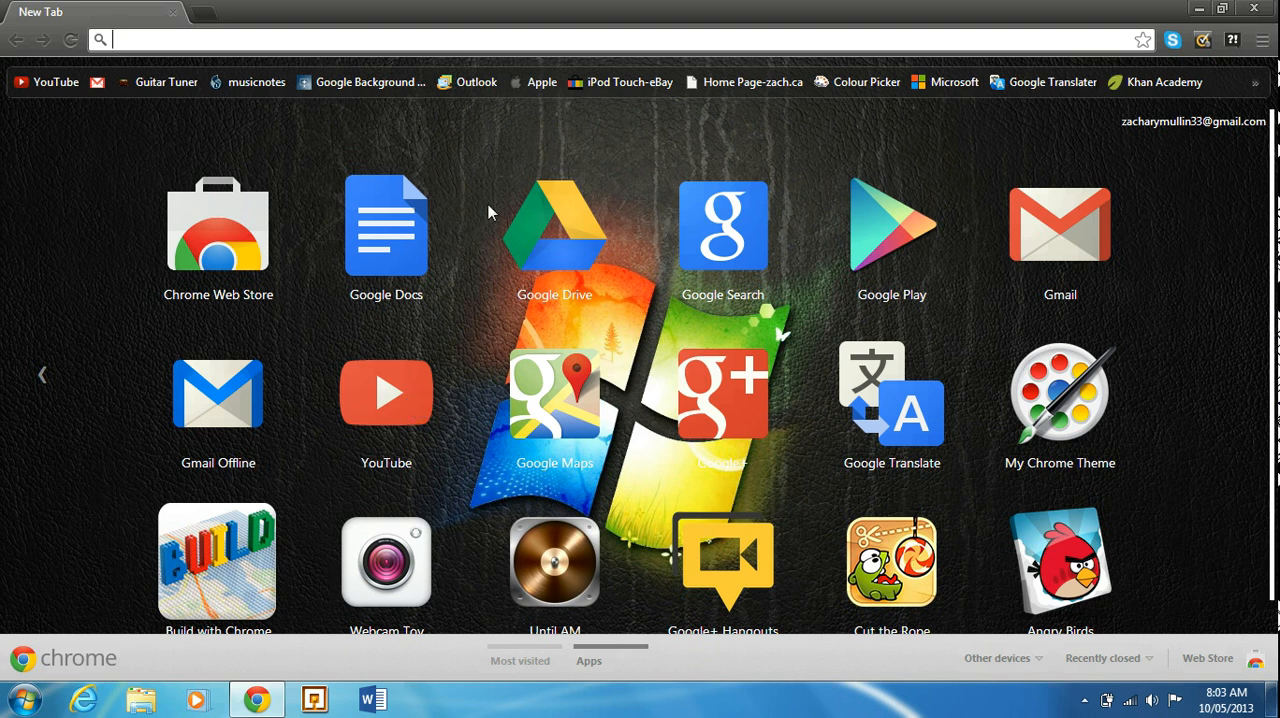
pyautogui.click(1262, 40)
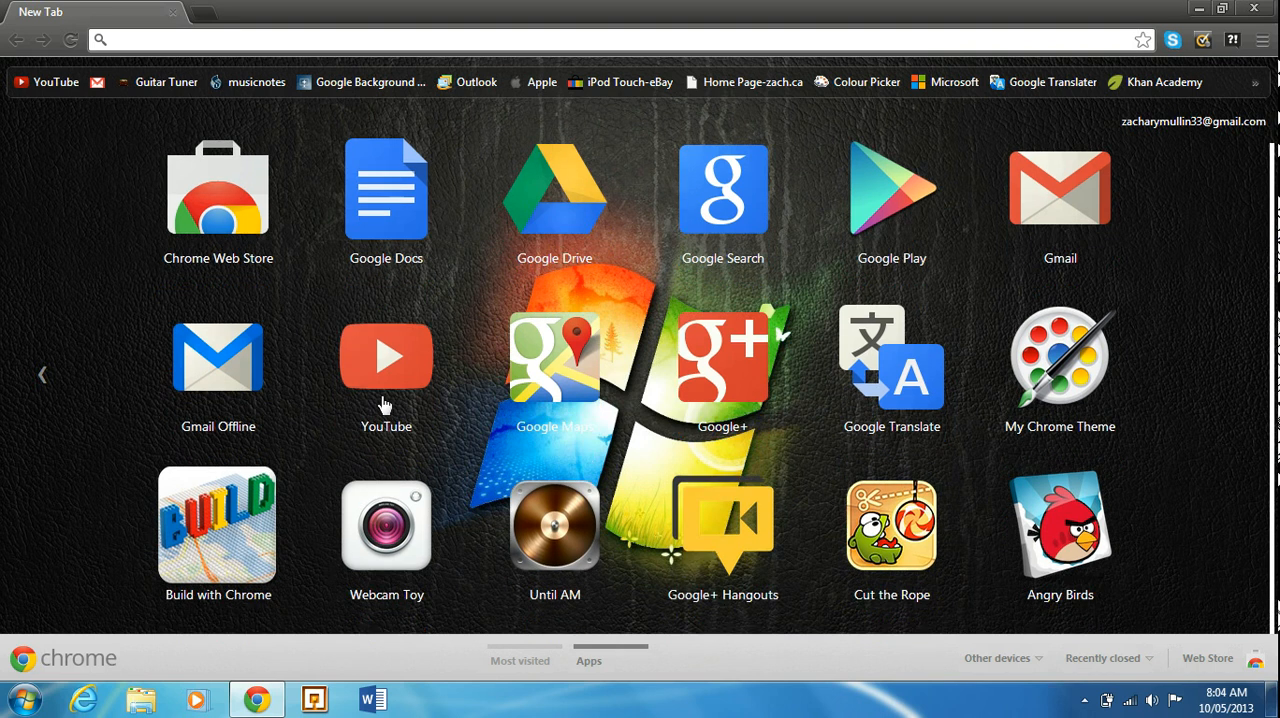
pyautogui.moveTo(584, 388)
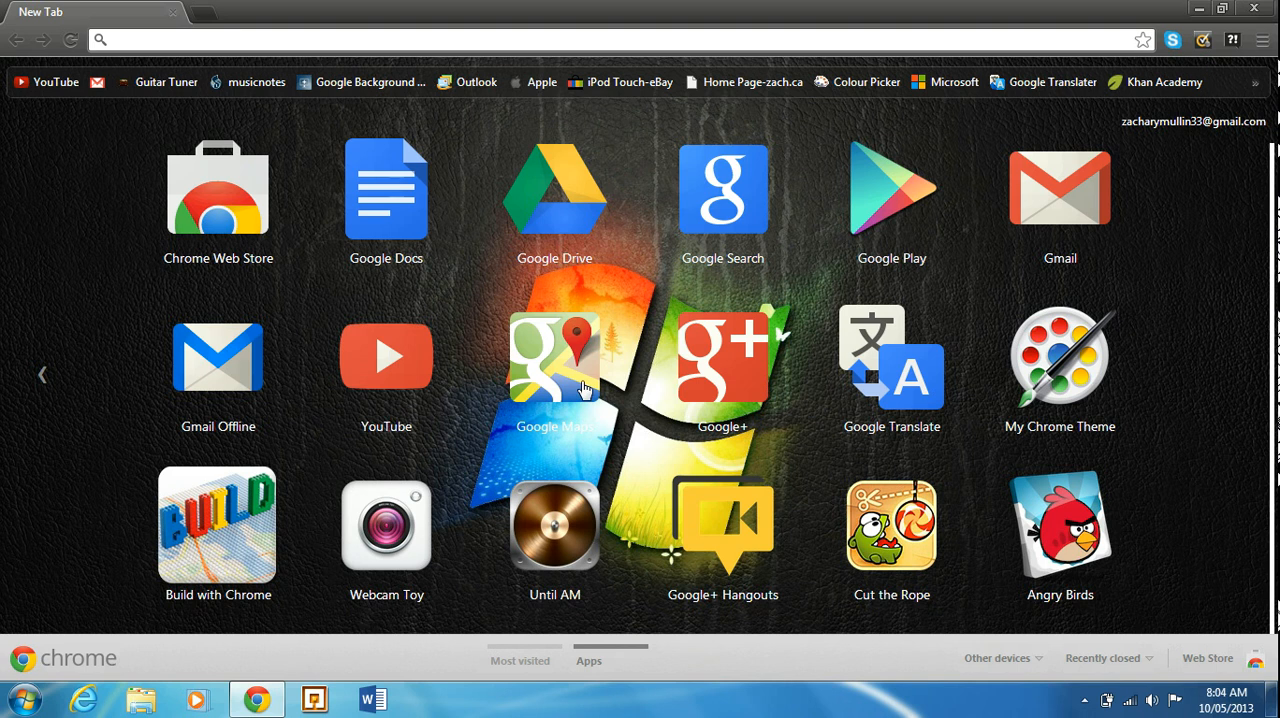
pyautogui.moveTo(448, 398)
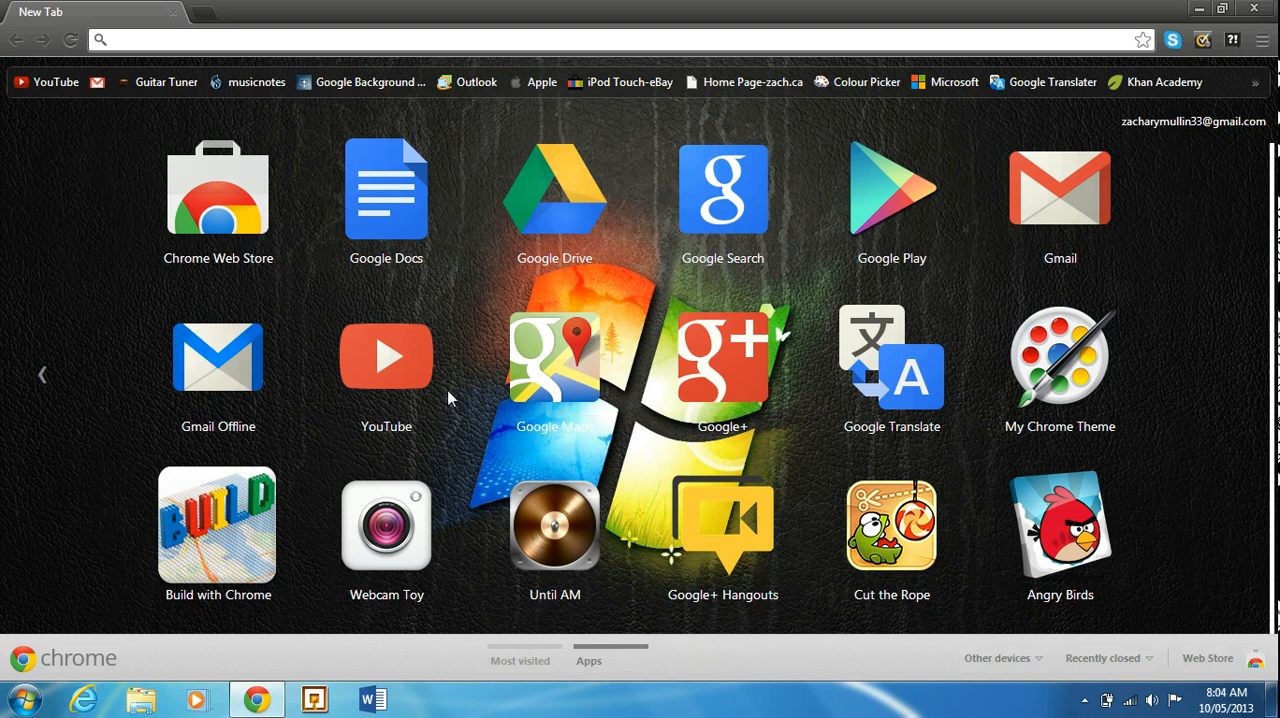